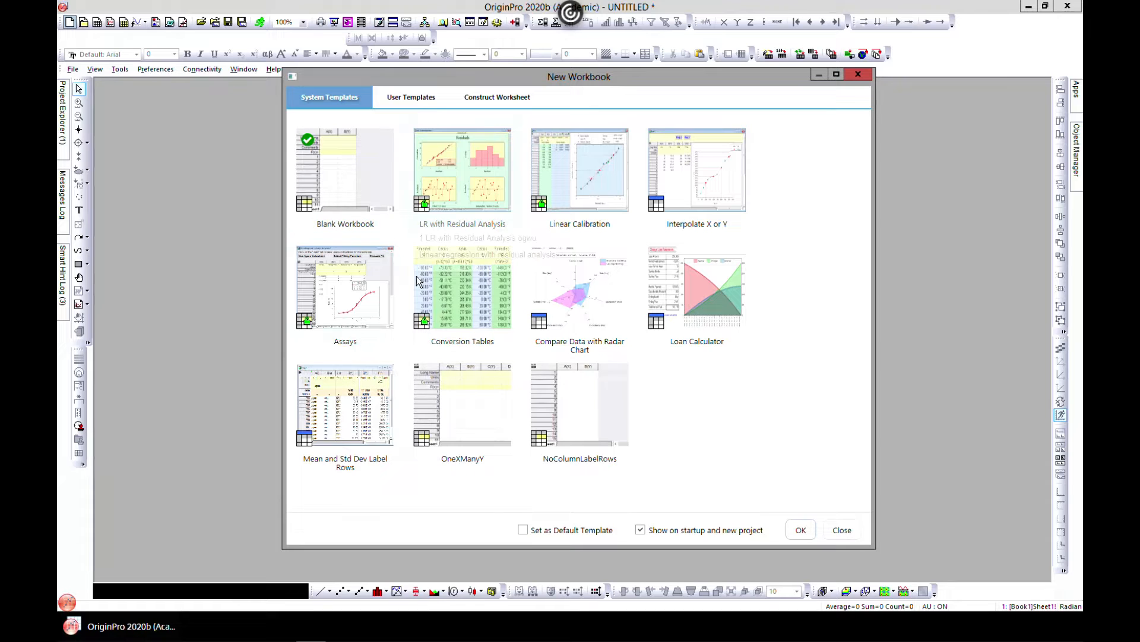
mouse_move(457, 501)
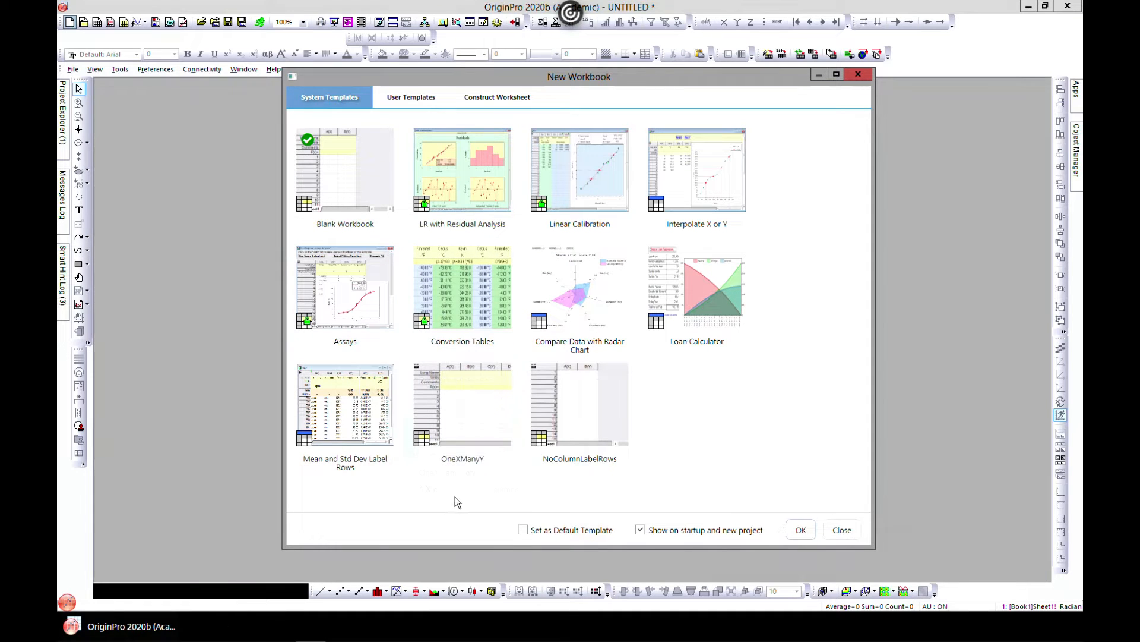
- Create blank workbook Book1 and browse the Analysis > Mathematics interpolation tools
click(842, 529)
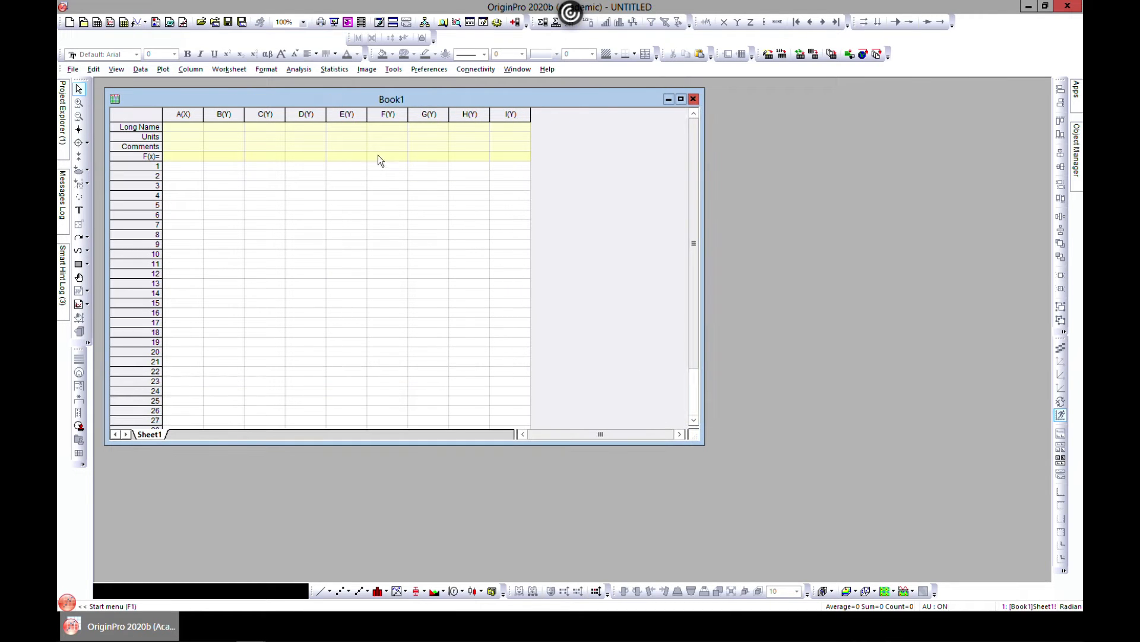
click(298, 68)
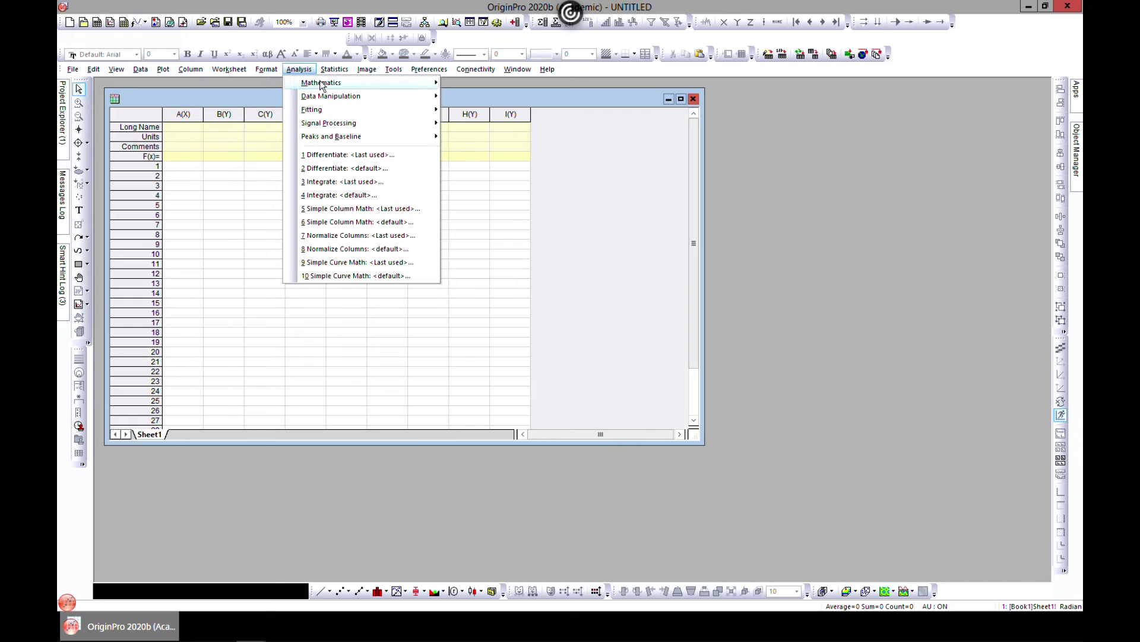
click(320, 82)
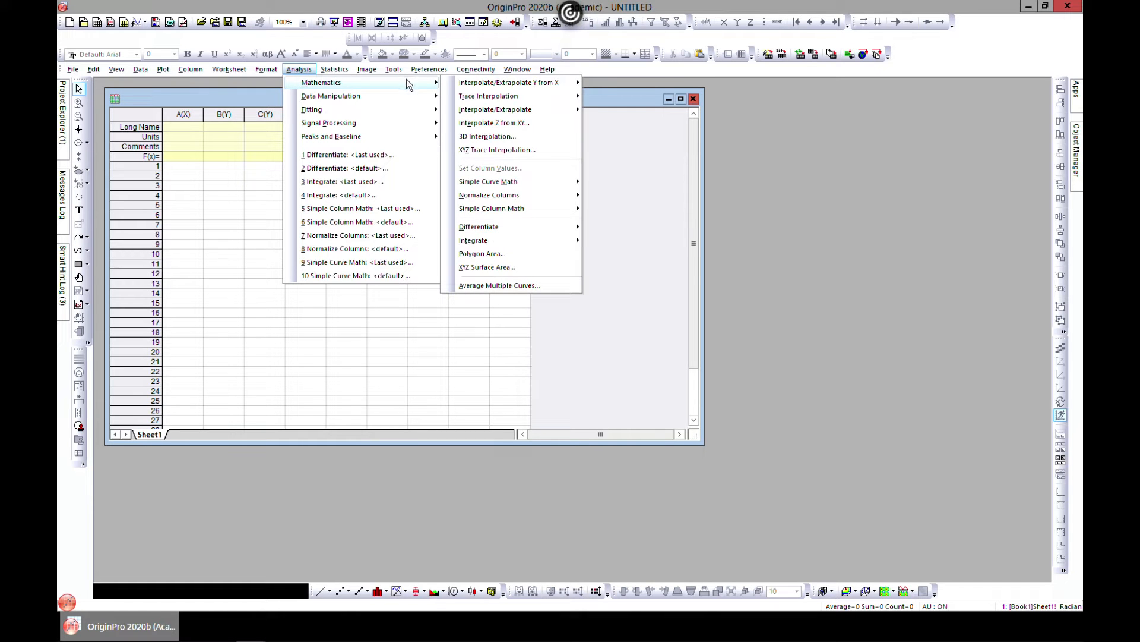
mouse_move(494, 110)
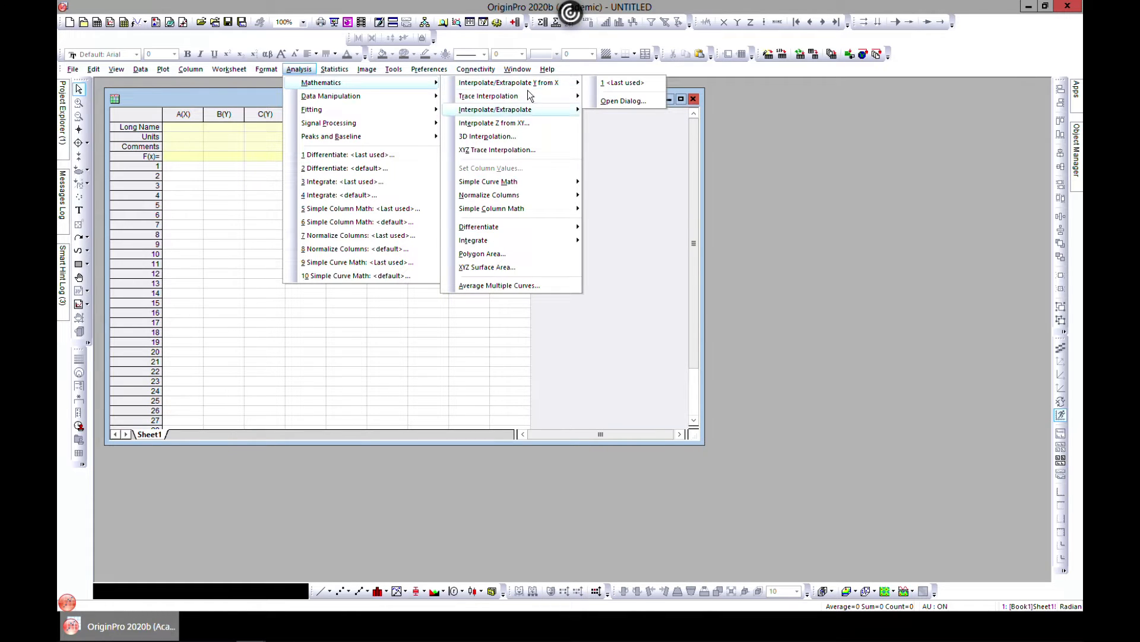
mouse_move(487, 95)
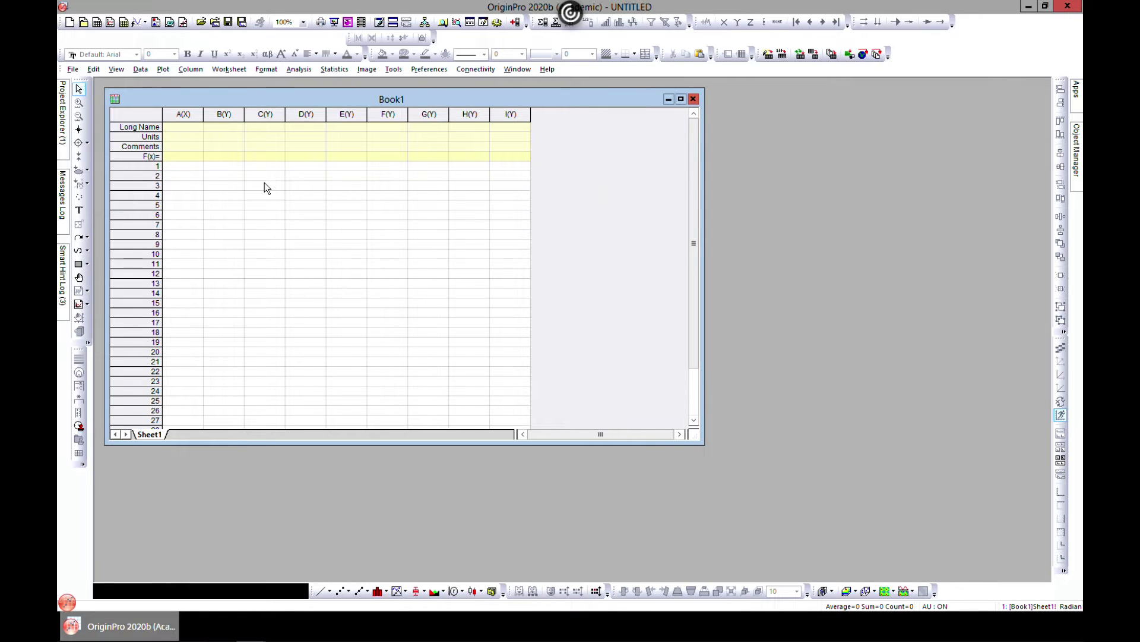
mouse_move(658, 358)
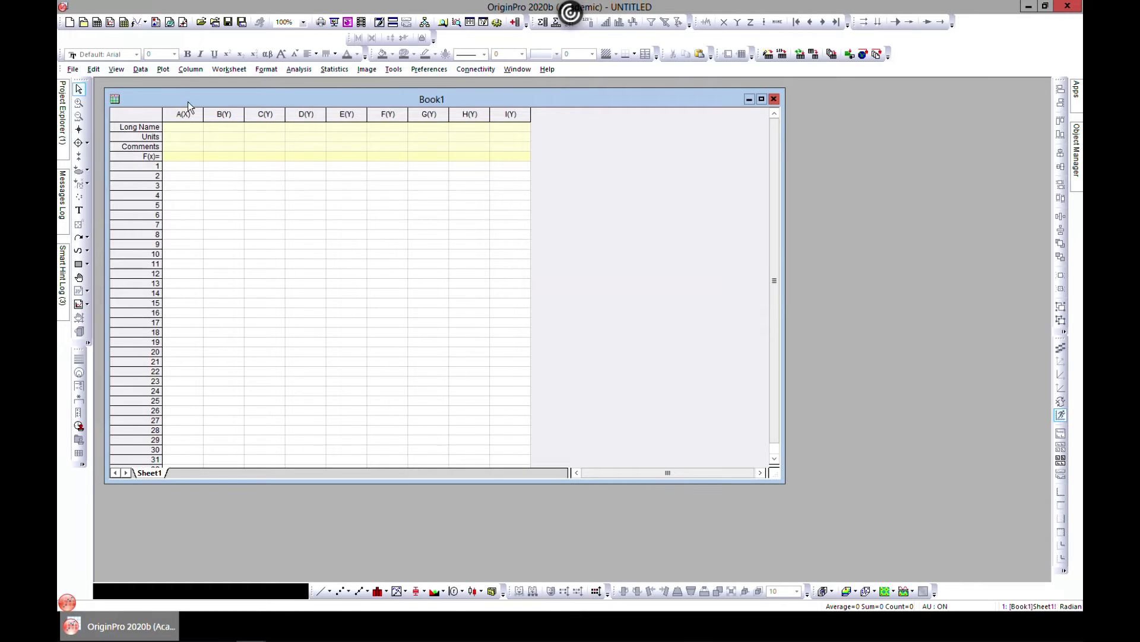
- Browse the plot menus and choose Function Plot > New 2D Plot
click(162, 68)
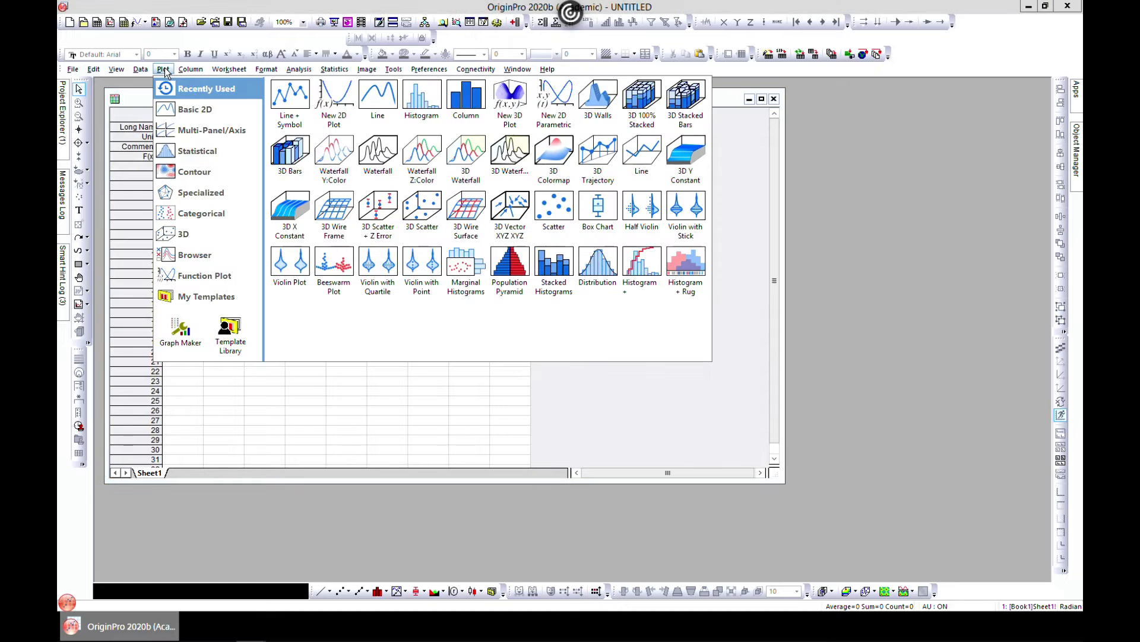
click(191, 68)
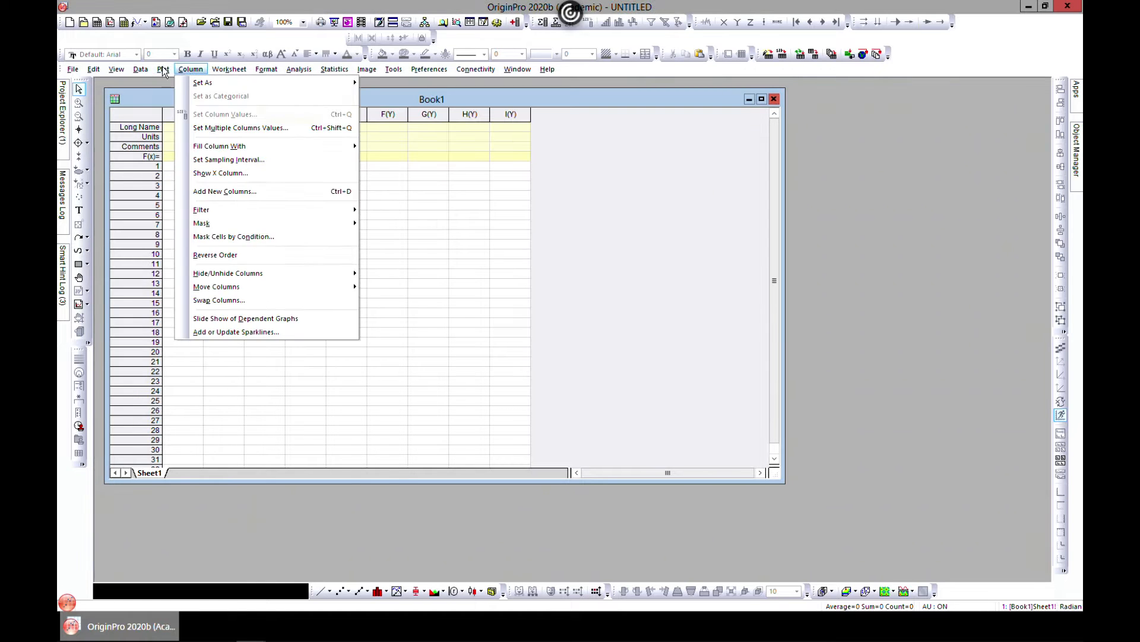
click(163, 69)
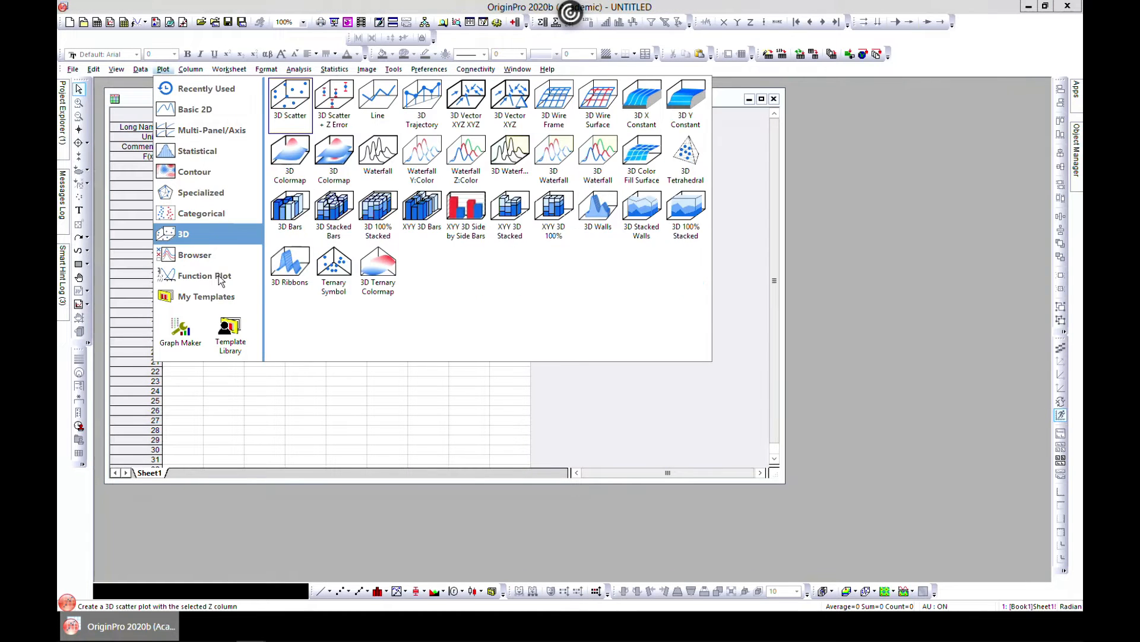
click(204, 275)
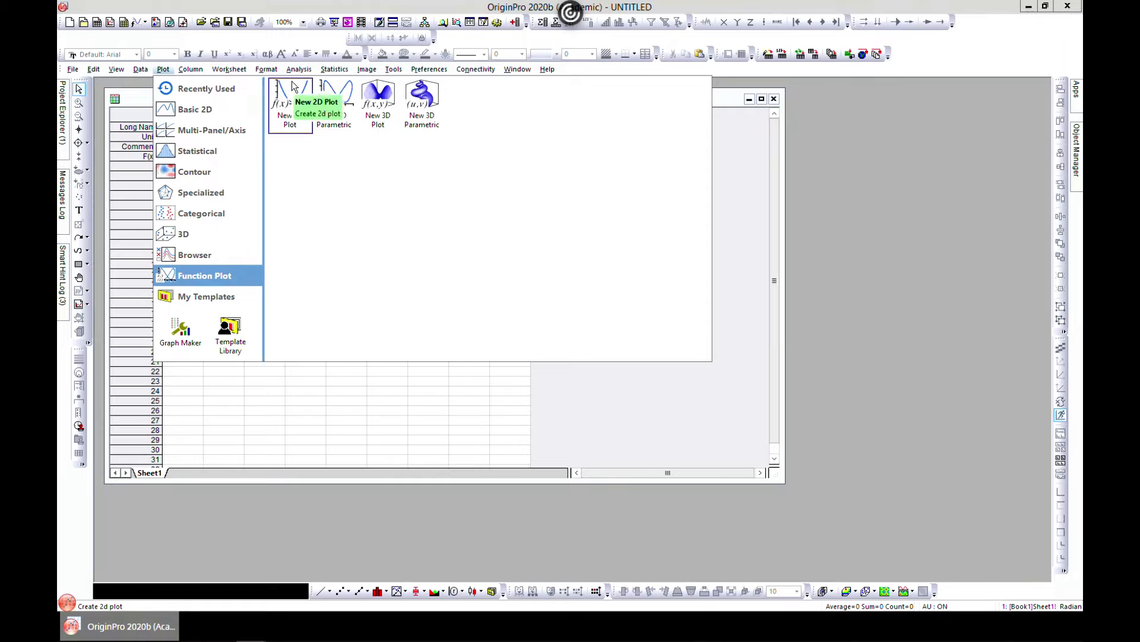
click(289, 101)
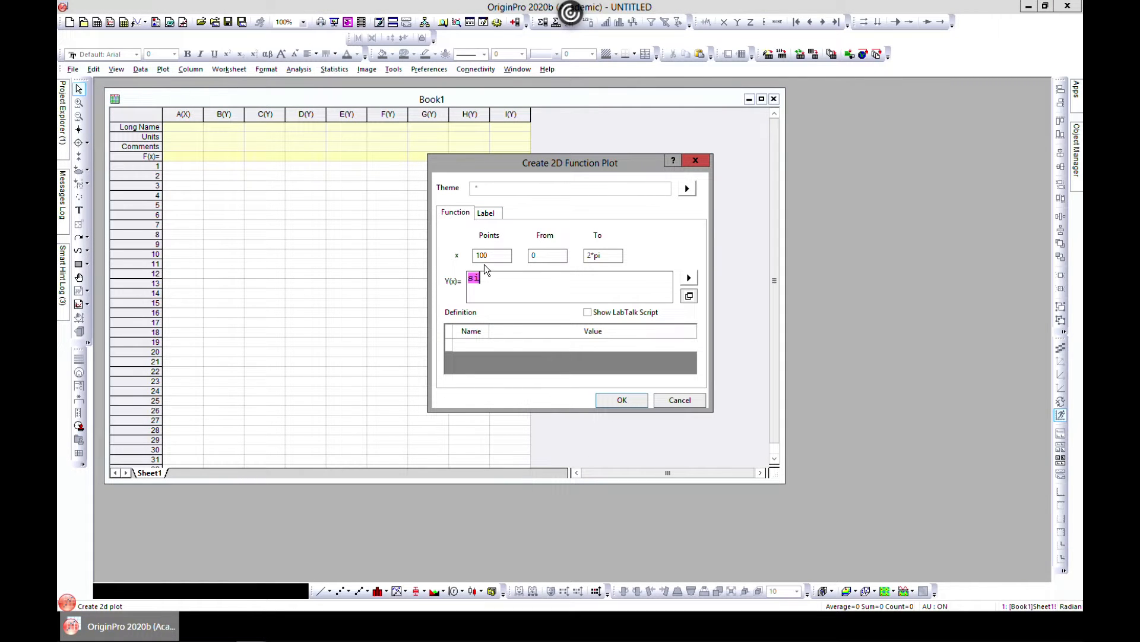
- Plot y = sin(x) from 0 to 6*pi with 50 points
text(sin)
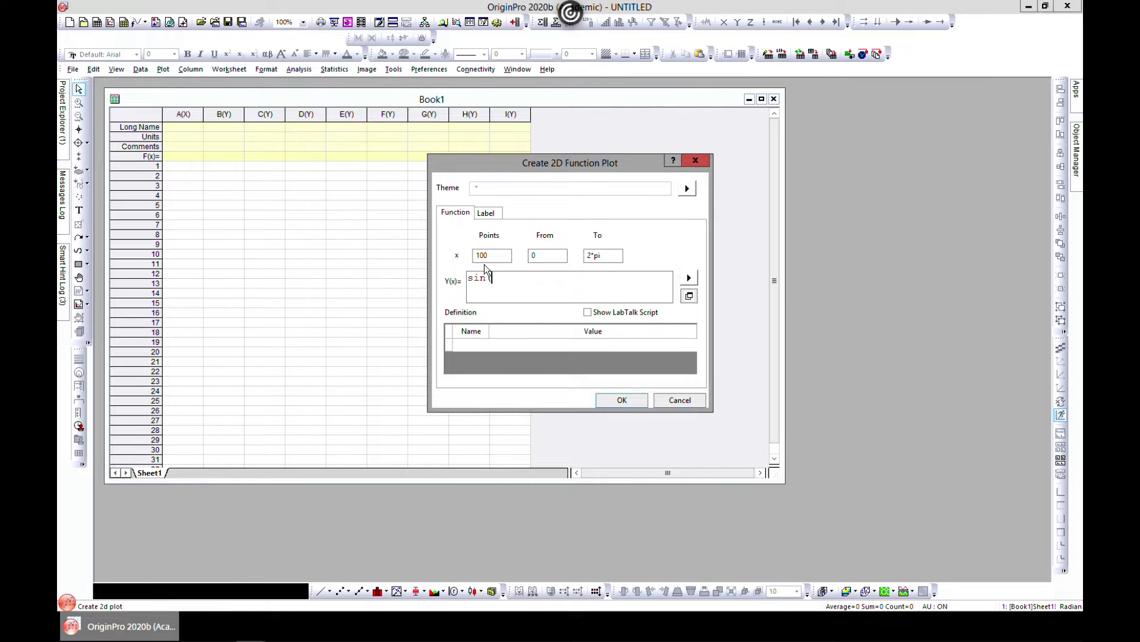
text((x))
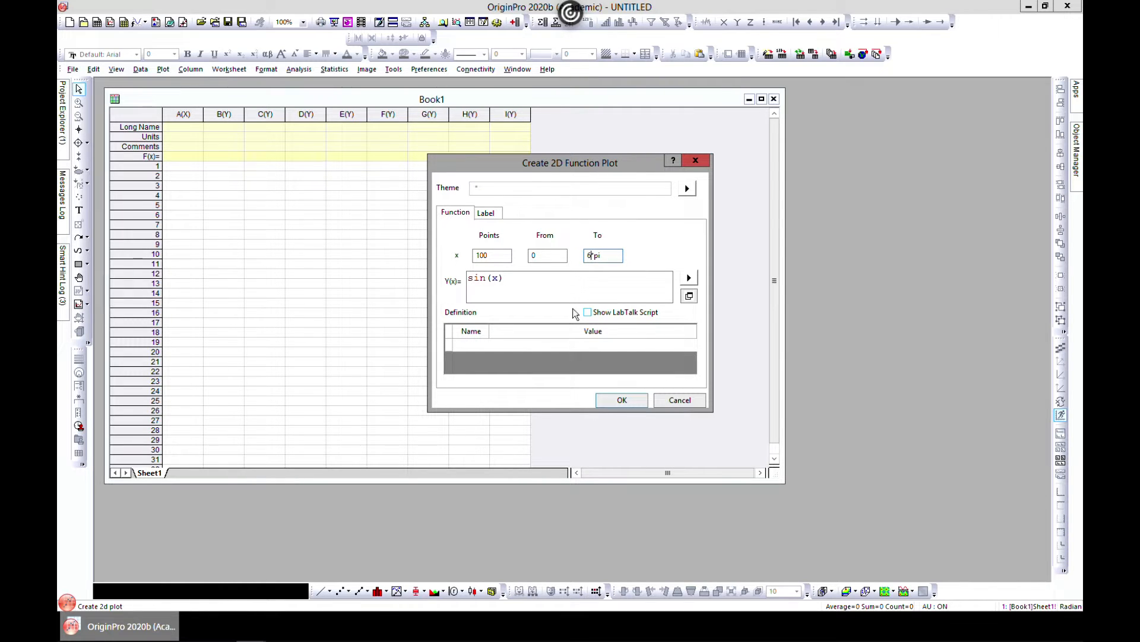
click(491, 254)
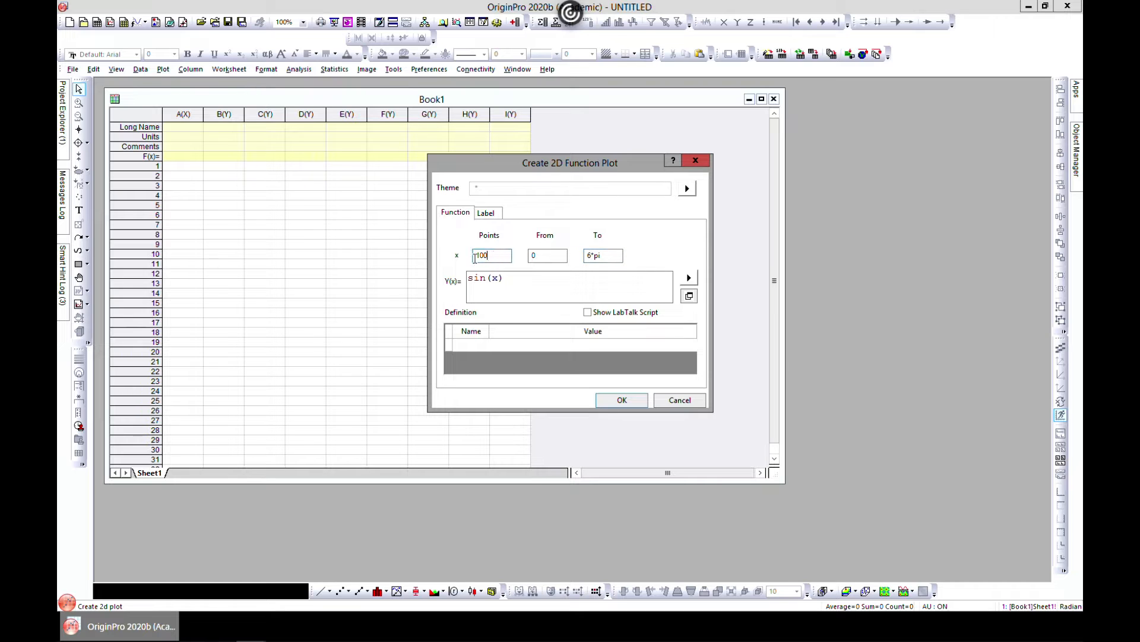
triple_click(492, 255)
text(50)
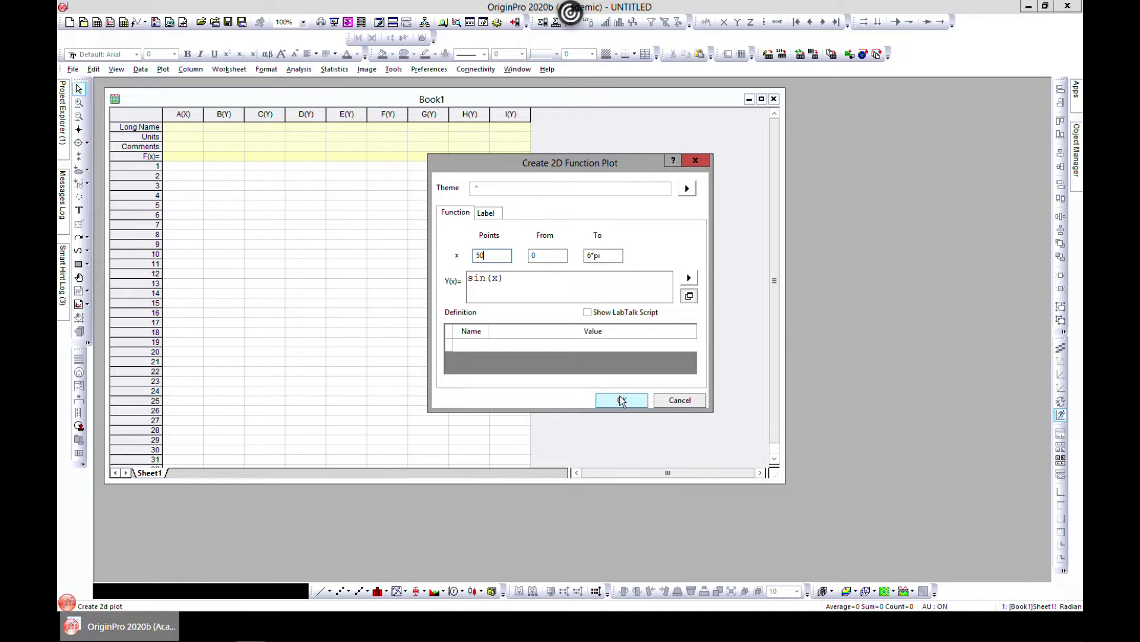
click(621, 399)
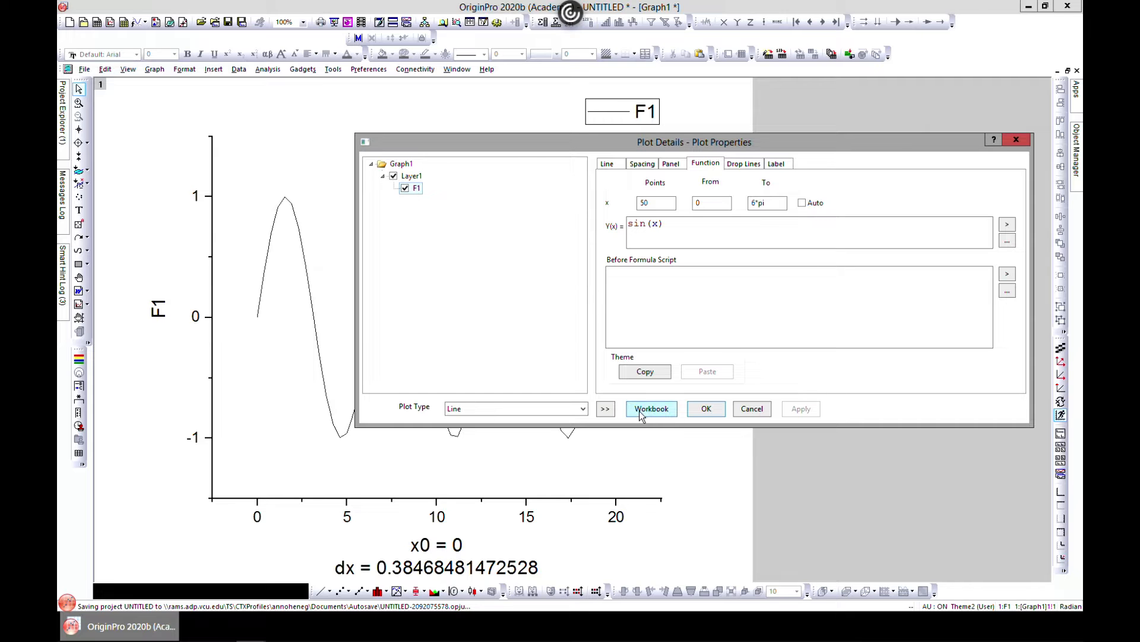
- Copy the 50 sine points into the Func1 - F1 Copy workbook and restore its window
click(650, 408)
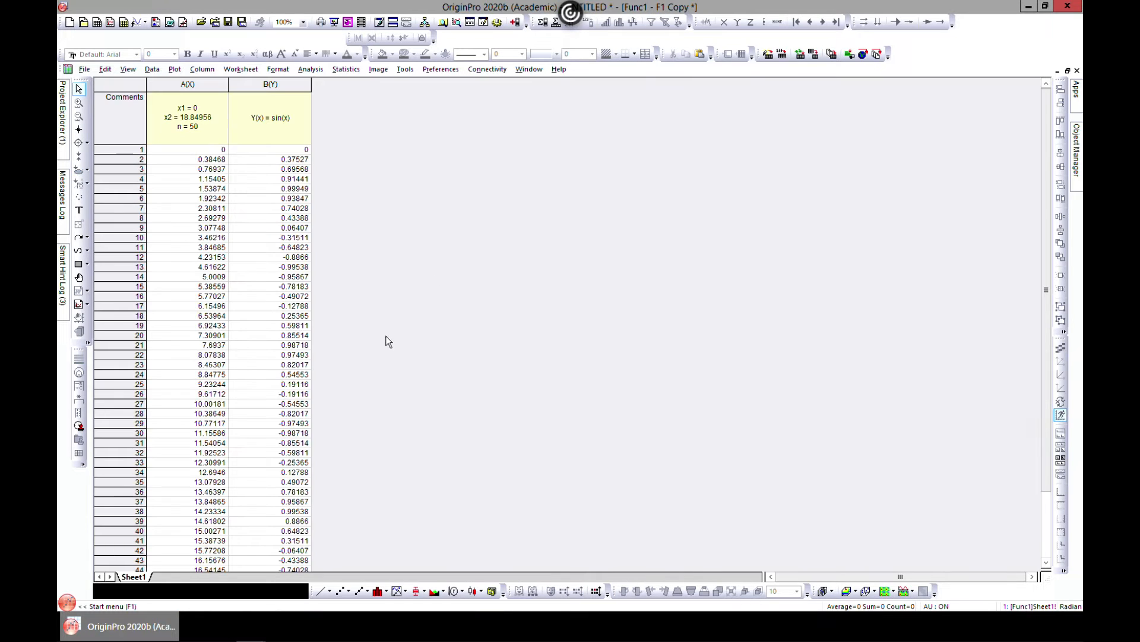
mouse_move(207, 240)
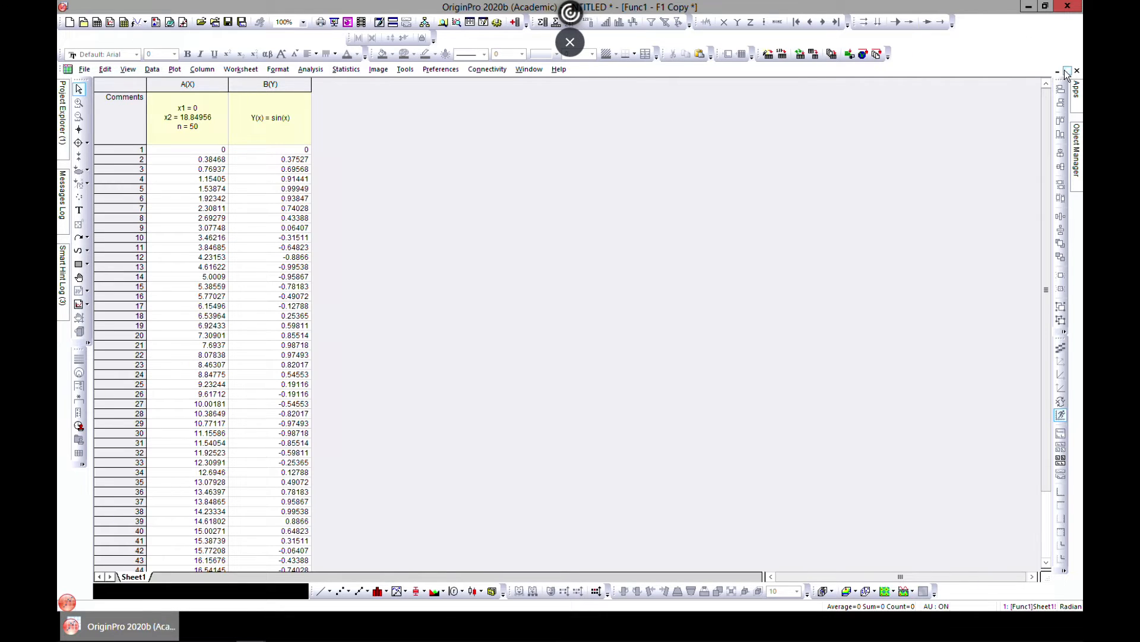
click(1067, 71)
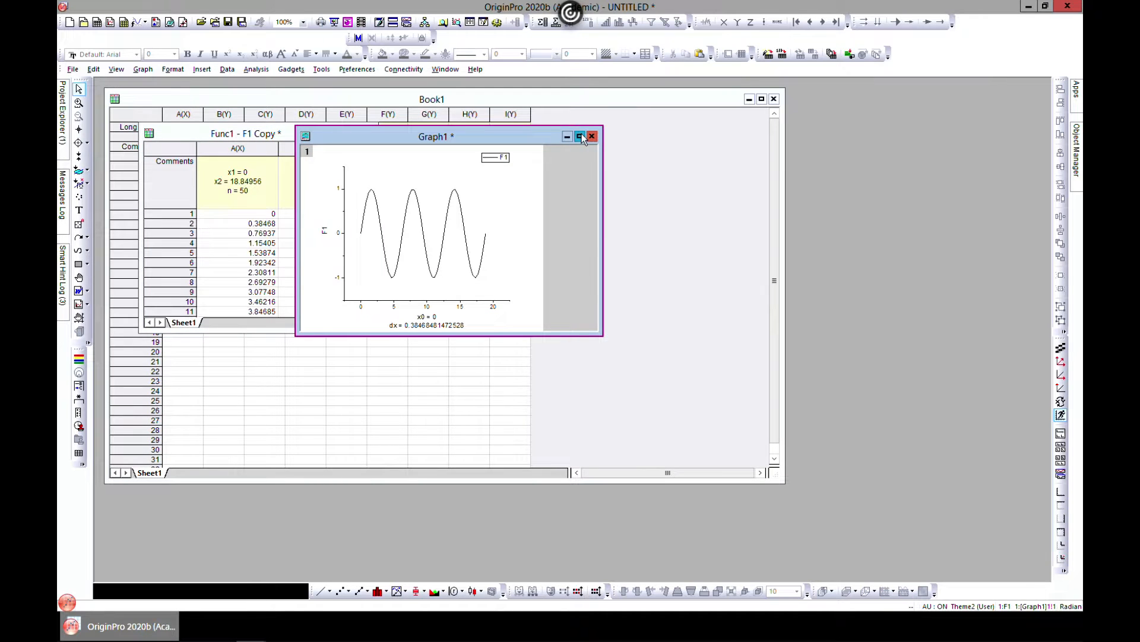
- Maximize Graph1 and launch the Interpolate gadget on the sine curve
click(580, 137)
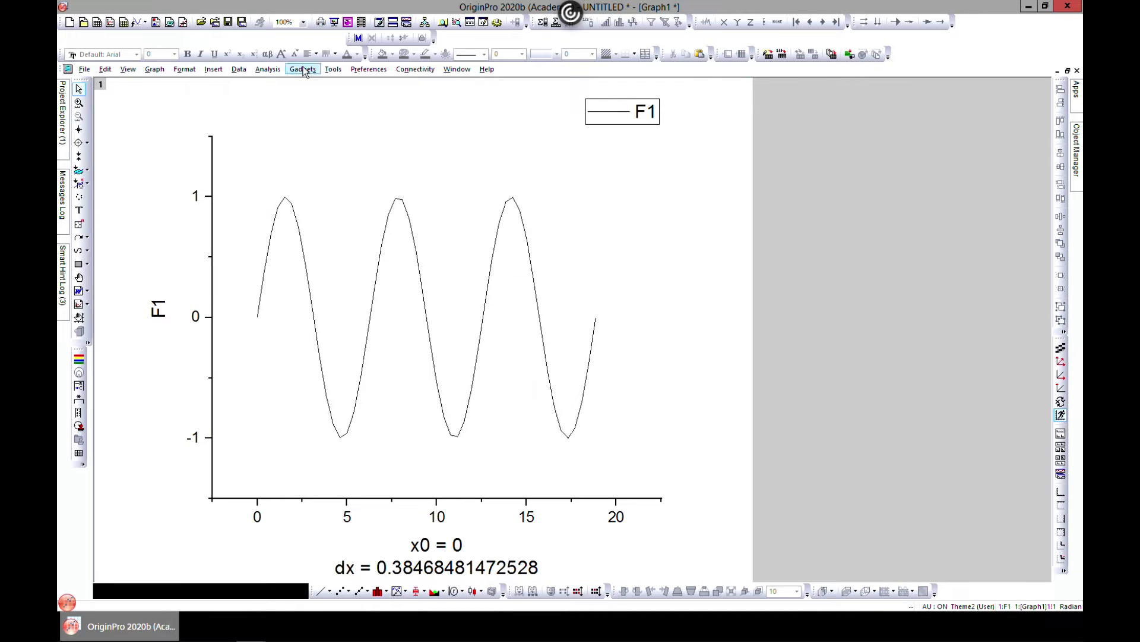
click(302, 69)
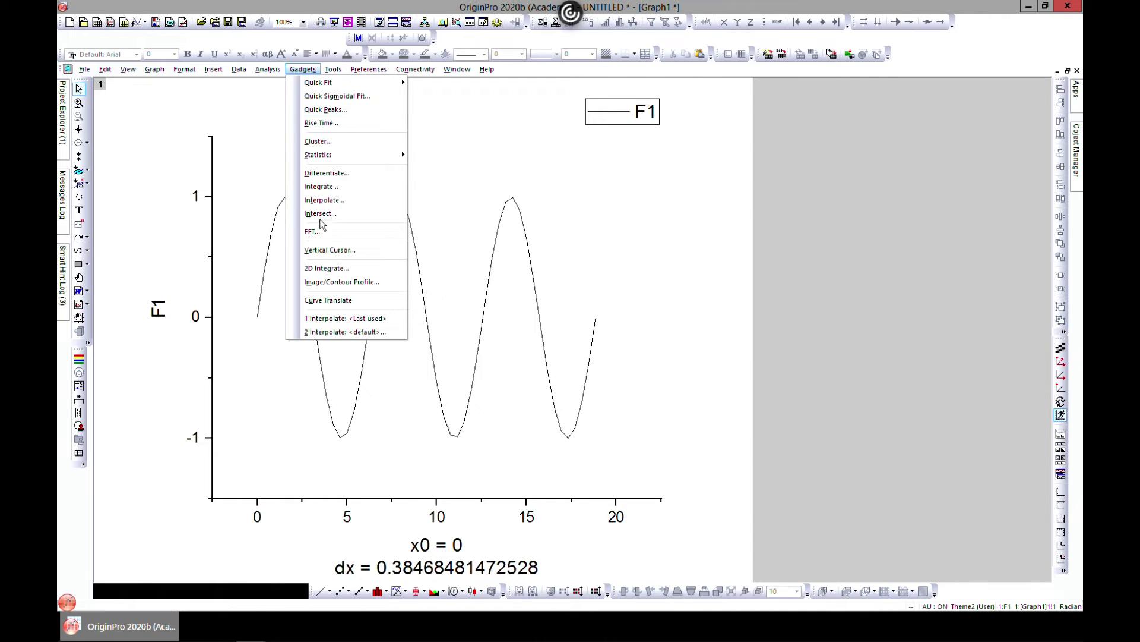
mouse_move(324, 200)
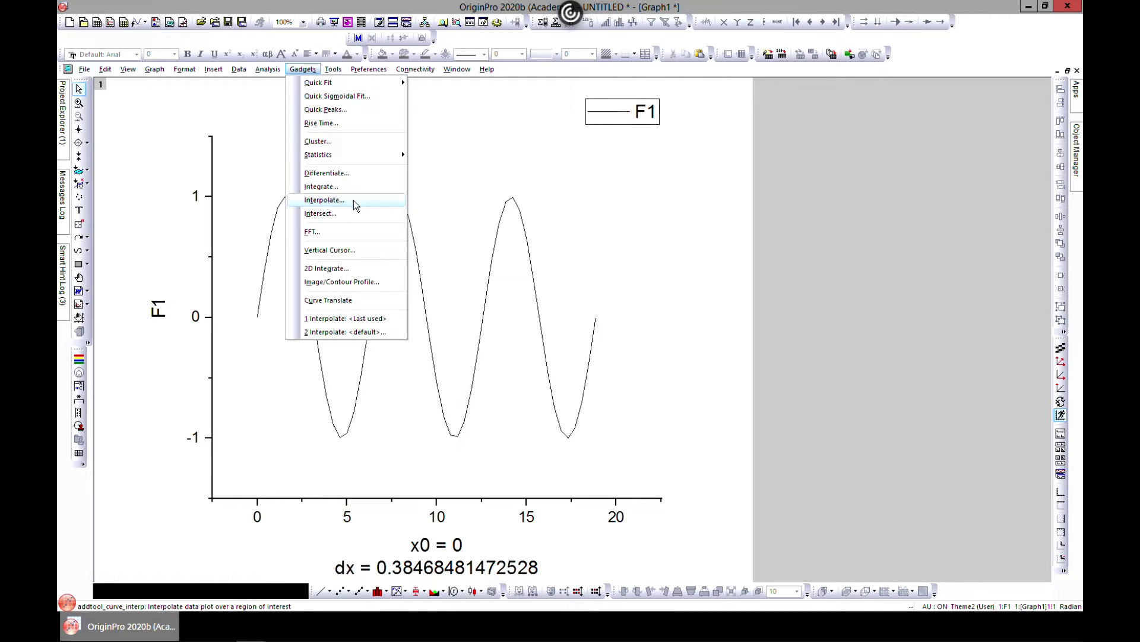
click(323, 199)
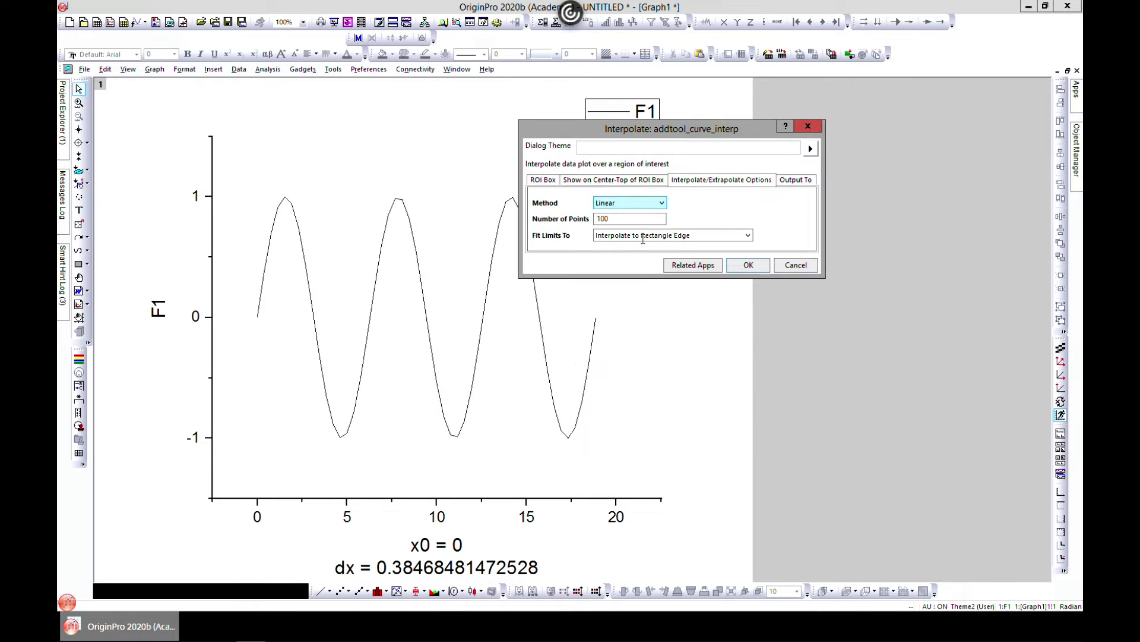
- Set the Interpolate gadget to Cubic Spline with 100 points and apply it
click(629, 218)
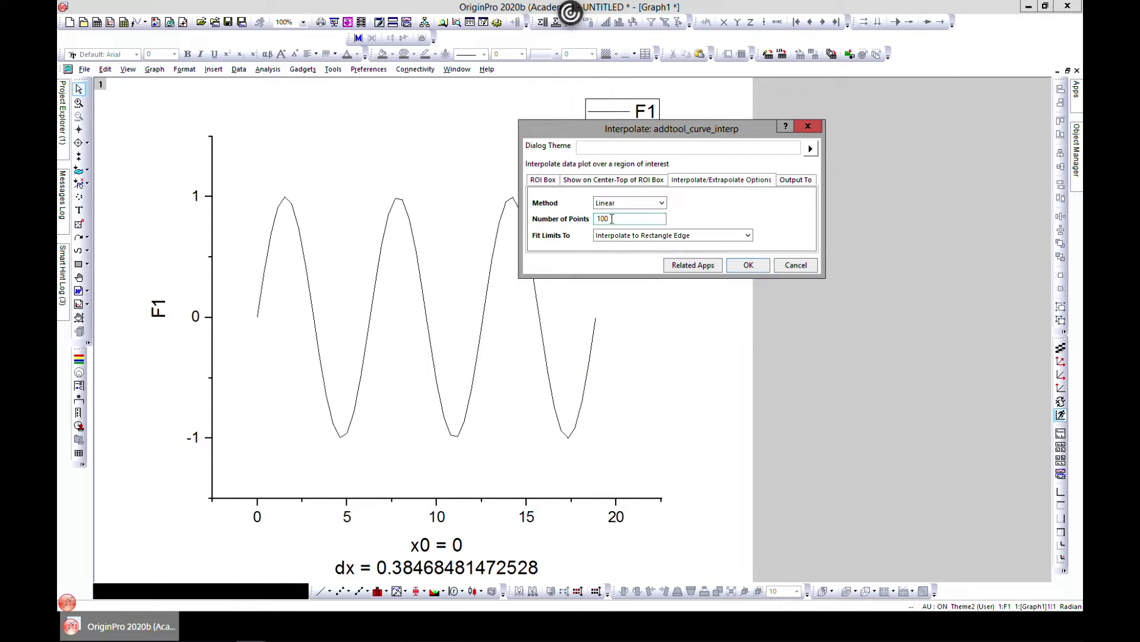
click(659, 202)
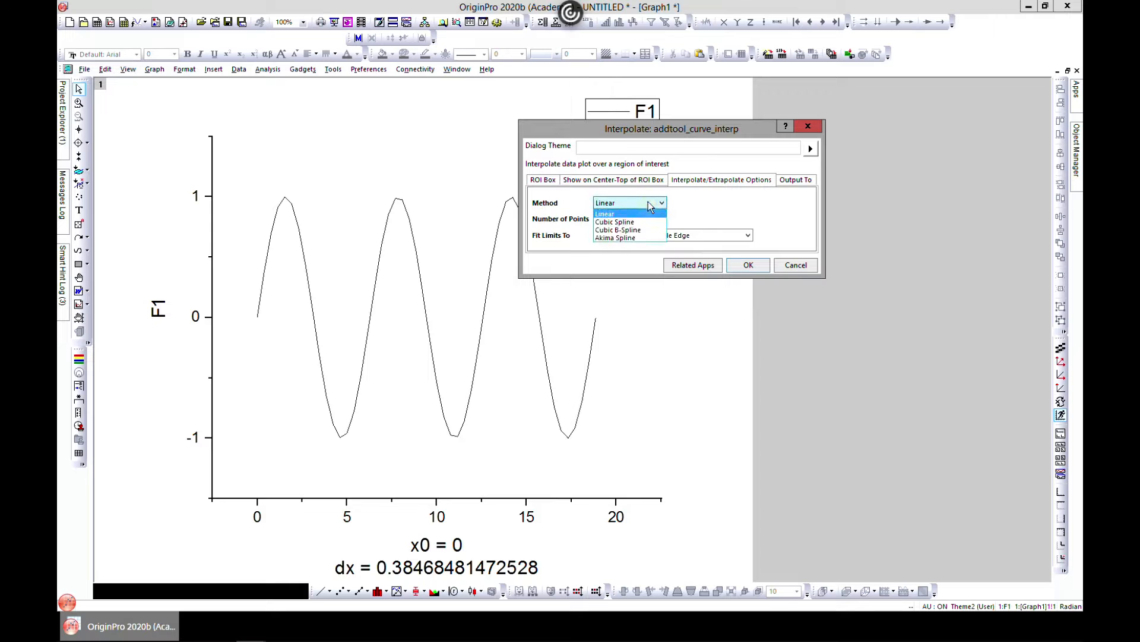
mouse_move(646, 226)
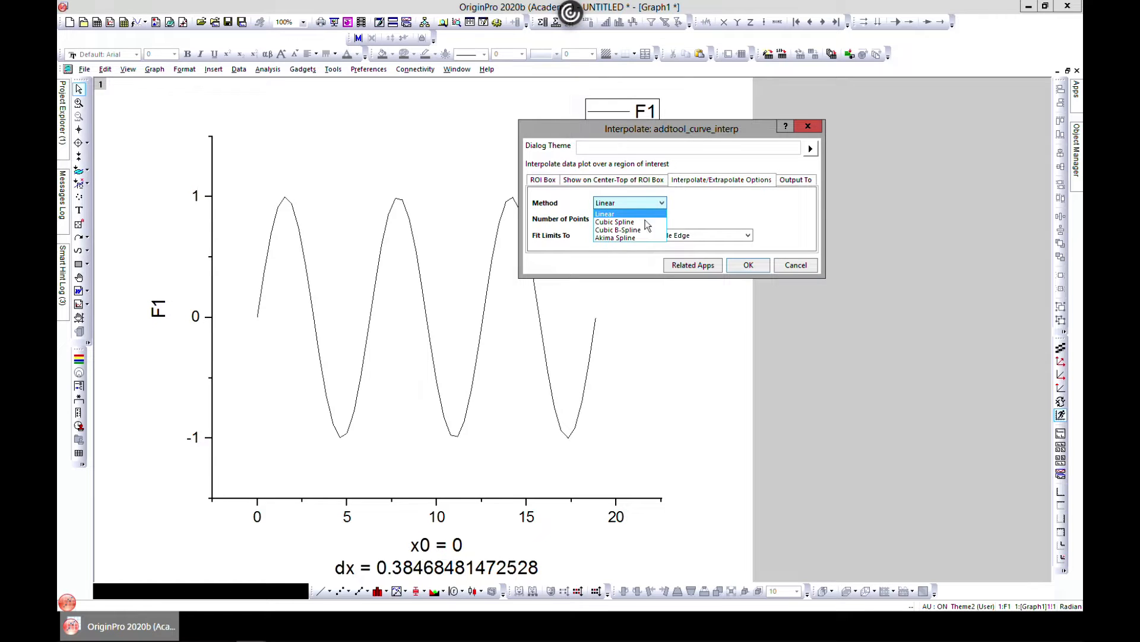
mouse_move(628, 221)
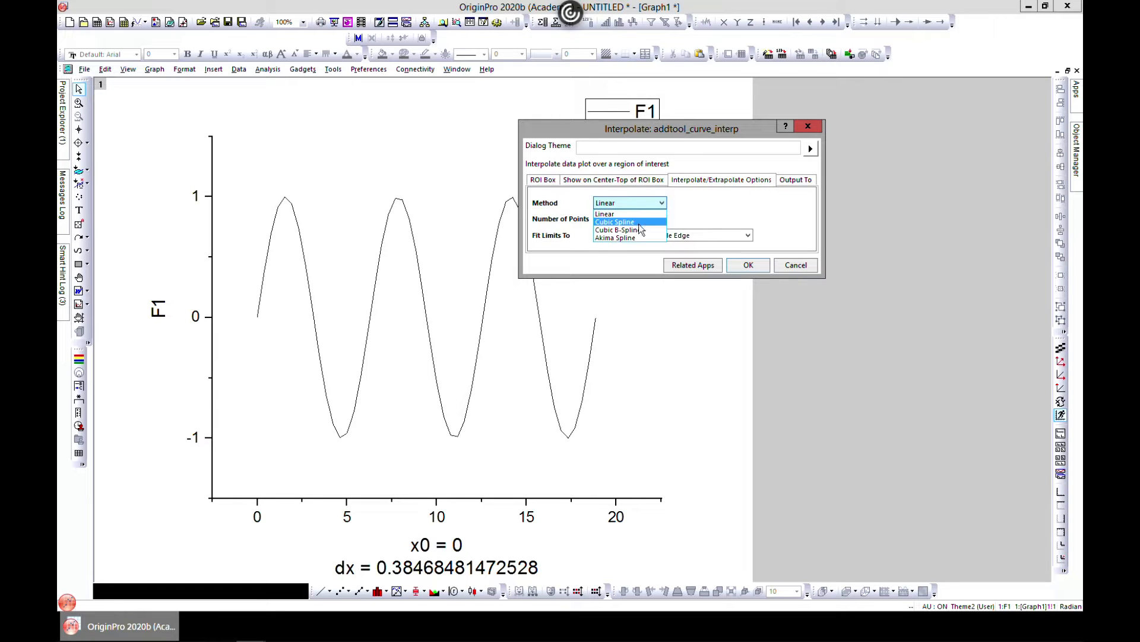
click(615, 222)
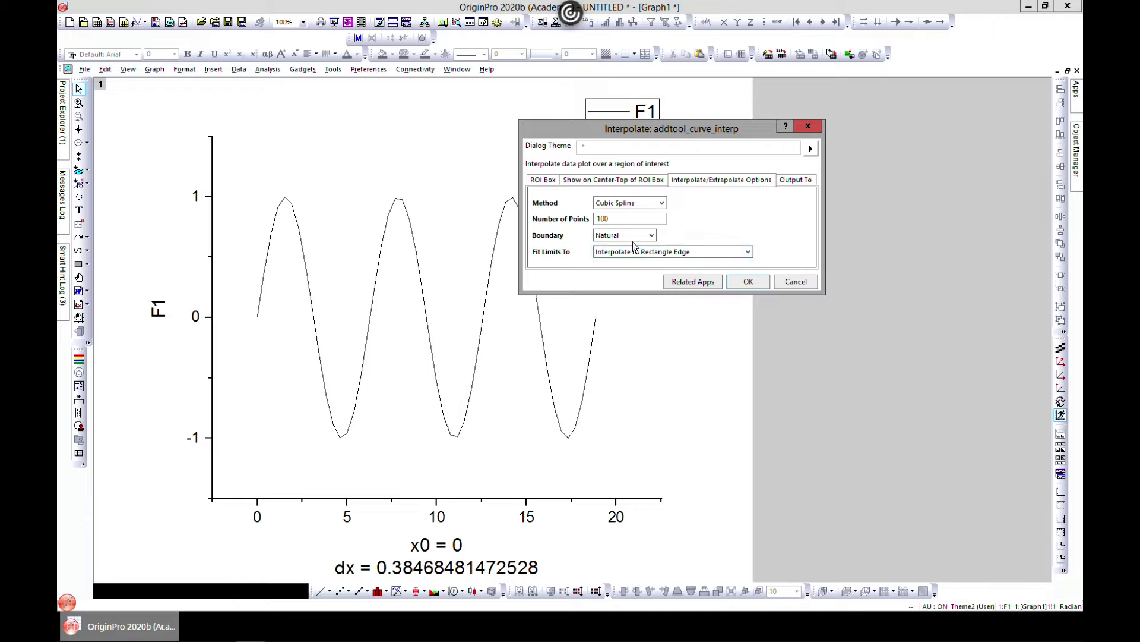
click(747, 282)
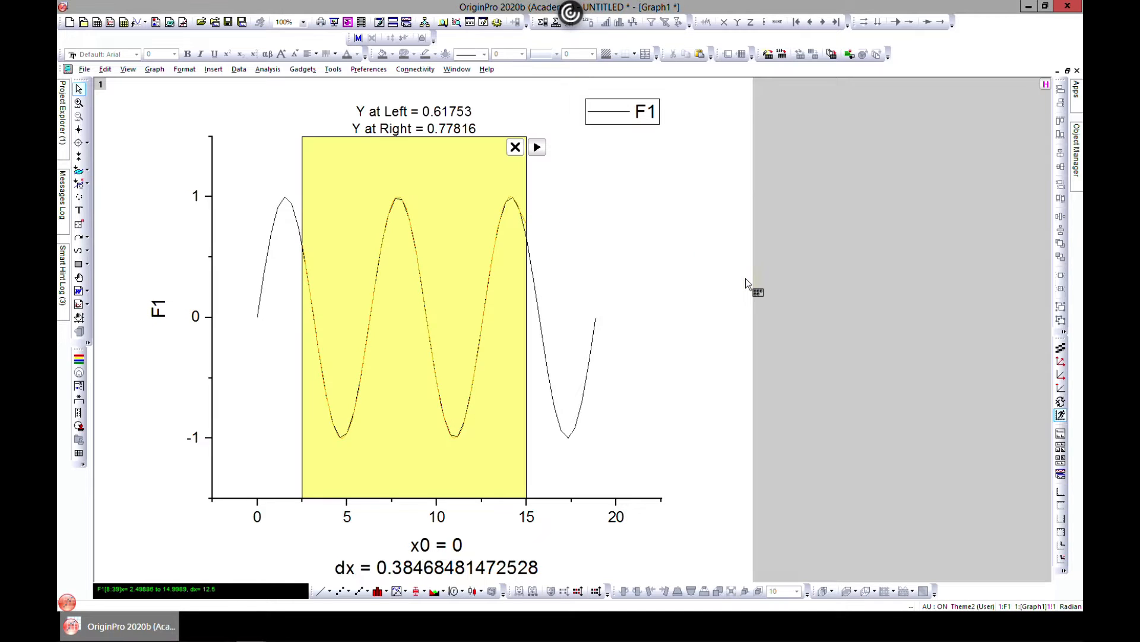
mouse_move(320, 227)
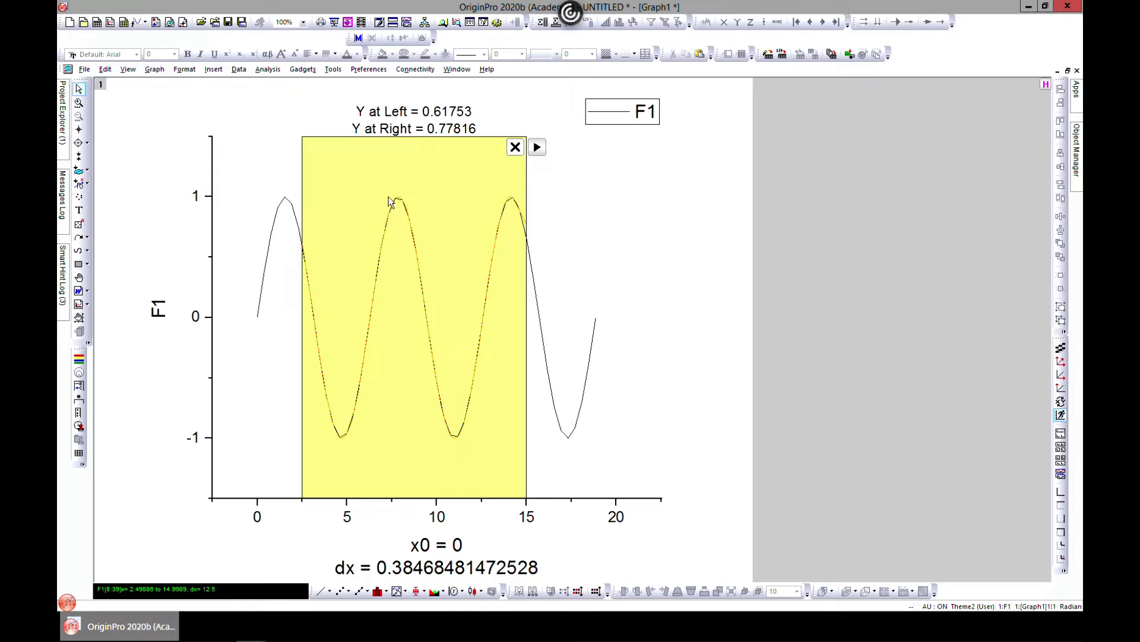
mouse_move(531, 163)
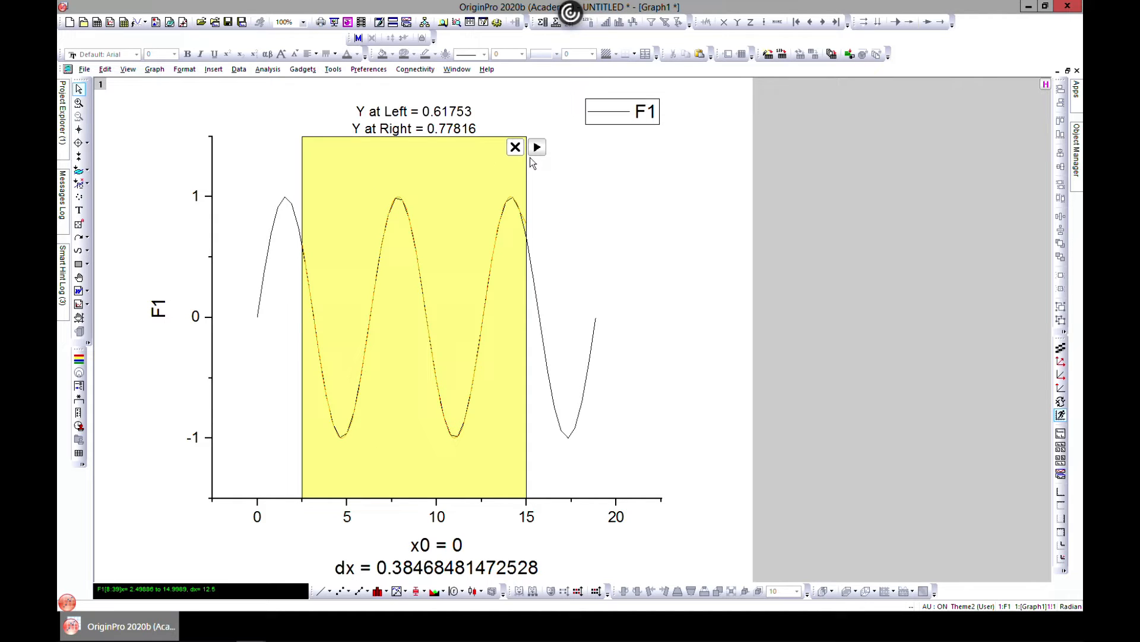
- Expand the interpolation region to the curve's full range, about x 0 to 19
click(538, 147)
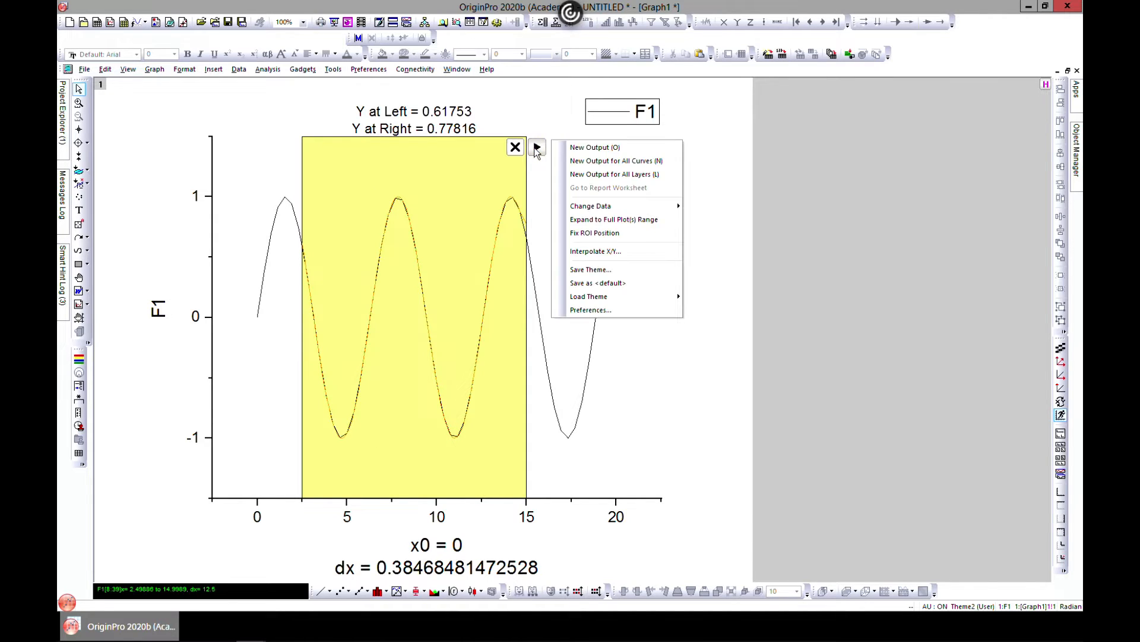
mouse_move(616, 219)
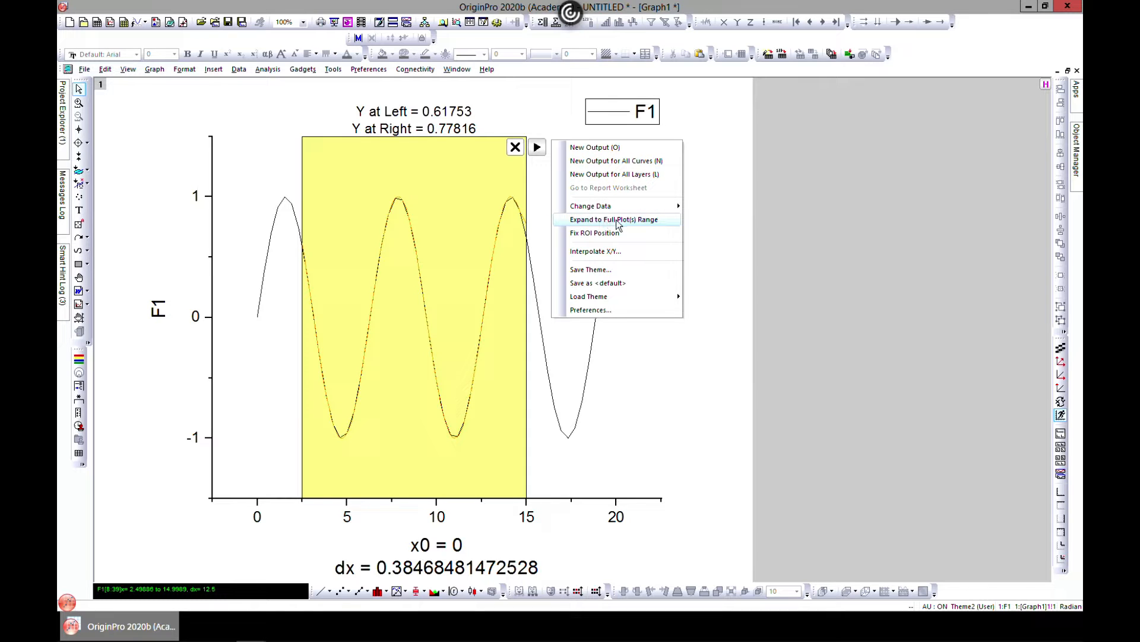
mouse_move(631, 226)
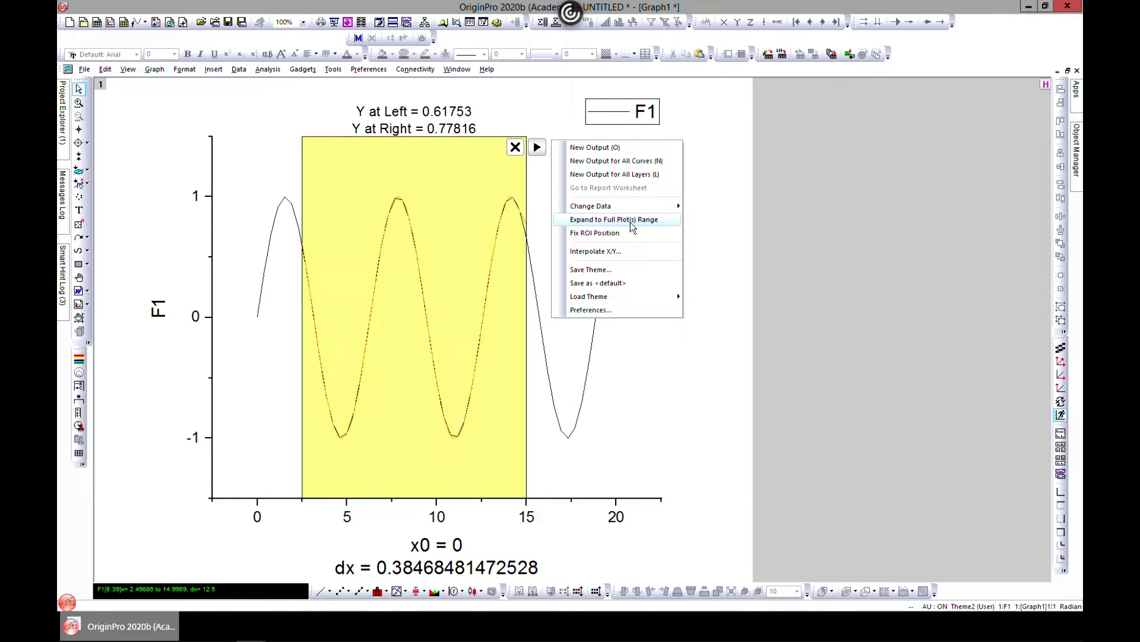
click(614, 219)
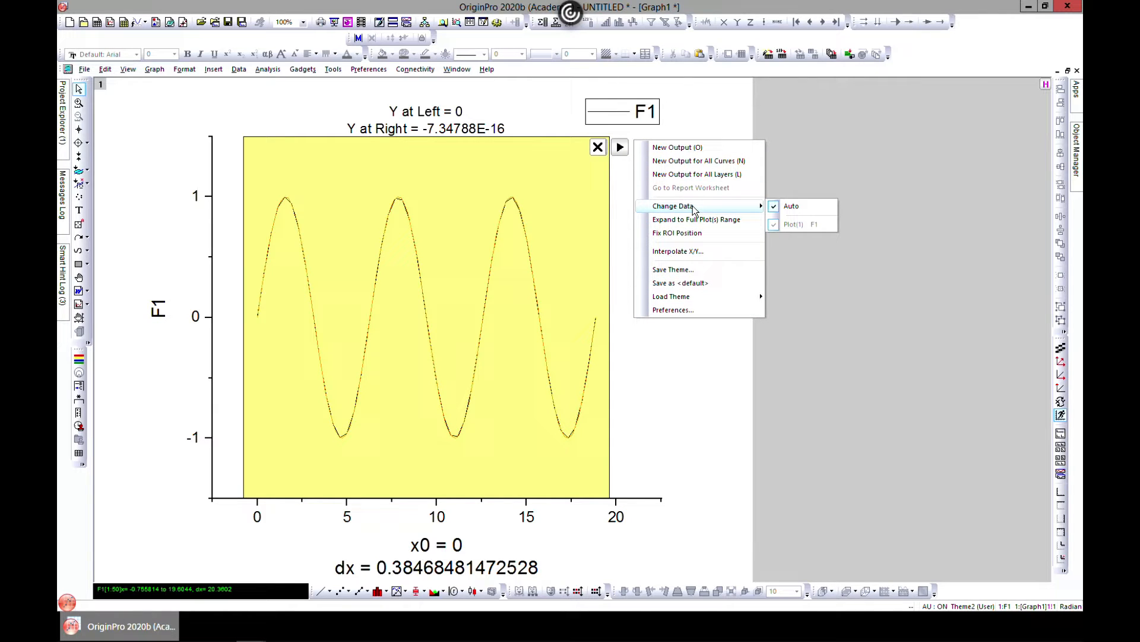
mouse_move(678, 251)
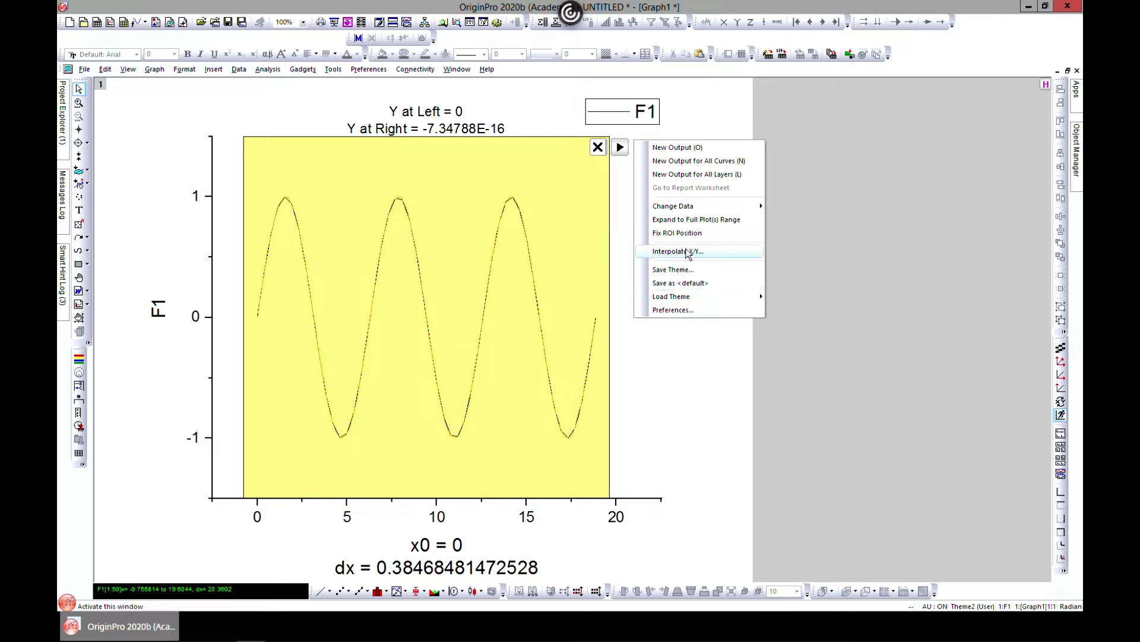
mouse_move(388, 308)
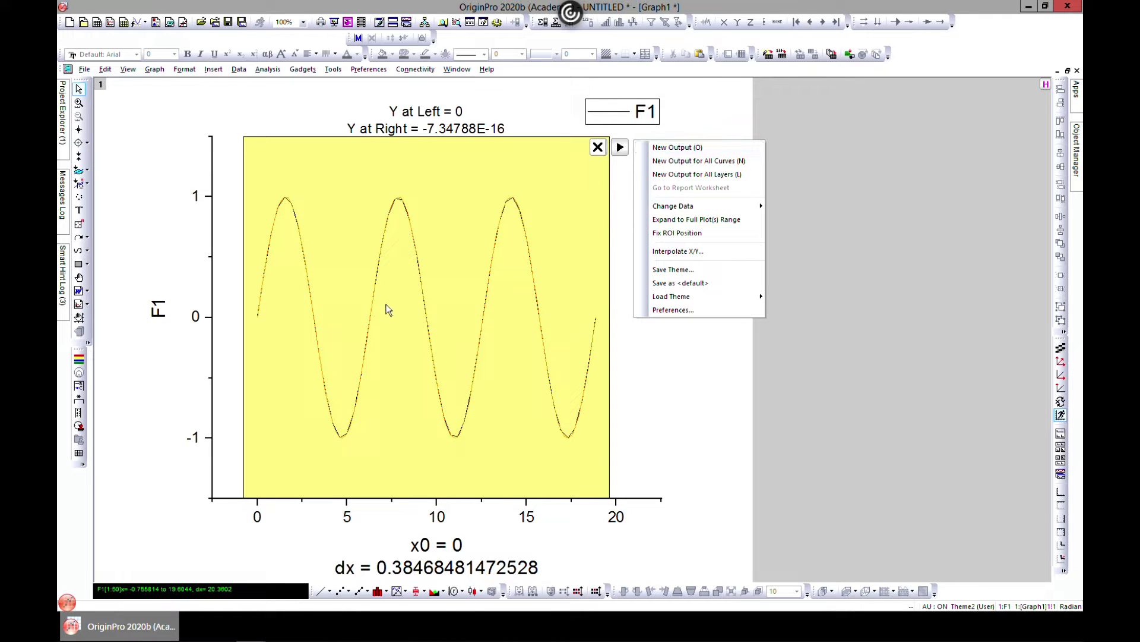
mouse_move(619, 195)
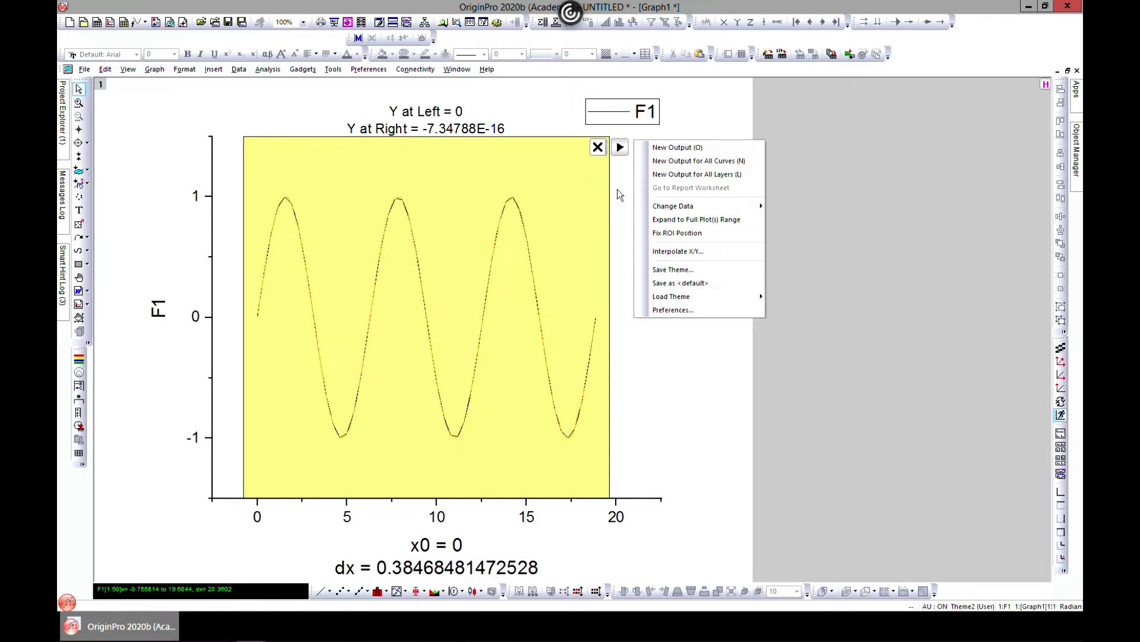
mouse_move(676, 147)
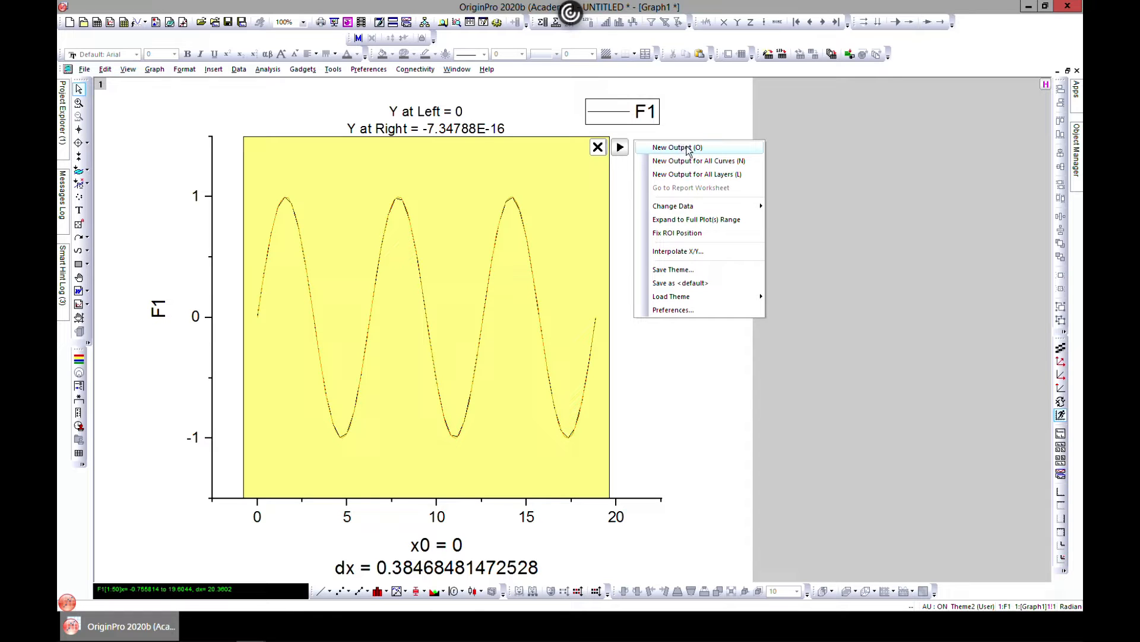
- Generate a new spline interpolation output of F1 and restore the graph window
click(677, 147)
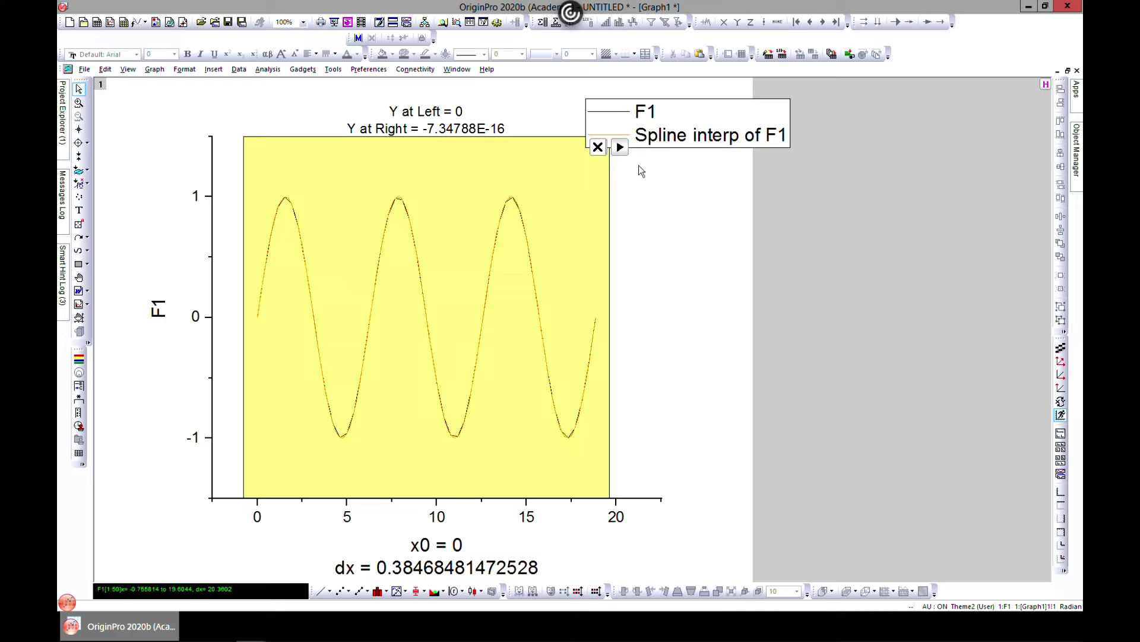
mouse_move(982, 75)
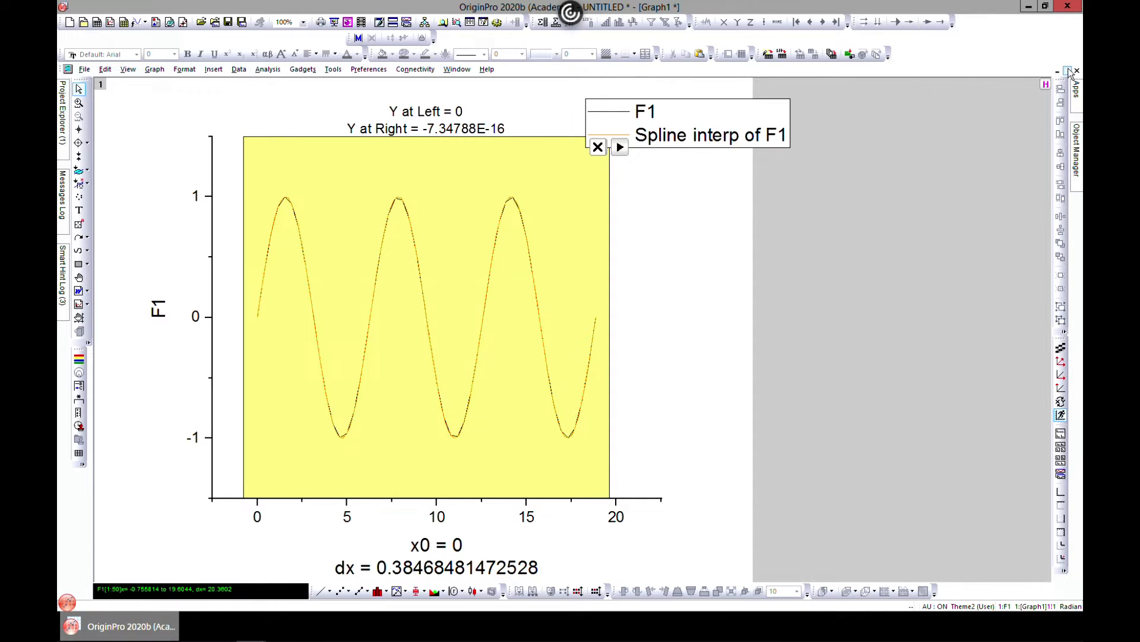
click(1069, 70)
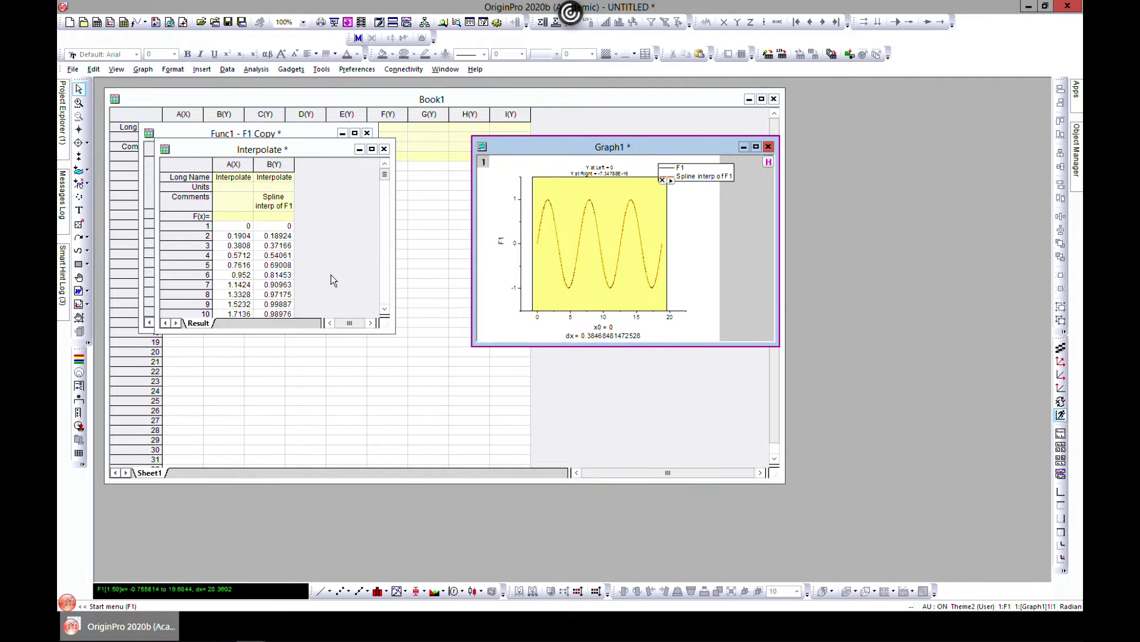
mouse_move(323, 184)
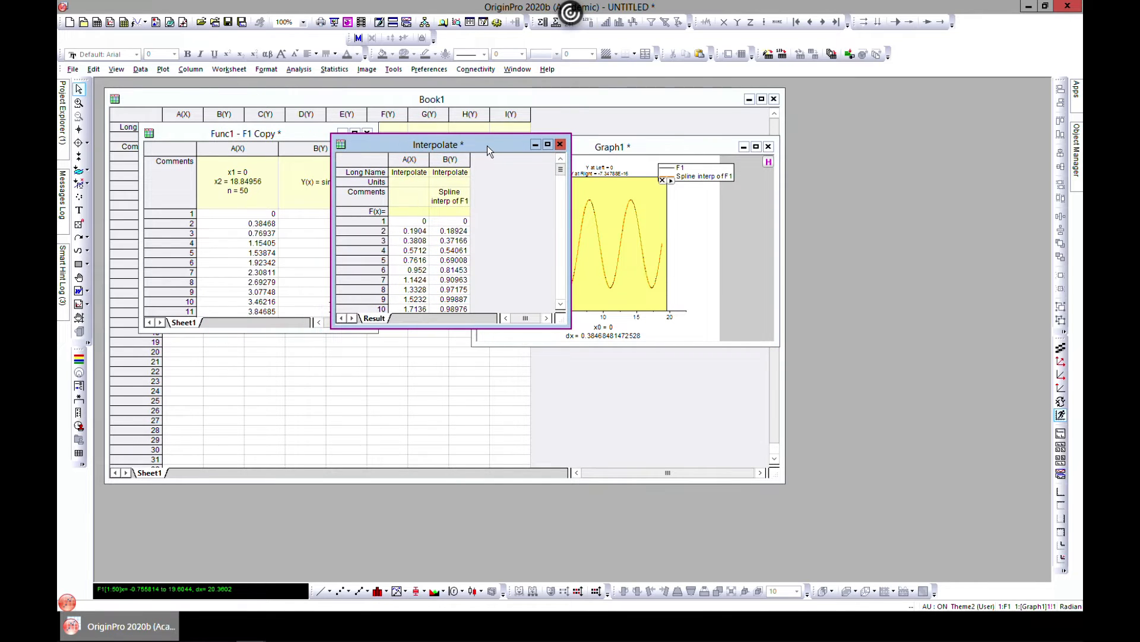
- Close the Interpolate results worksheet and permanently delete Graph1
click(436, 240)
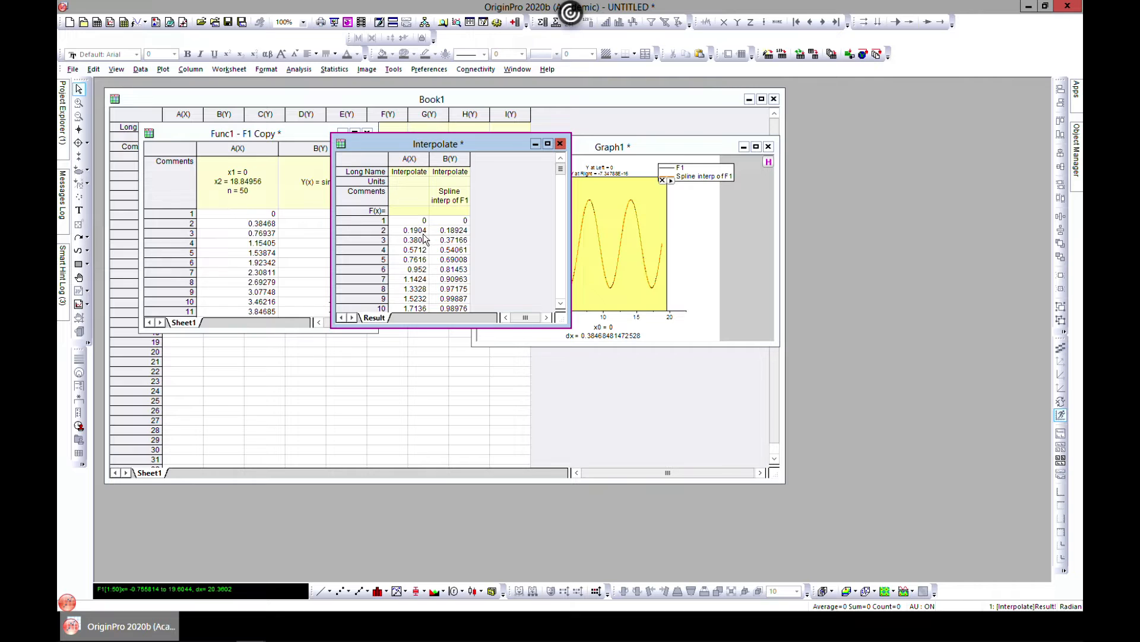
mouse_move(512, 150)
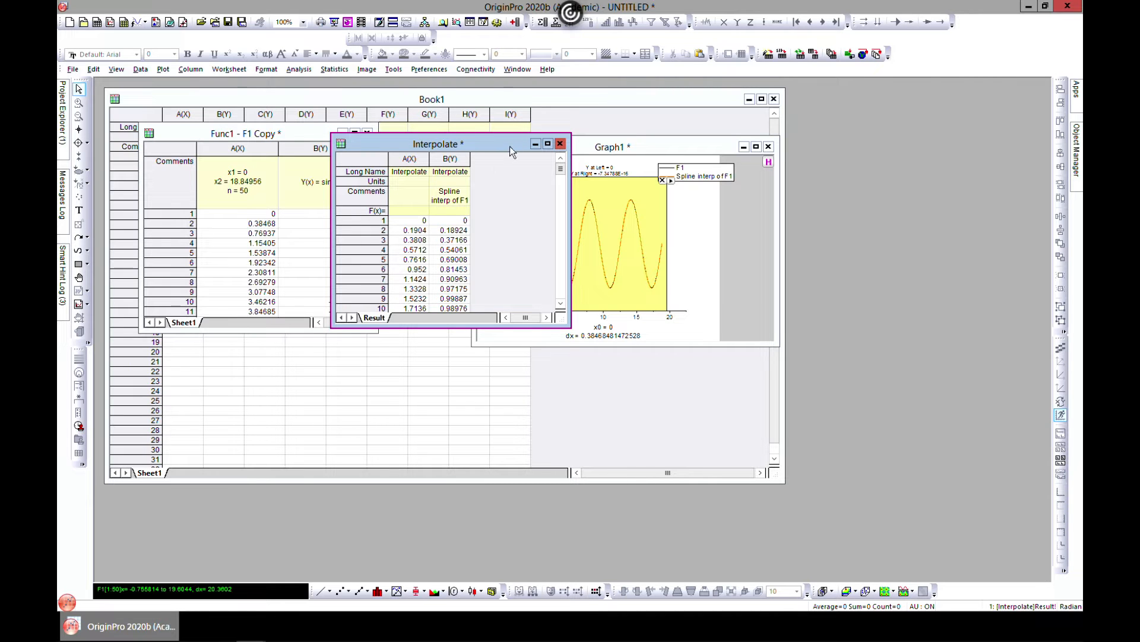
drag(436, 144, 571, 224)
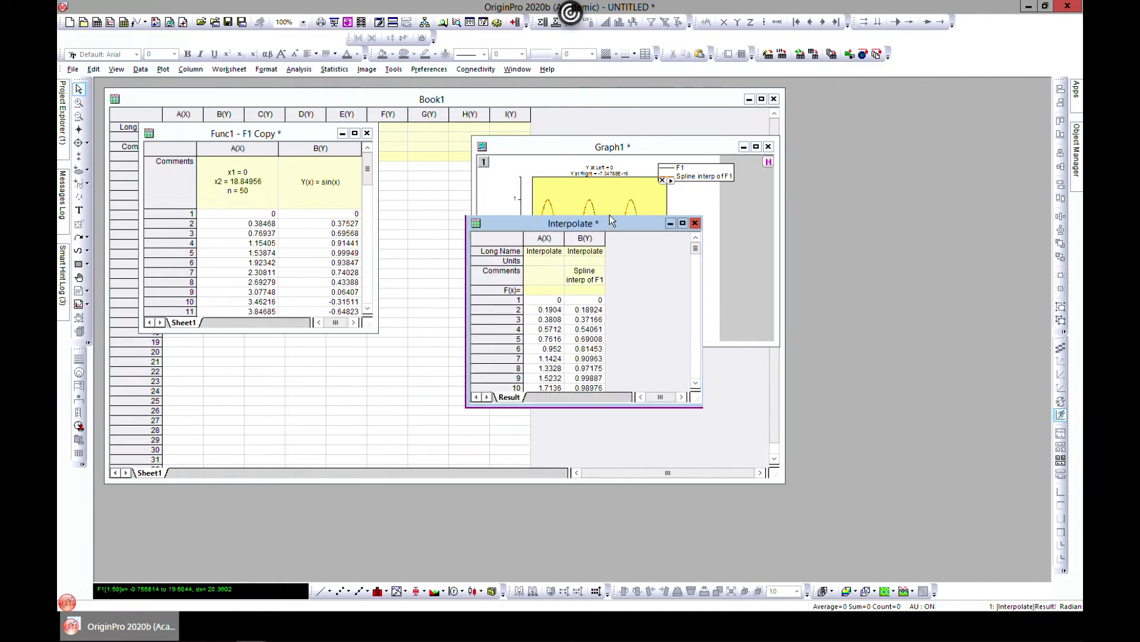
click(694, 223)
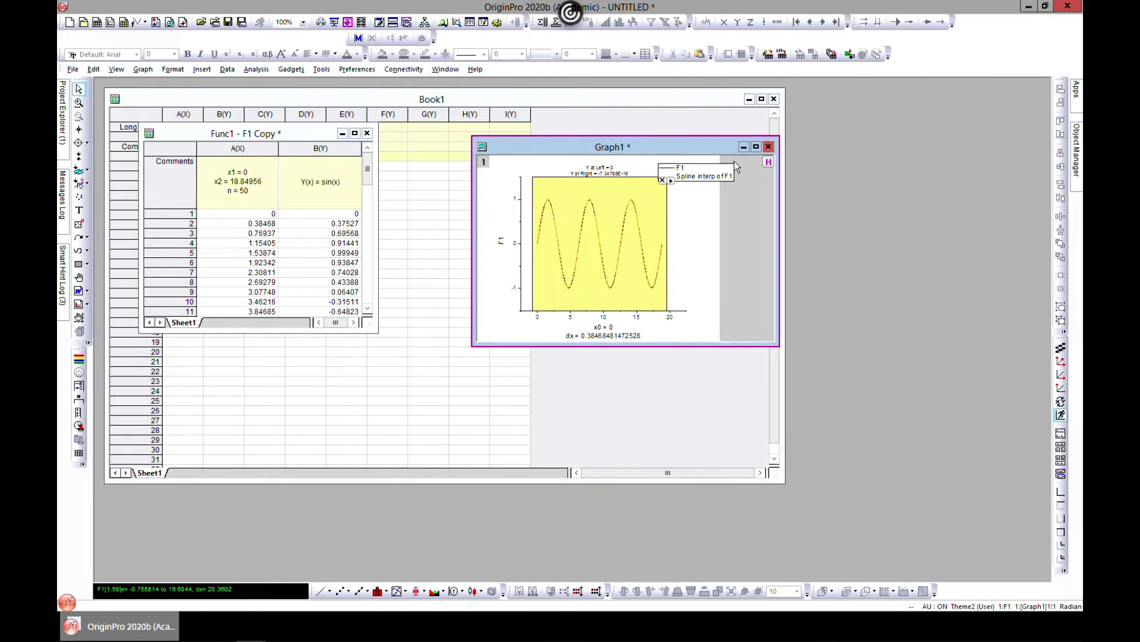
click(767, 146)
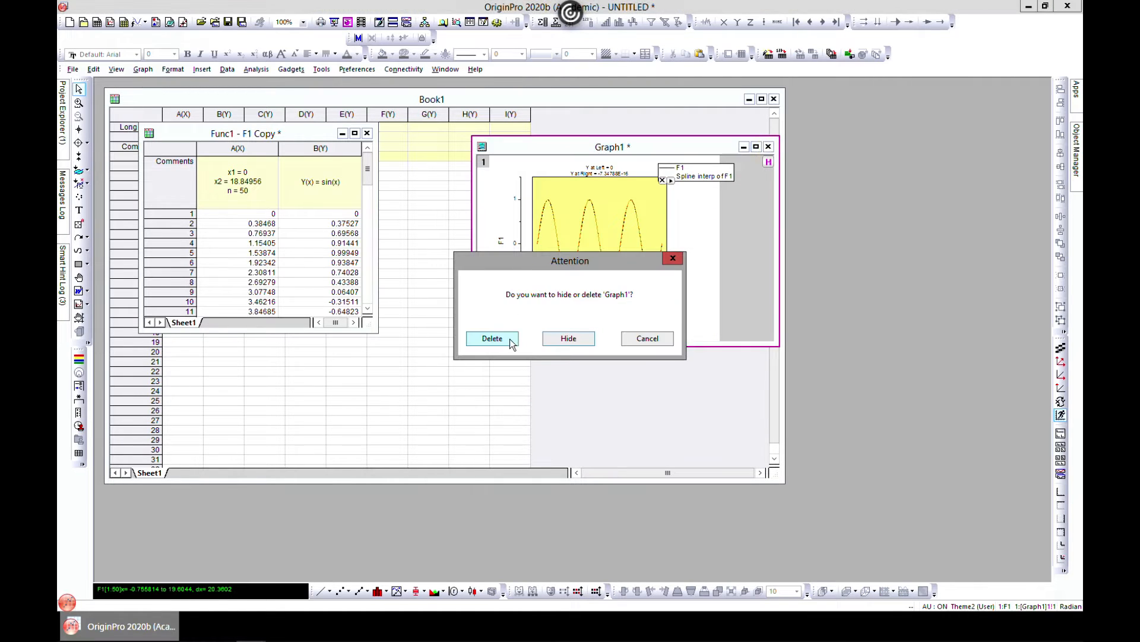
click(492, 338)
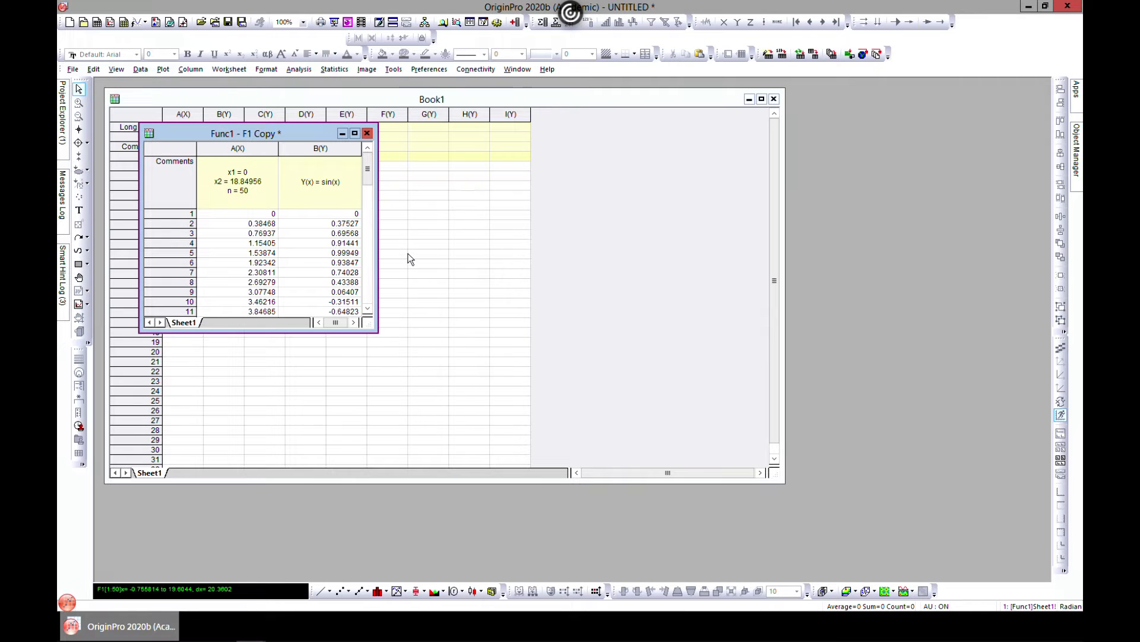
- Maximize the Func1 worksheet and open the Interpolate/Extrapolate (interp1xy) dialog
click(354, 133)
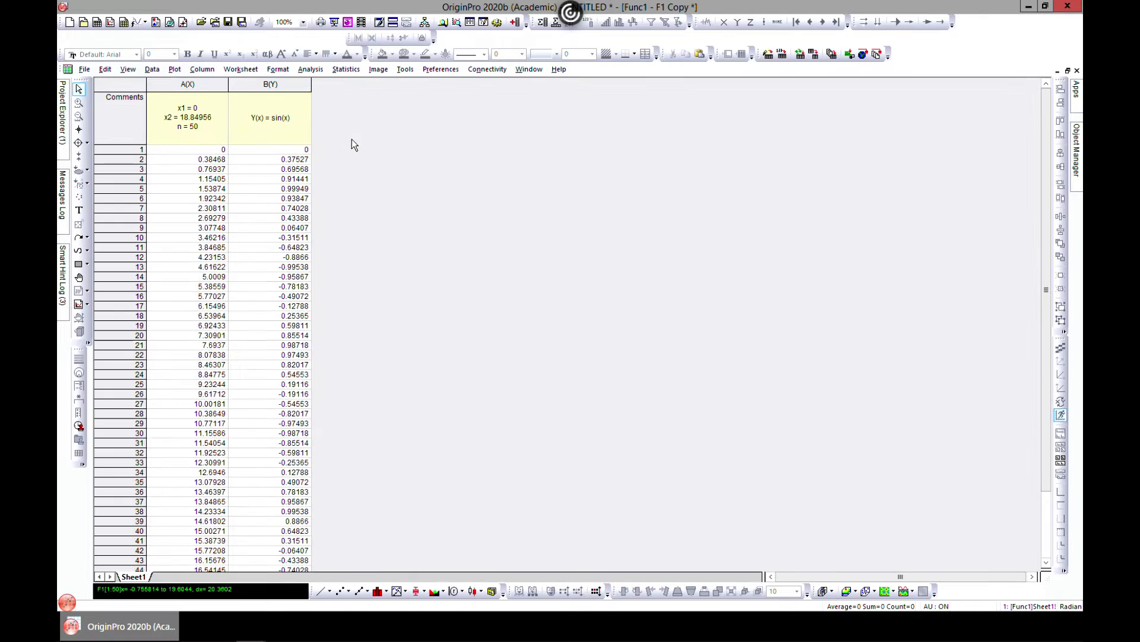
mouse_move(269, 172)
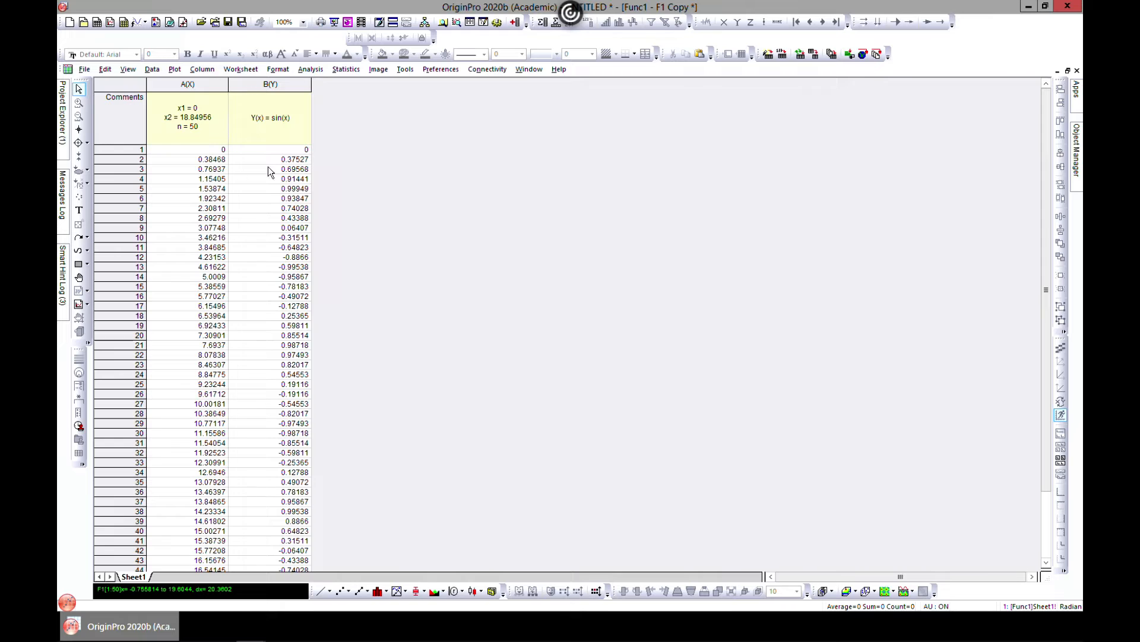
click(188, 84)
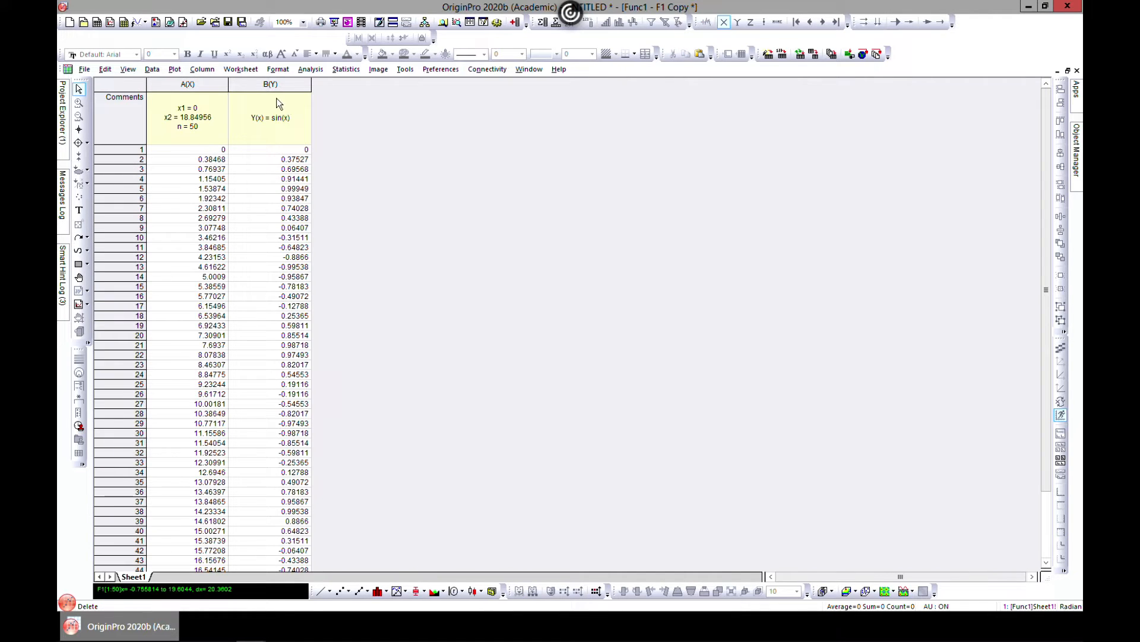
mouse_move(310, 68)
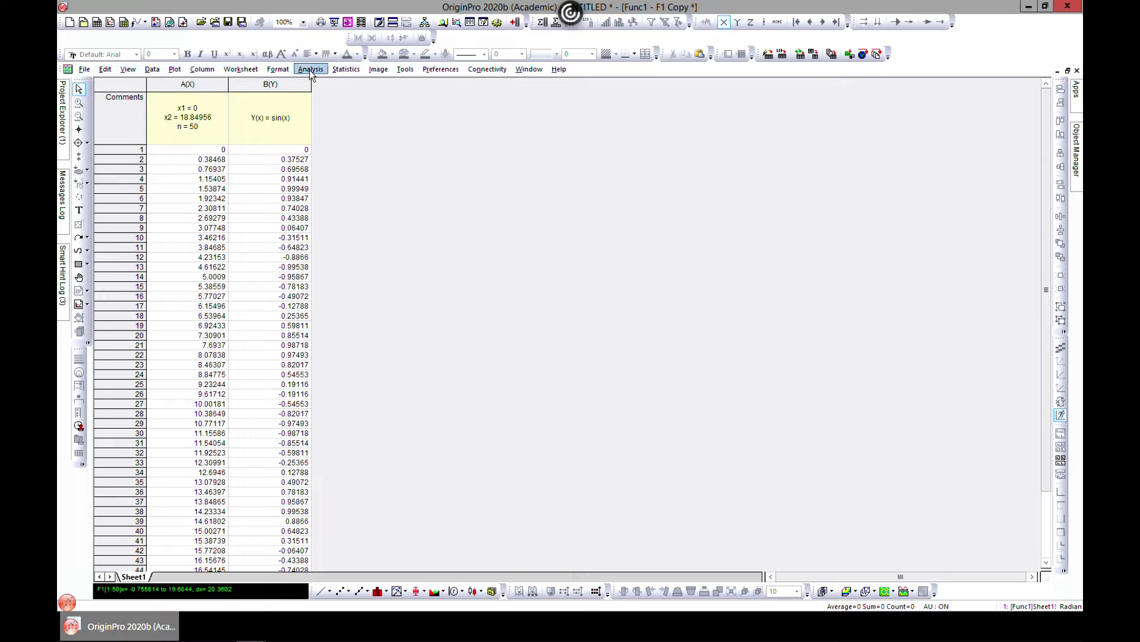
click(310, 68)
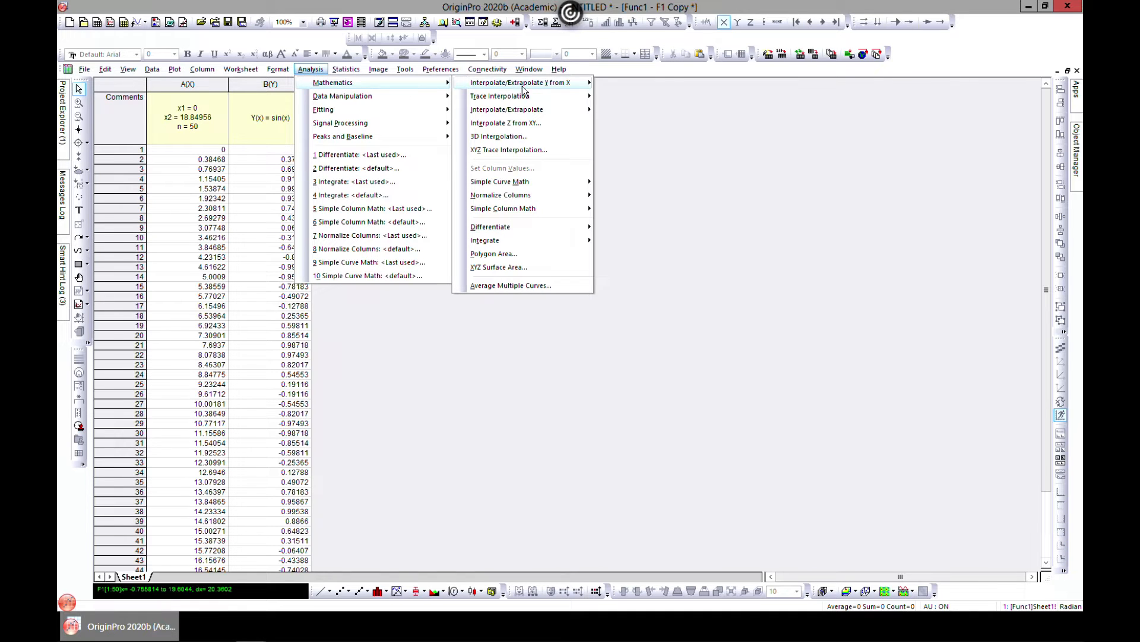
mouse_move(513, 168)
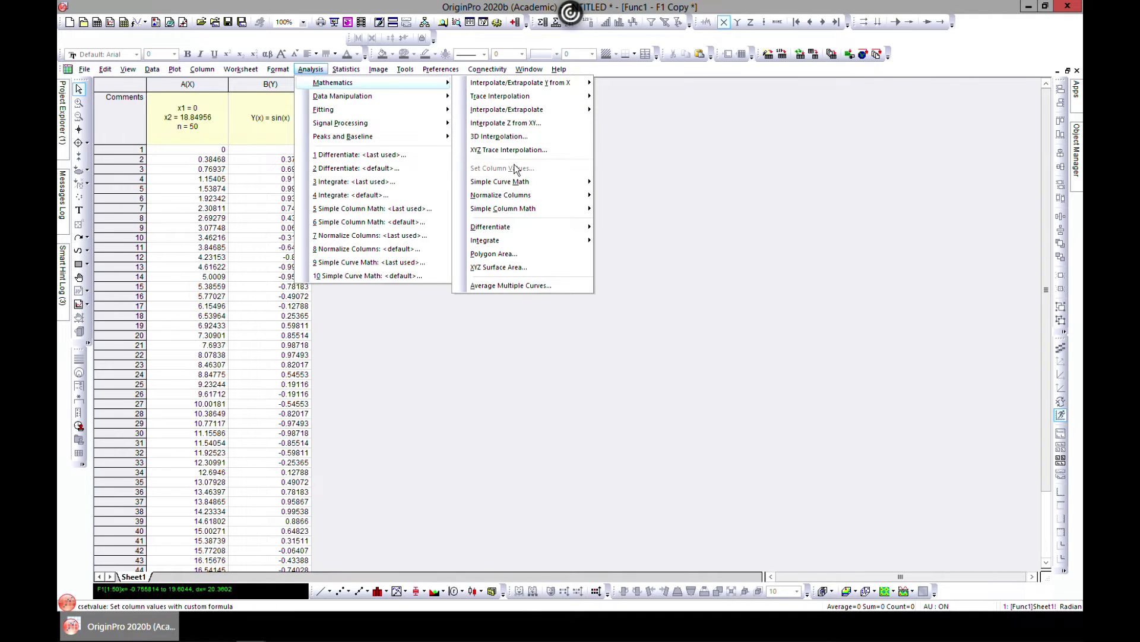
mouse_move(506, 109)
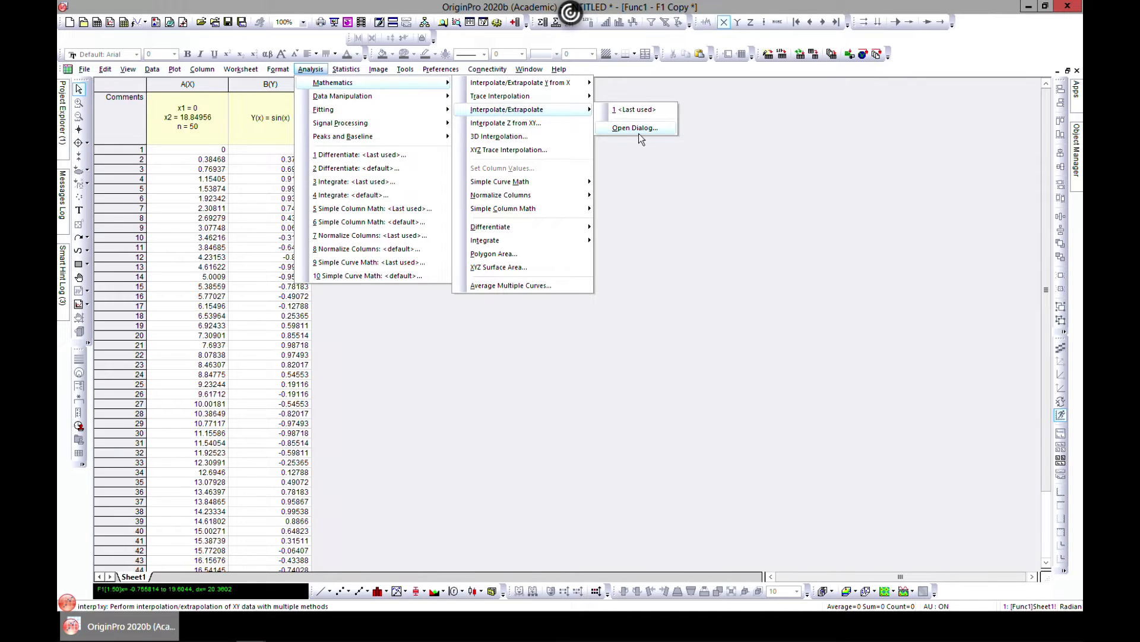
click(634, 127)
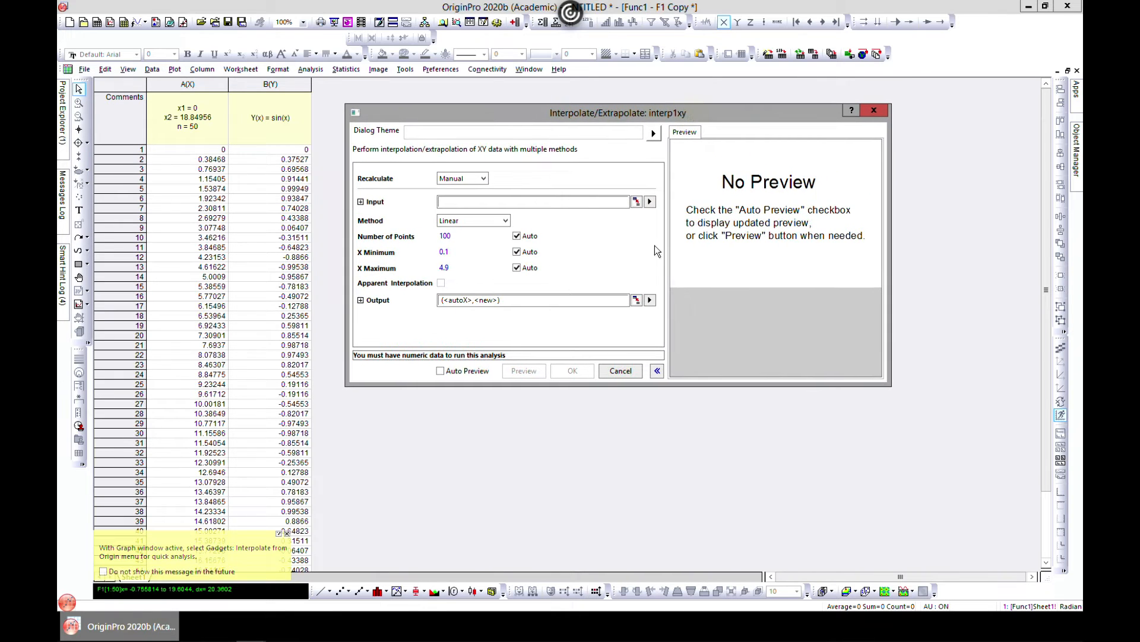
- Toggle auto preview, use the sine sheet's column B as input, and list interpolation methods
click(440, 371)
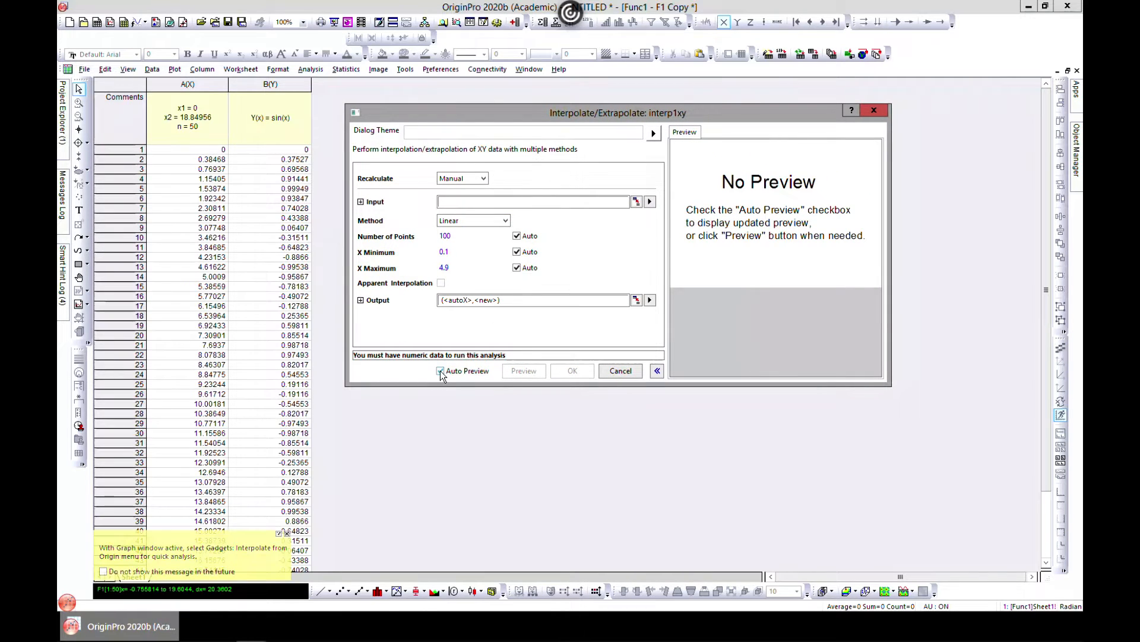
click(441, 370)
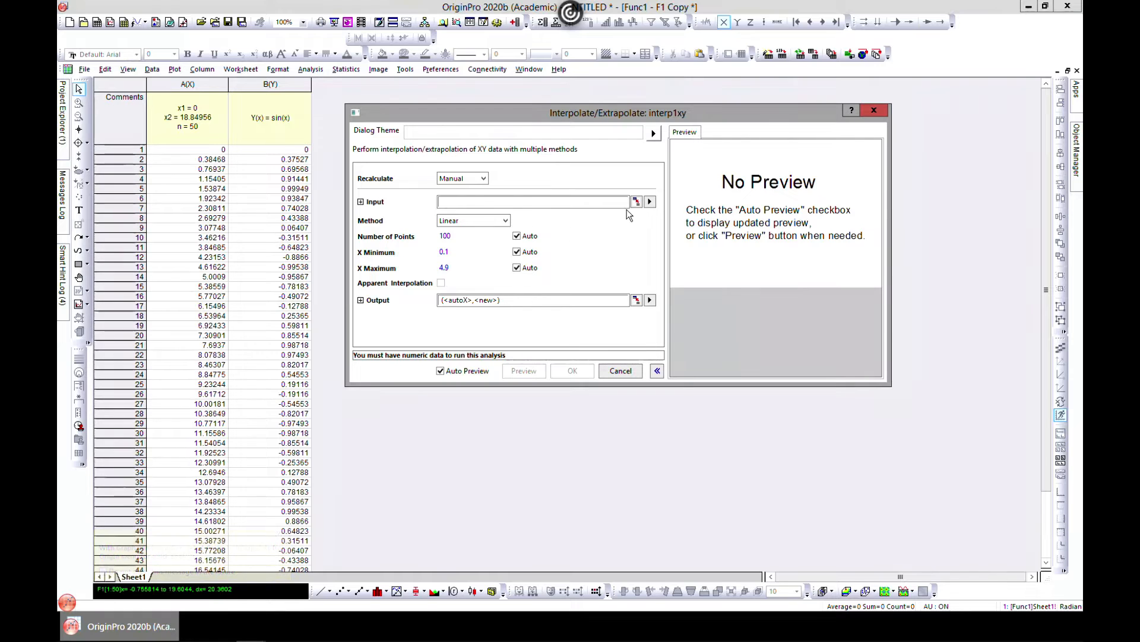
click(650, 202)
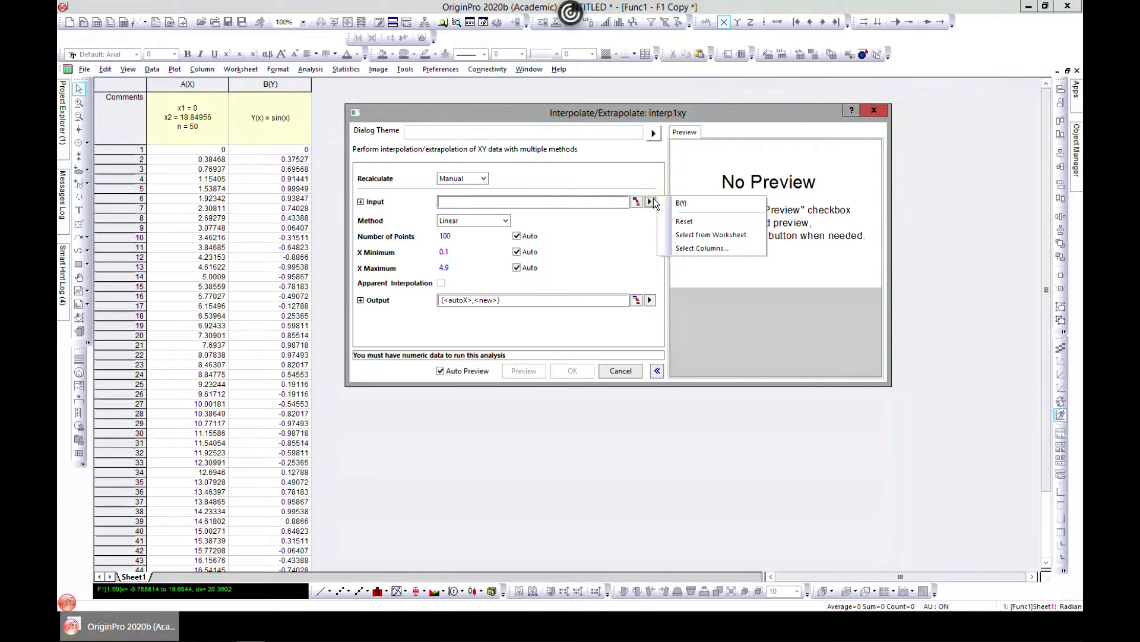
click(681, 203)
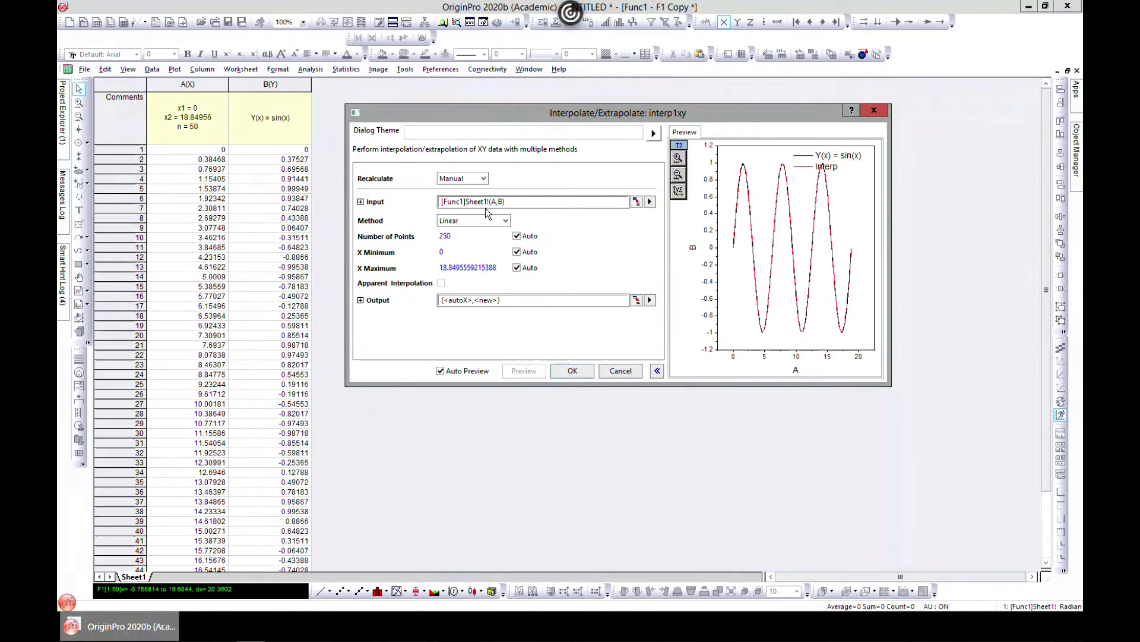
mouse_move(607, 179)
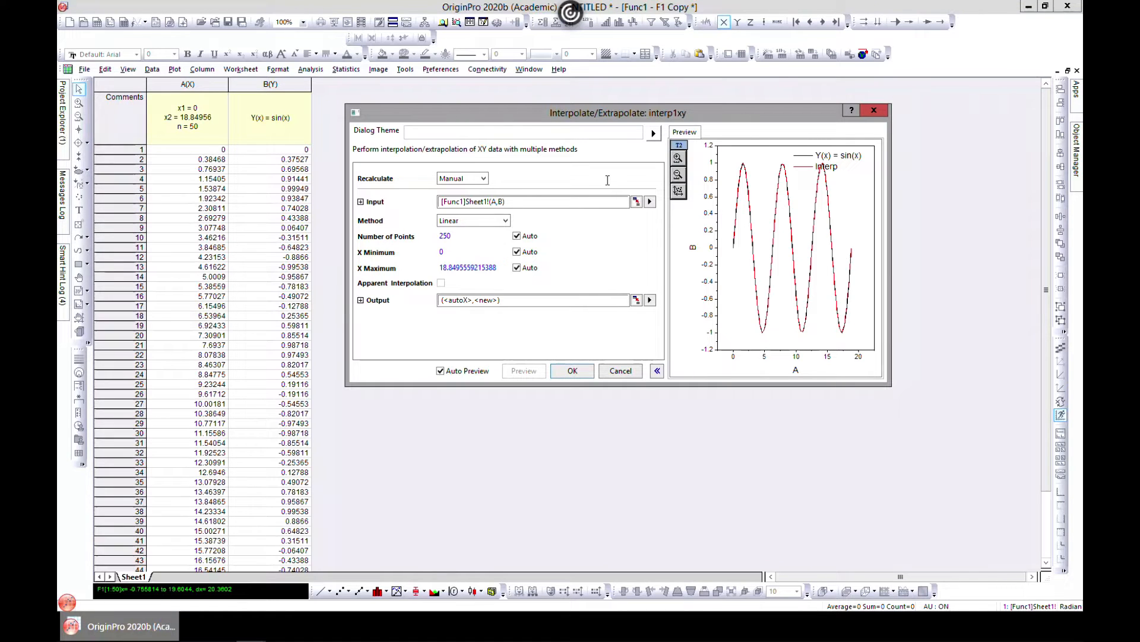
mouse_move(527, 267)
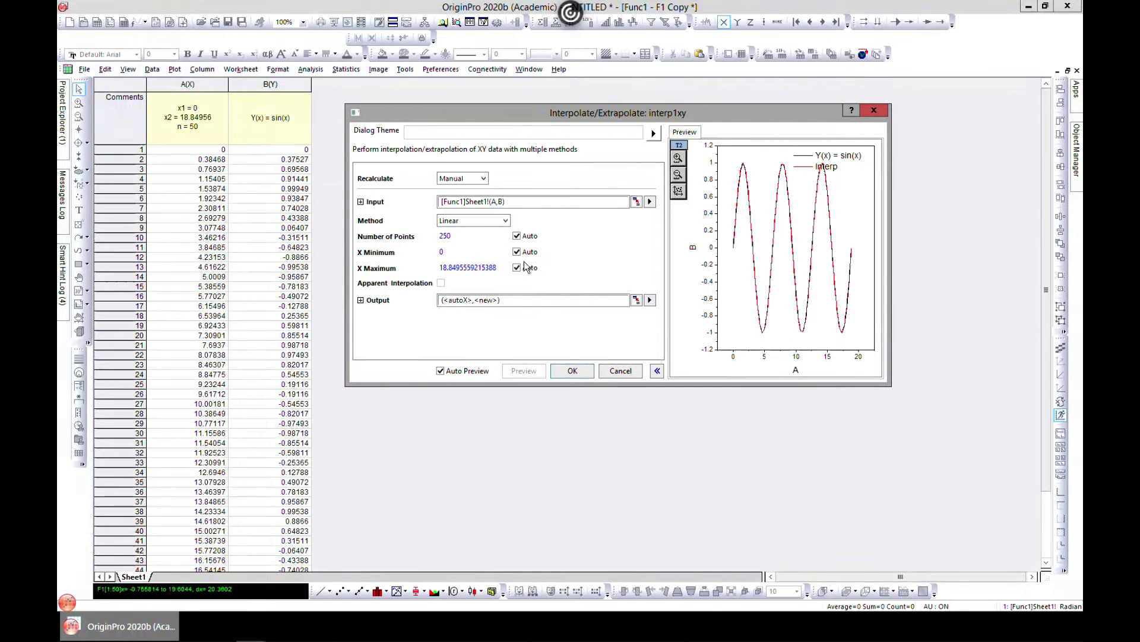
mouse_move(720, 180)
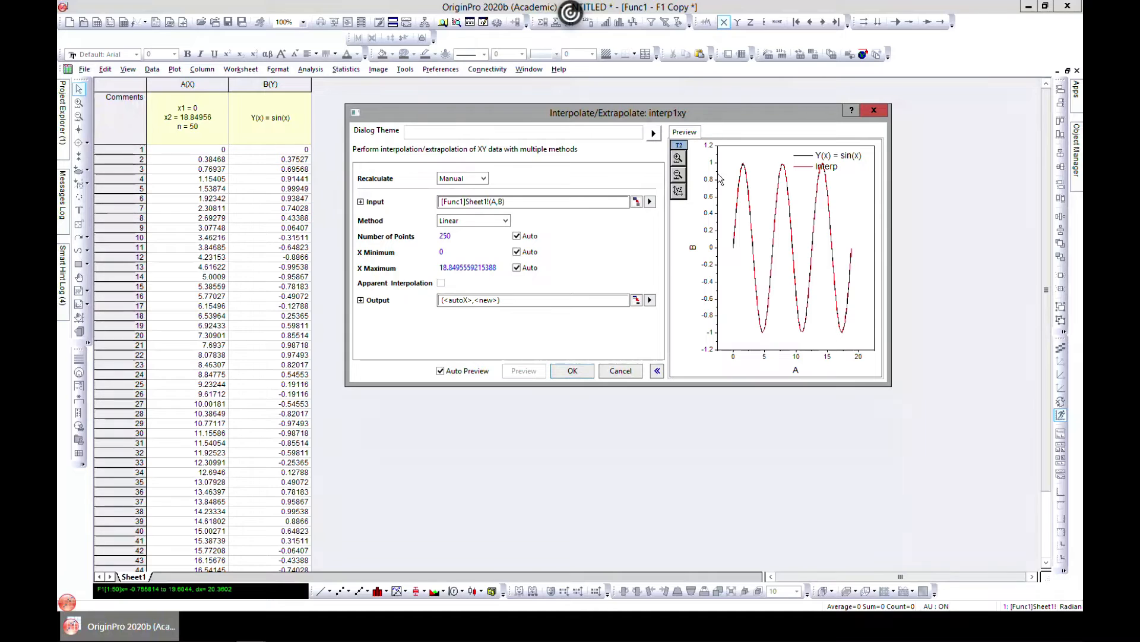
click(506, 220)
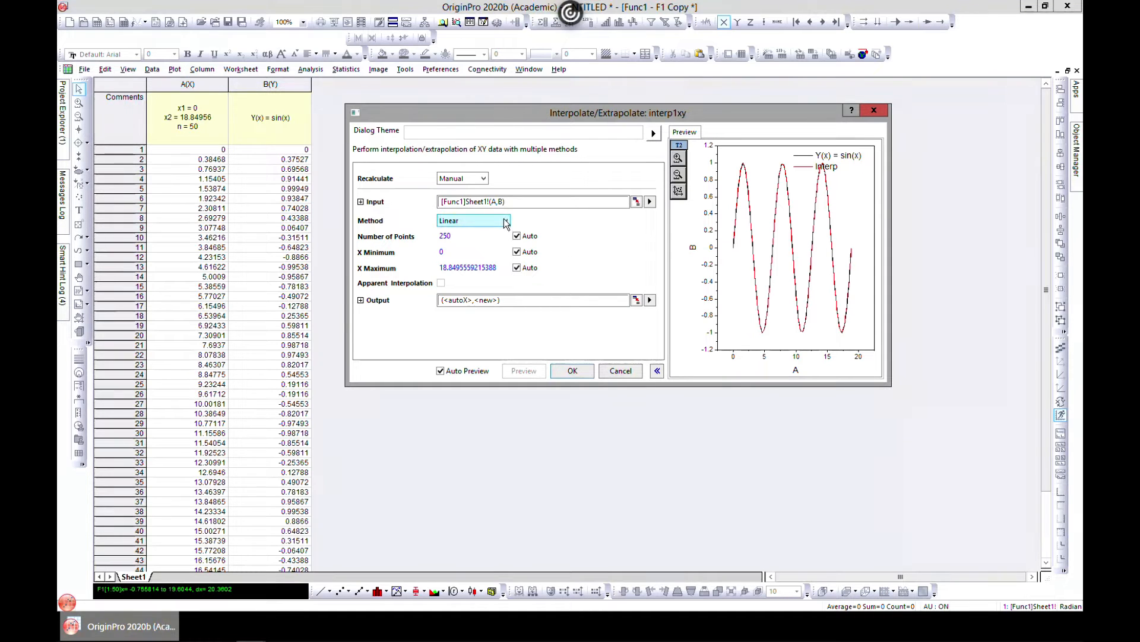
click(504, 220)
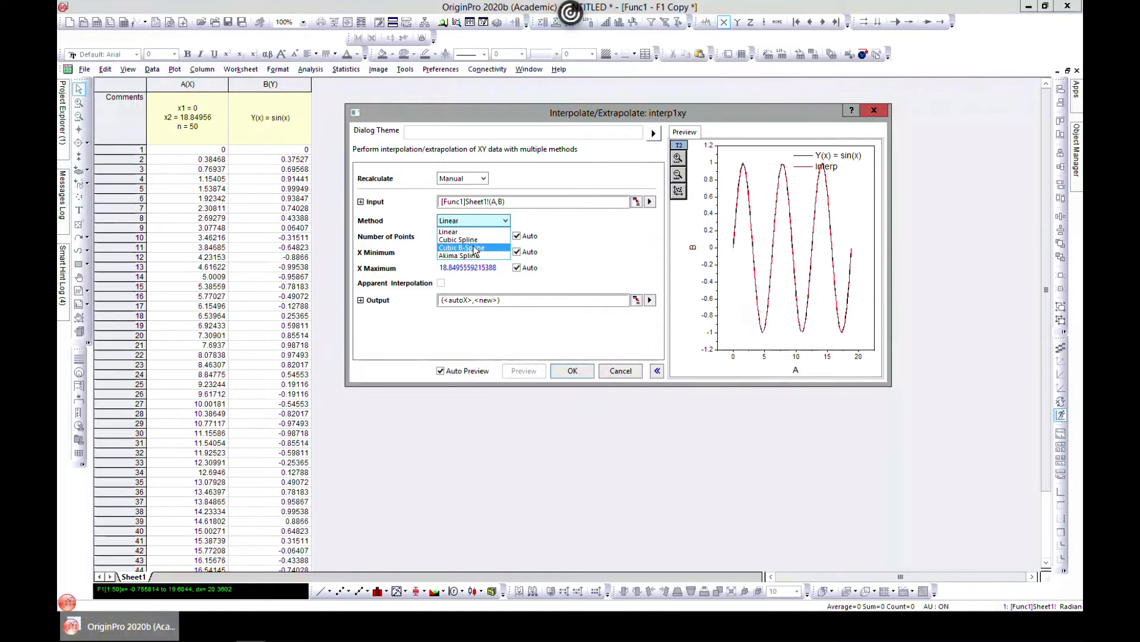
- Choose Cubic Spline and replace the automatic point count with 100 points
click(457, 240)
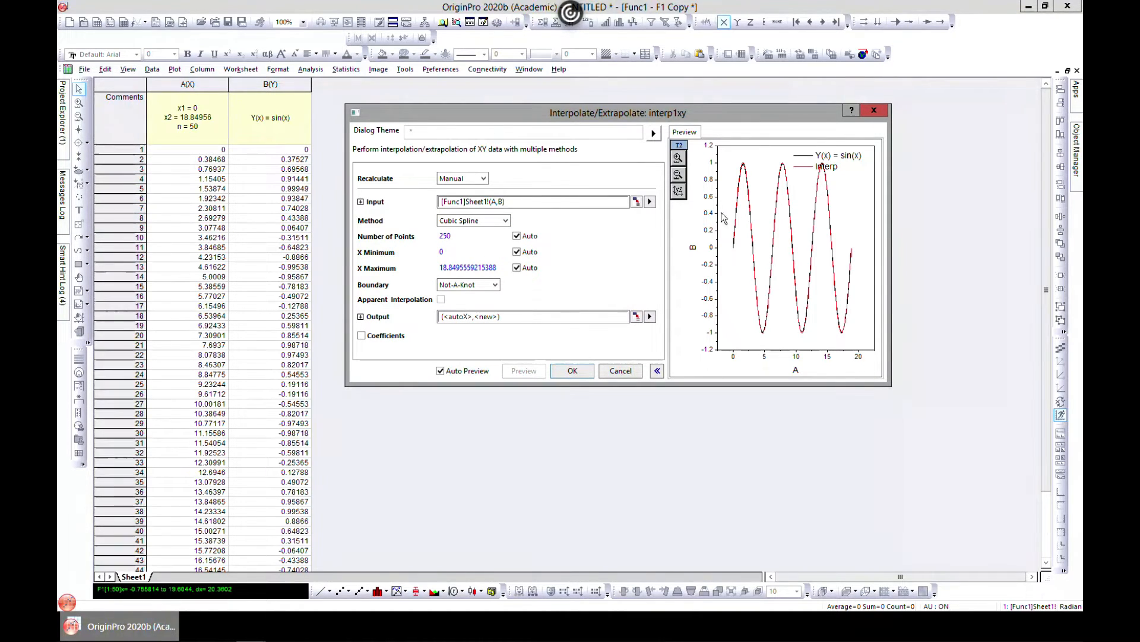
mouse_move(600, 236)
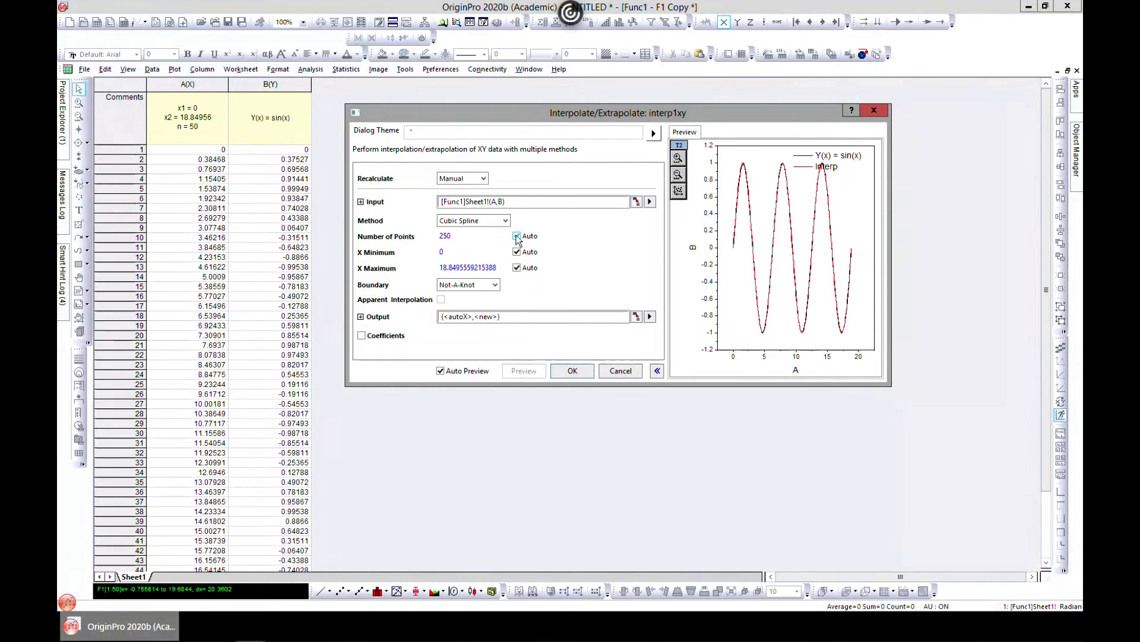
click(517, 236)
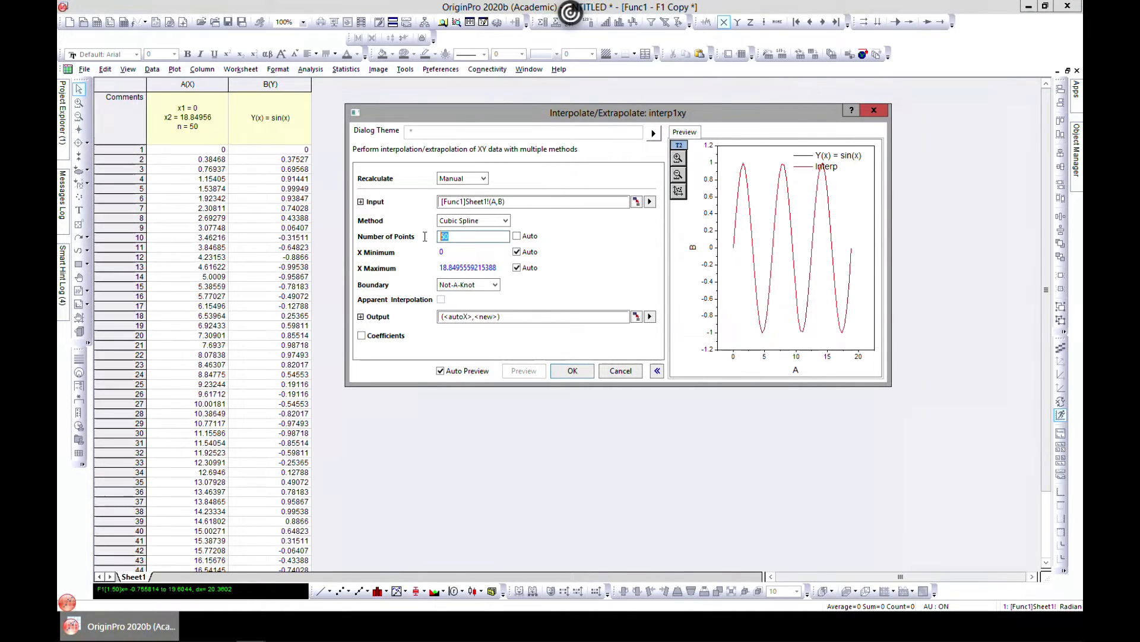
text(100)
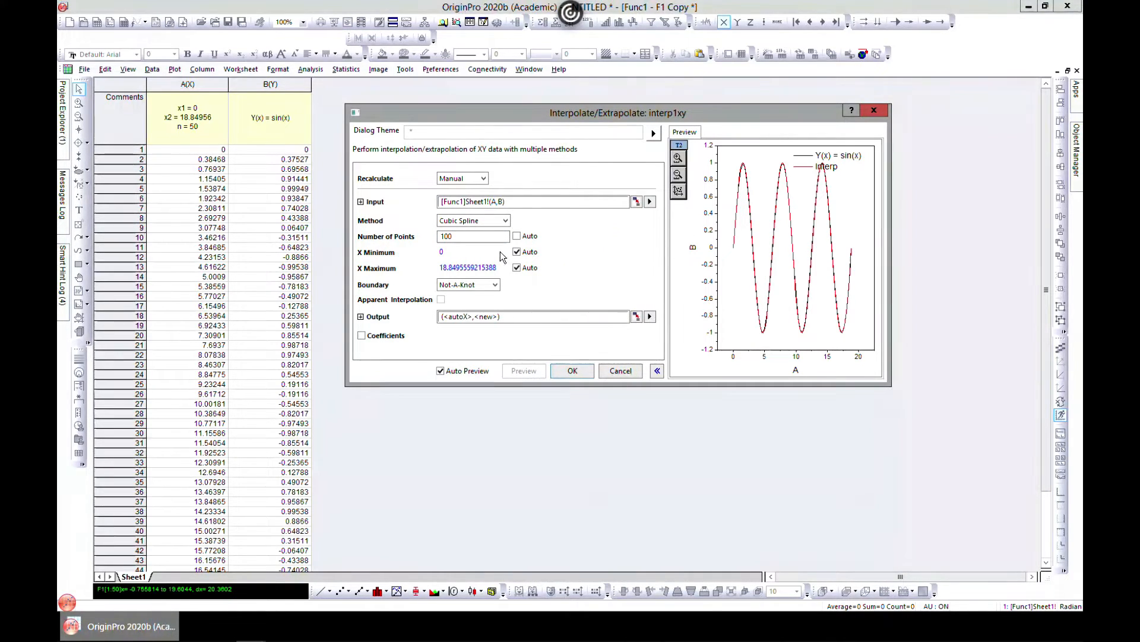
- Try Akima and Cubic Spline methods, then settle on Linear interpolation
click(505, 221)
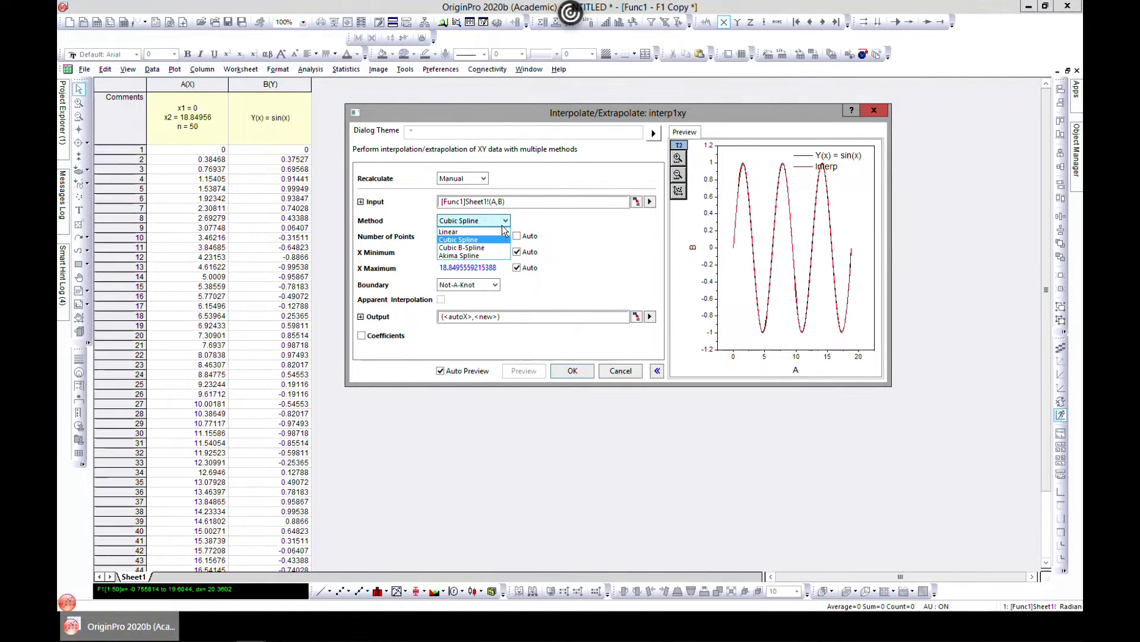
click(458, 256)
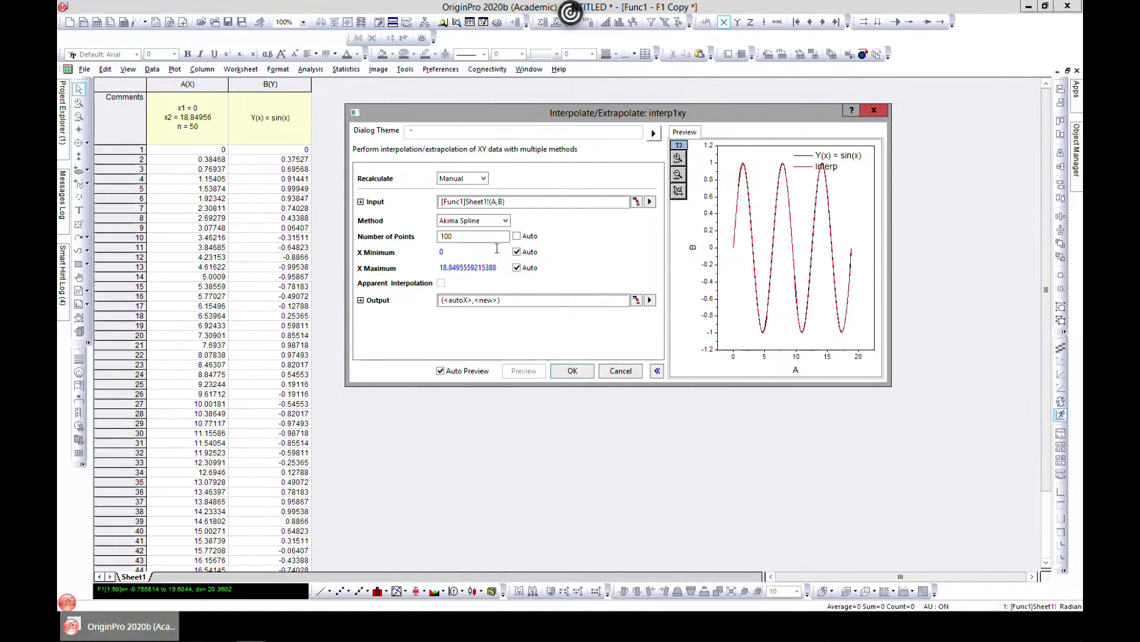
click(505, 220)
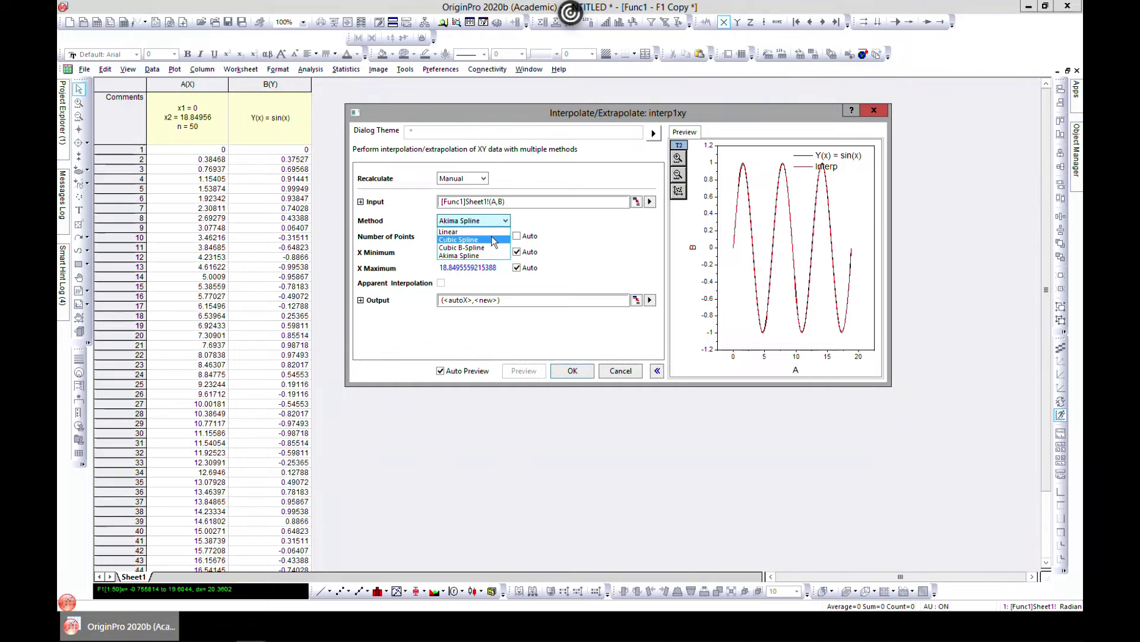
click(458, 239)
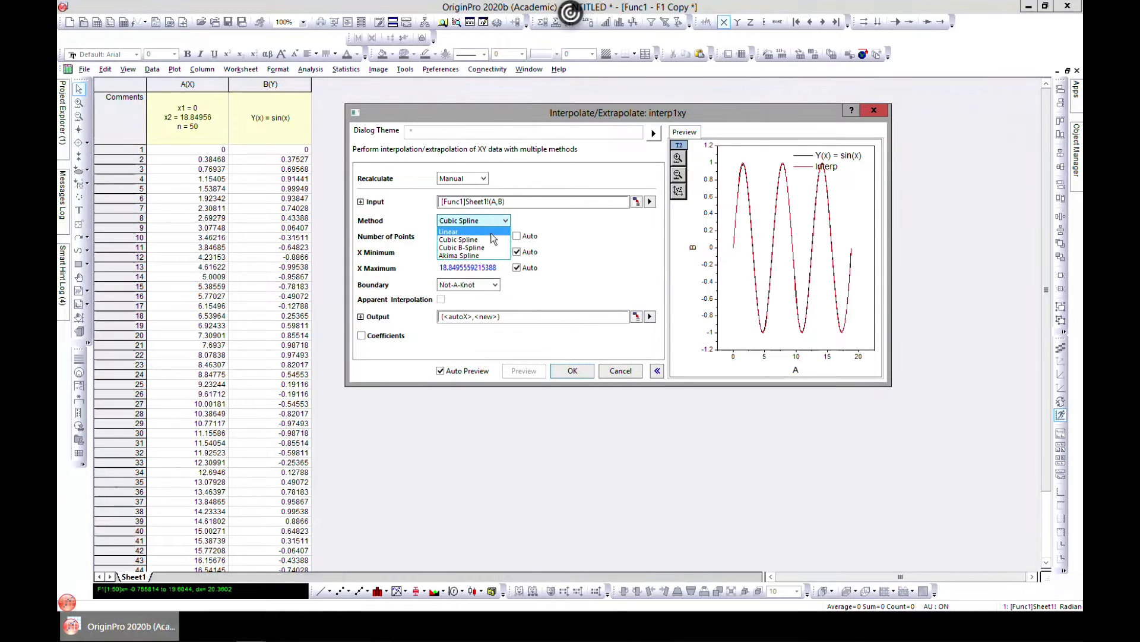
click(449, 231)
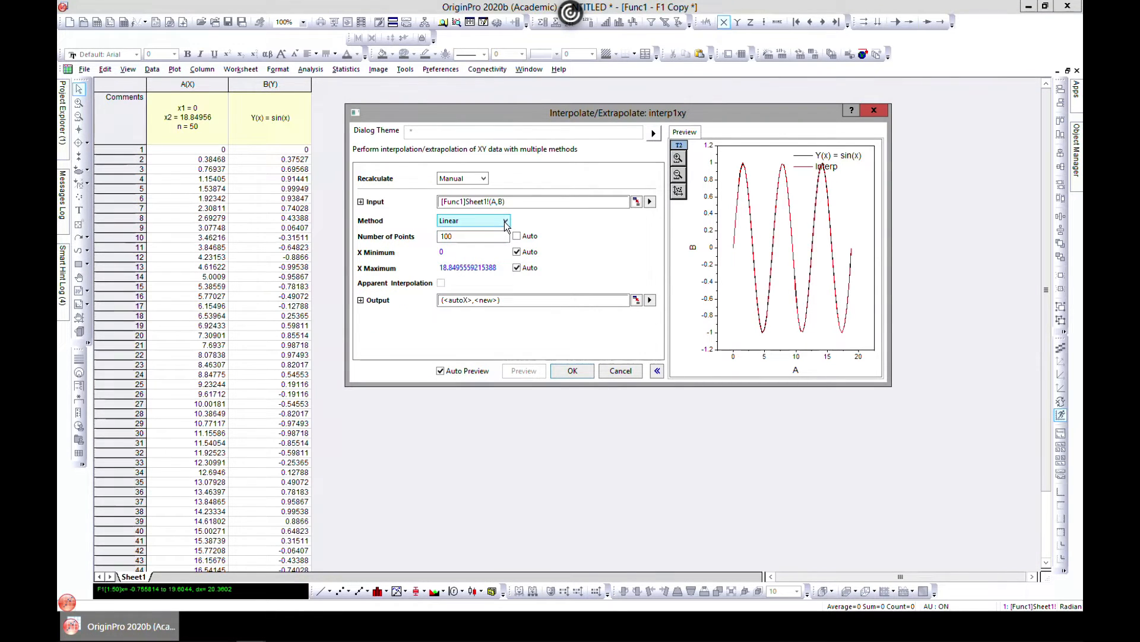
click(505, 220)
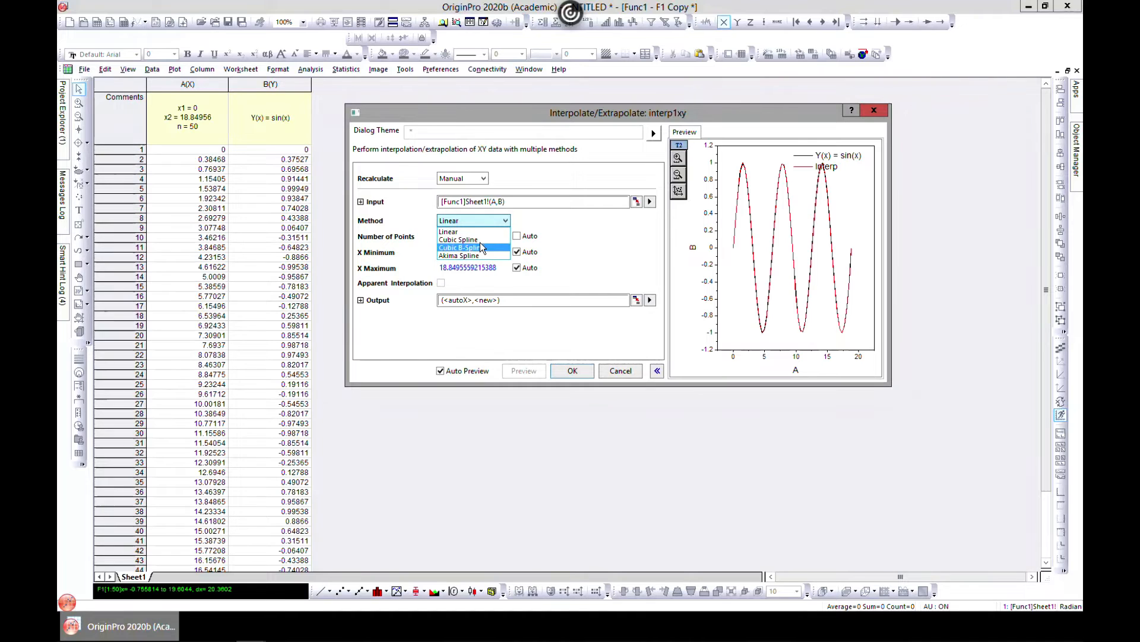
click(448, 231)
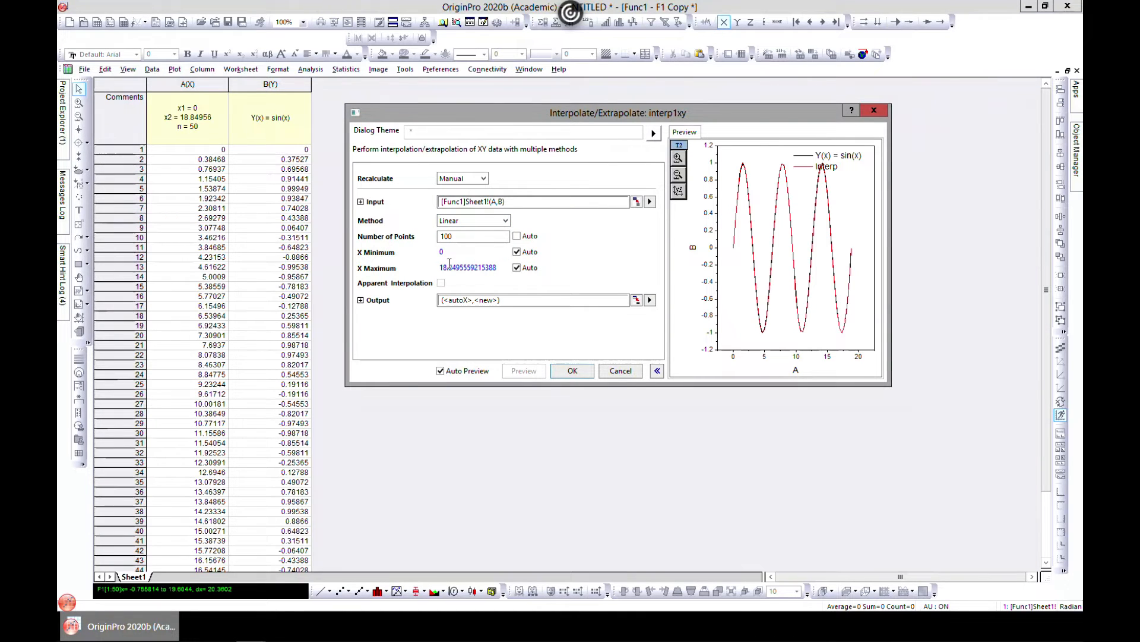
click(517, 252)
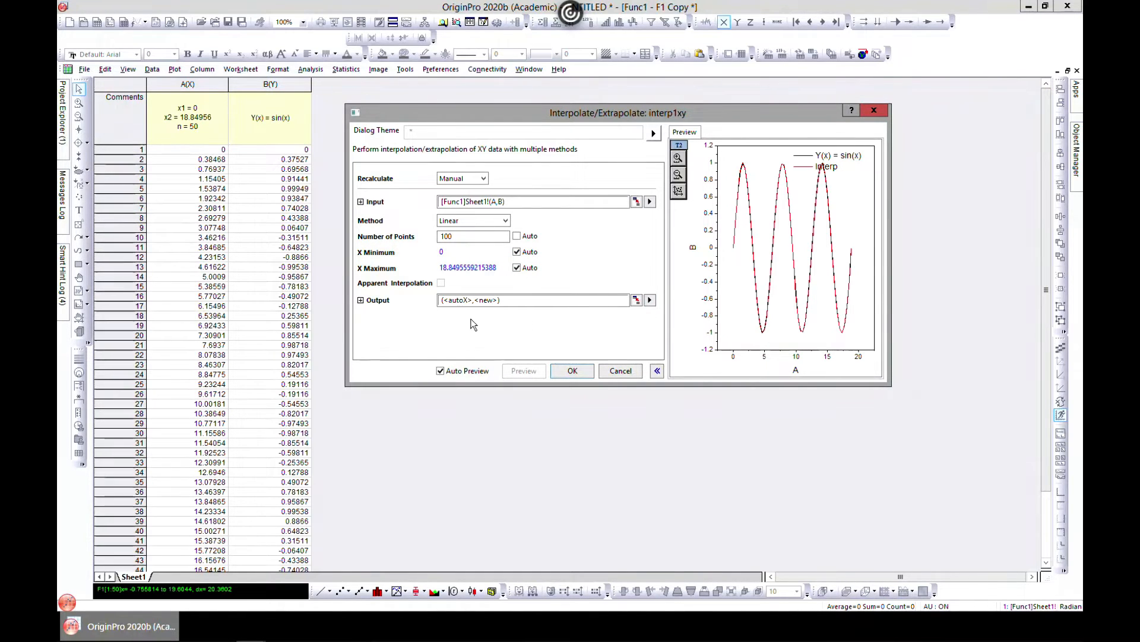
mouse_move(649, 299)
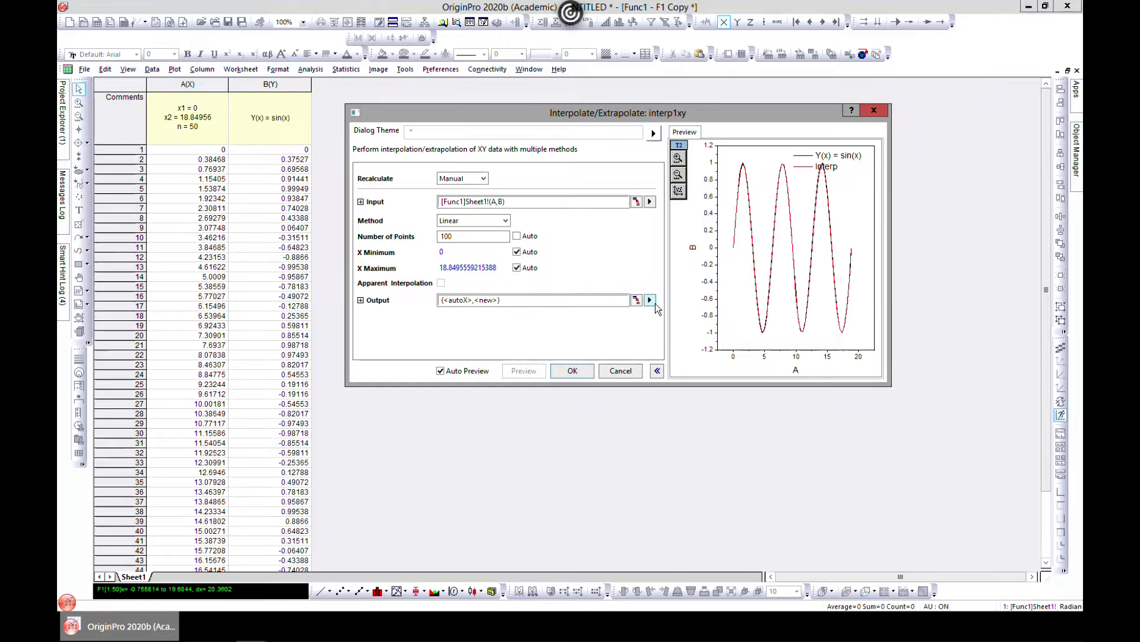
- Send the interpolation results to a new workbook and run it
click(649, 299)
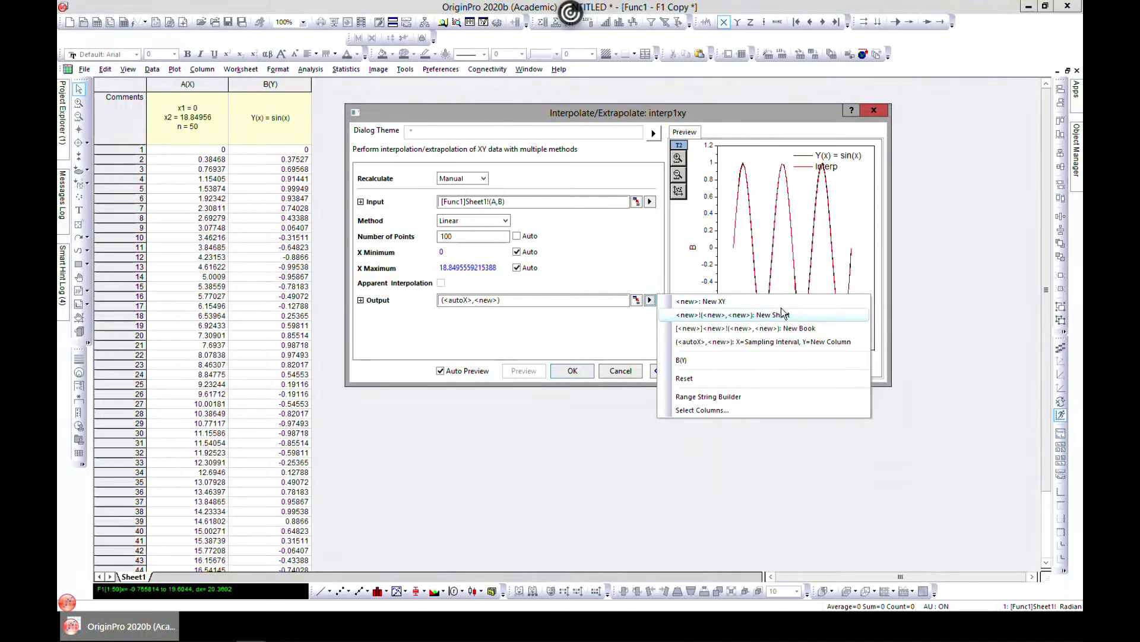
mouse_move(745, 328)
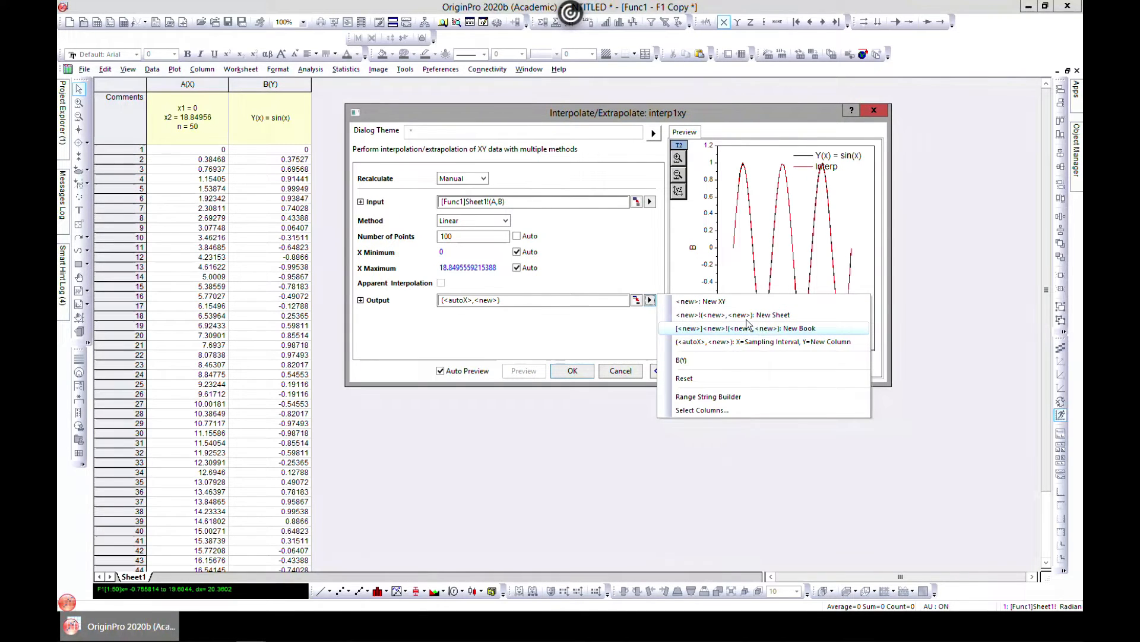
mouse_move(829, 337)
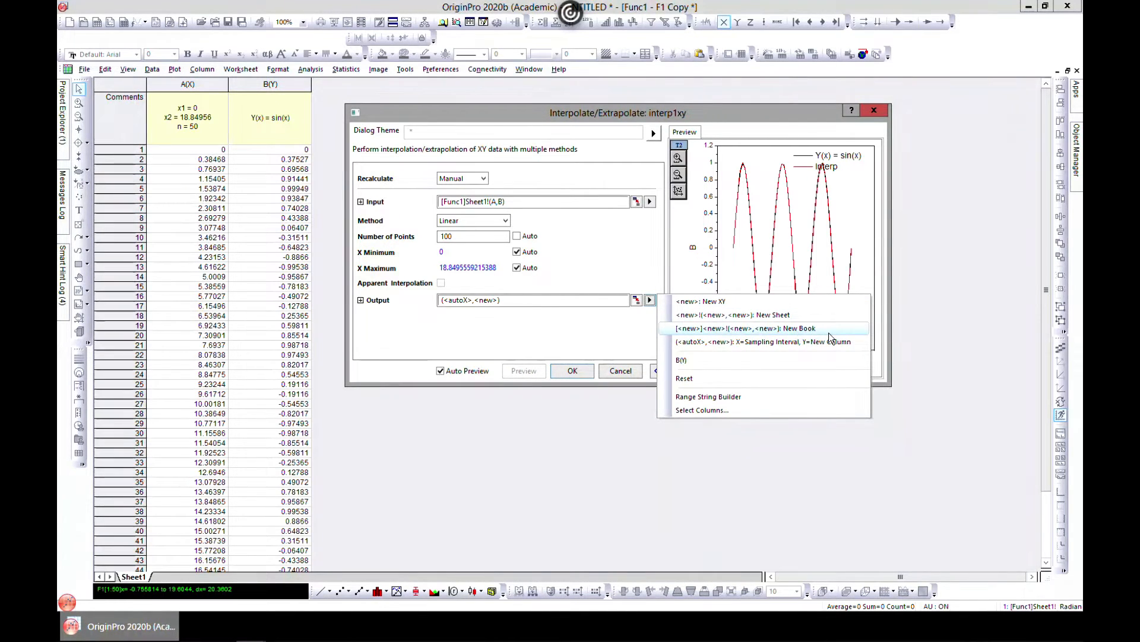
click(746, 328)
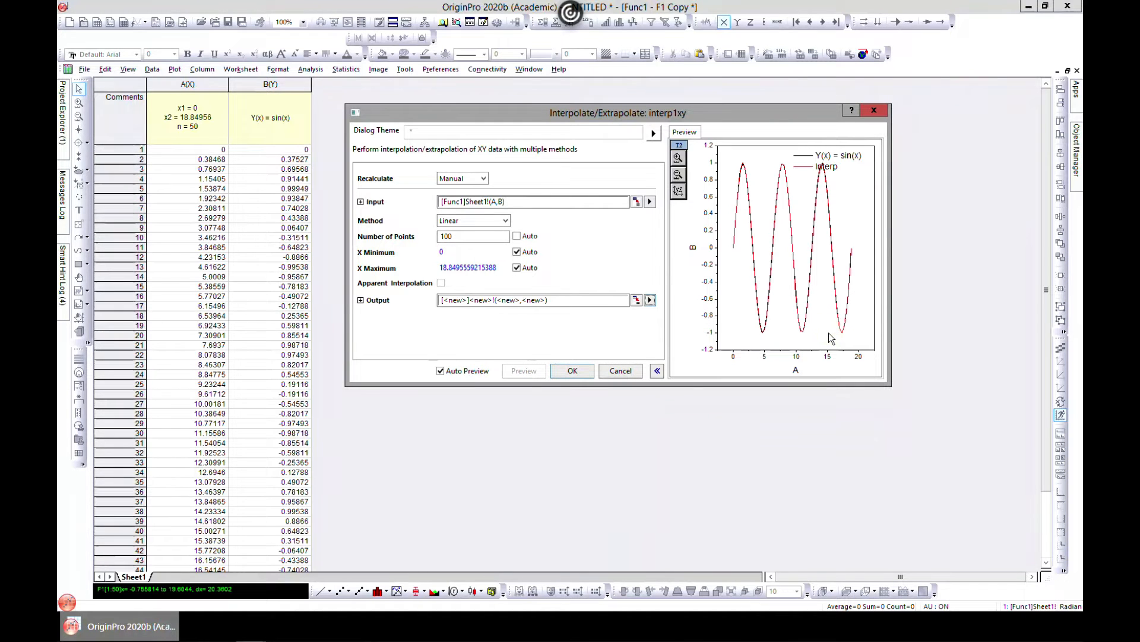
click(572, 371)
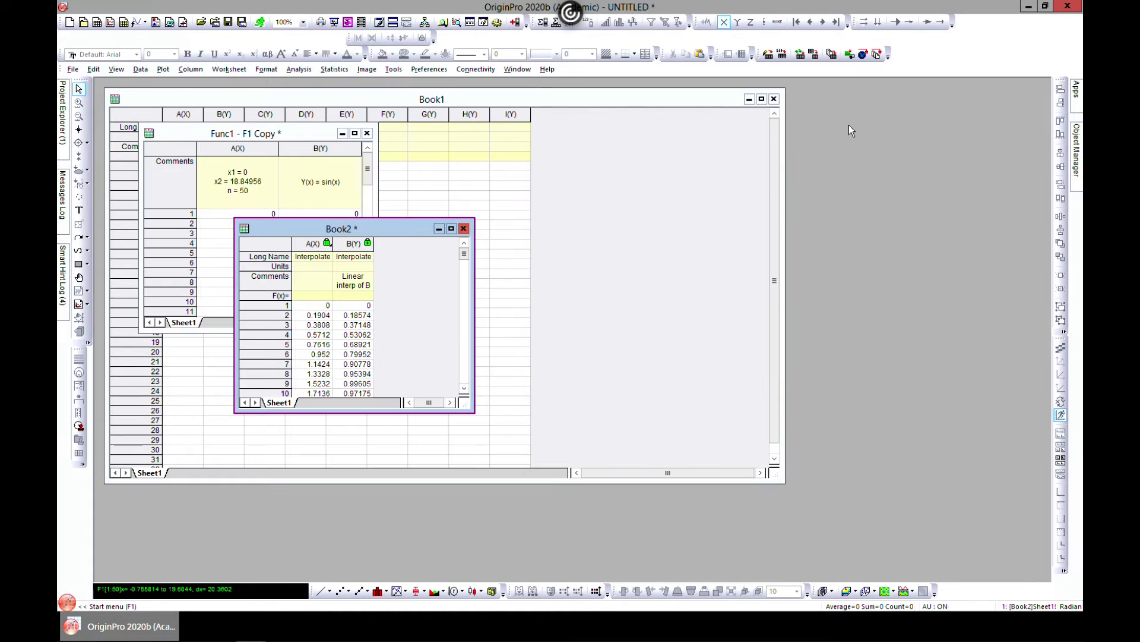
mouse_move(600, 224)
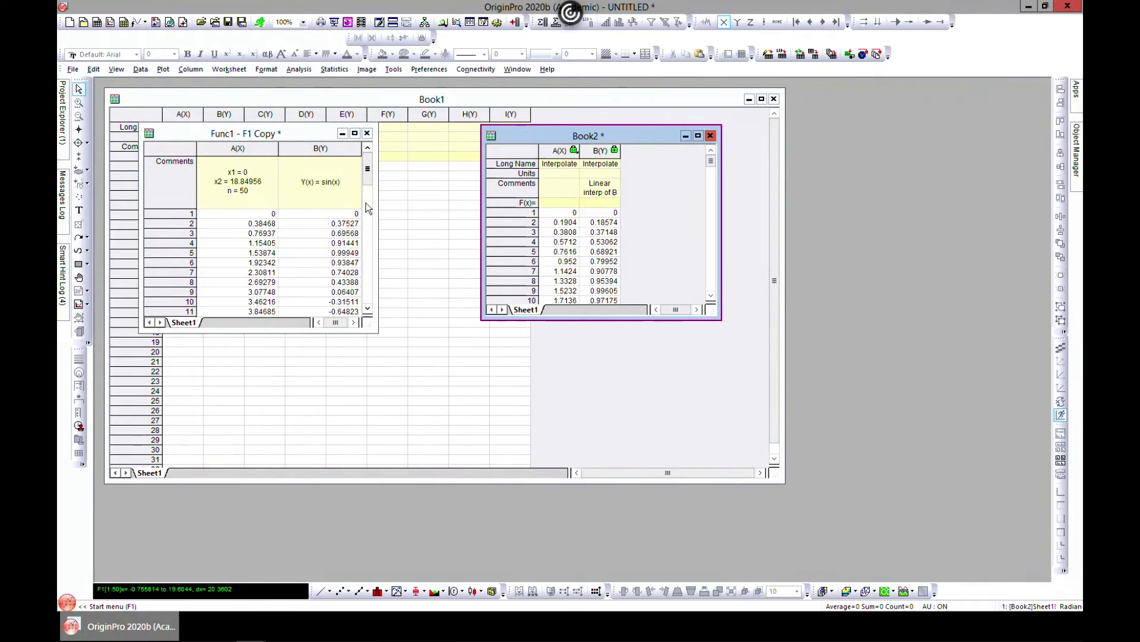
- Bring the sine worksheet forward beside Book2 and browse Analysis > Mathematics tools
click(240, 133)
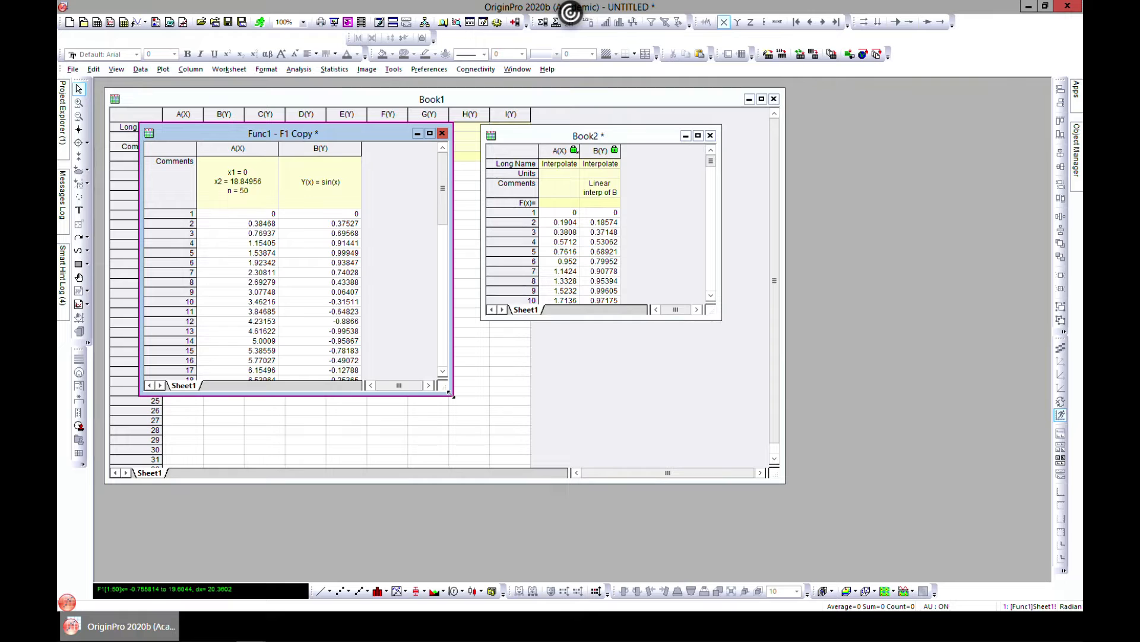
mouse_move(351, 120)
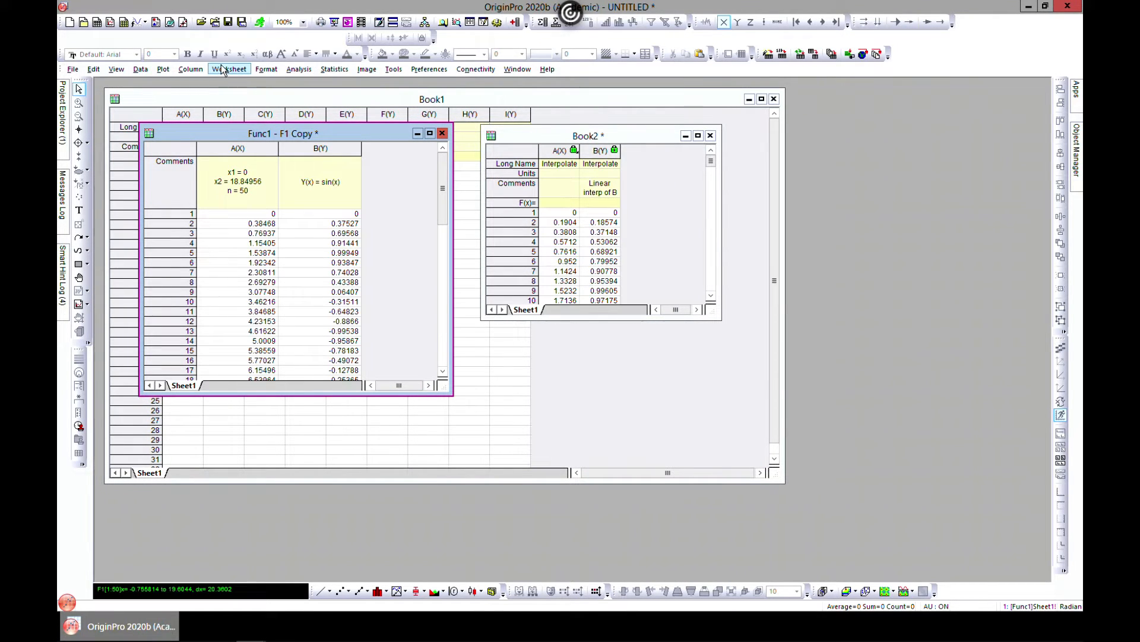
mouse_move(298, 68)
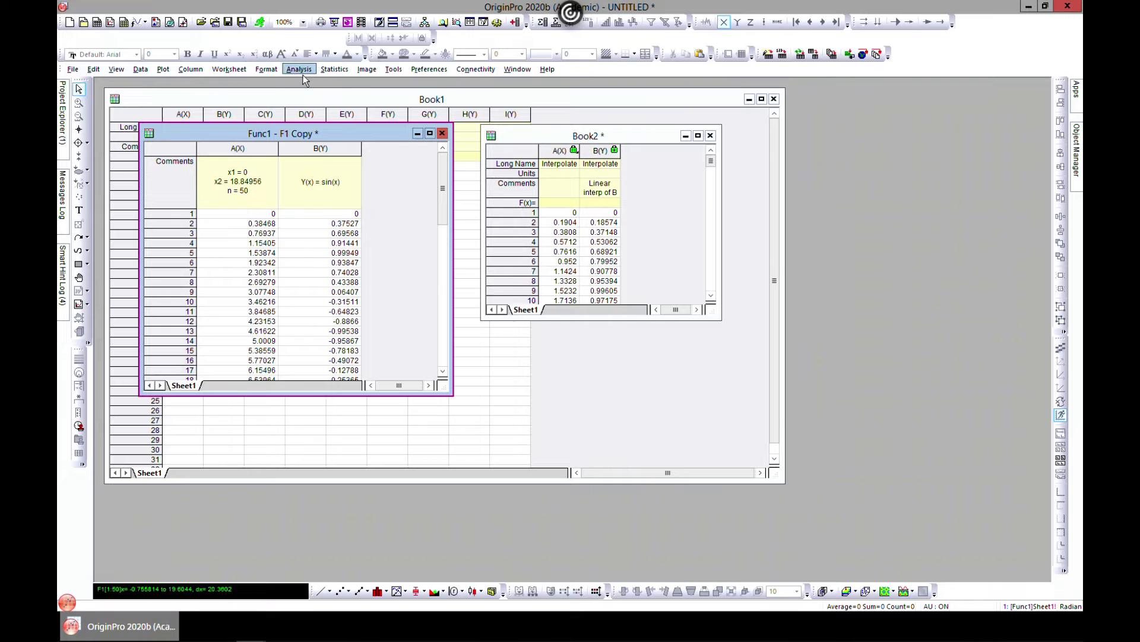
click(299, 68)
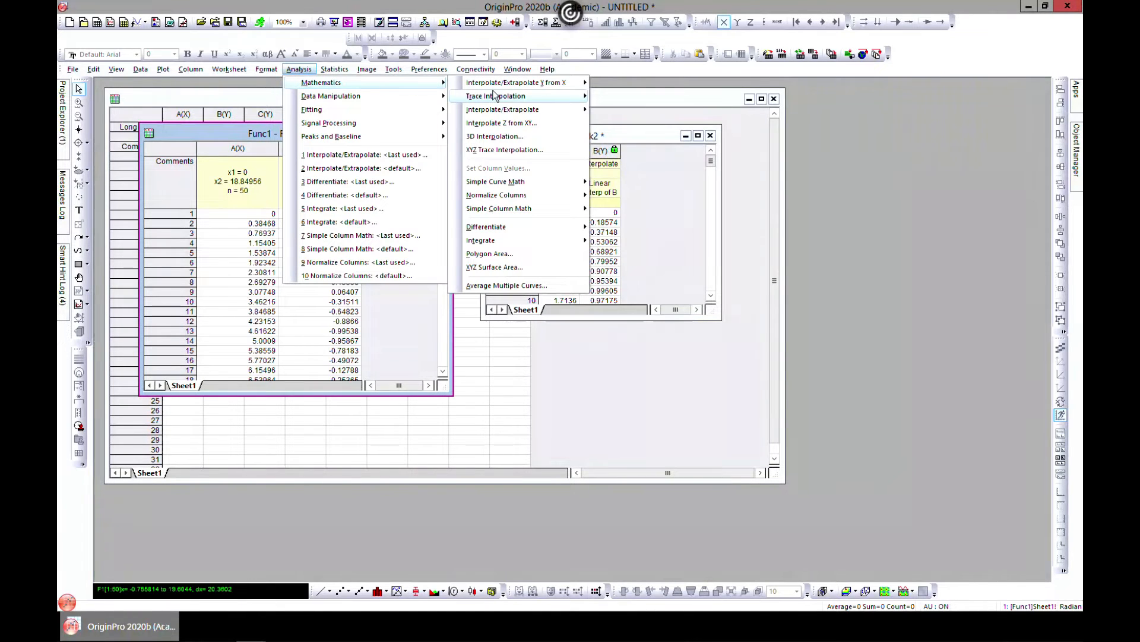
mouse_move(501, 123)
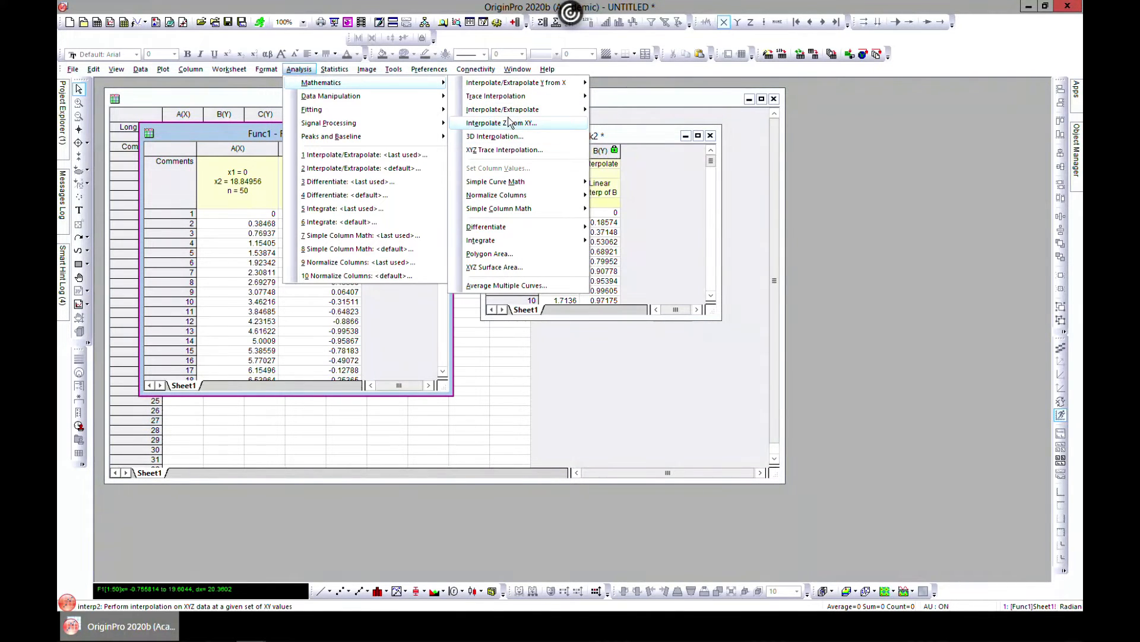
mouse_move(516, 82)
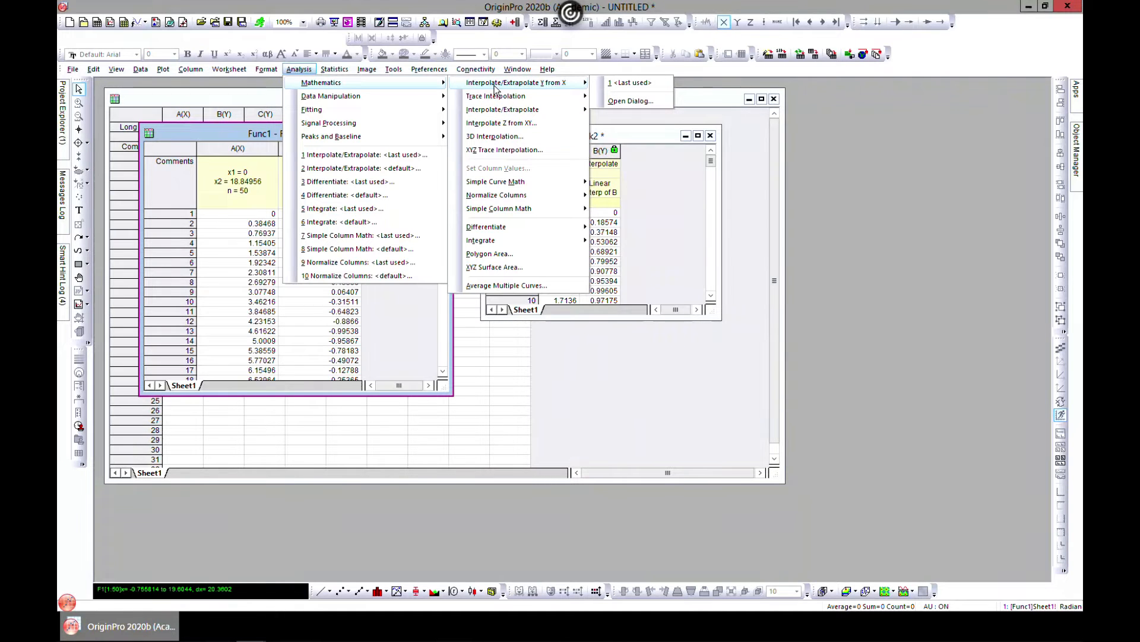
mouse_move(548, 90)
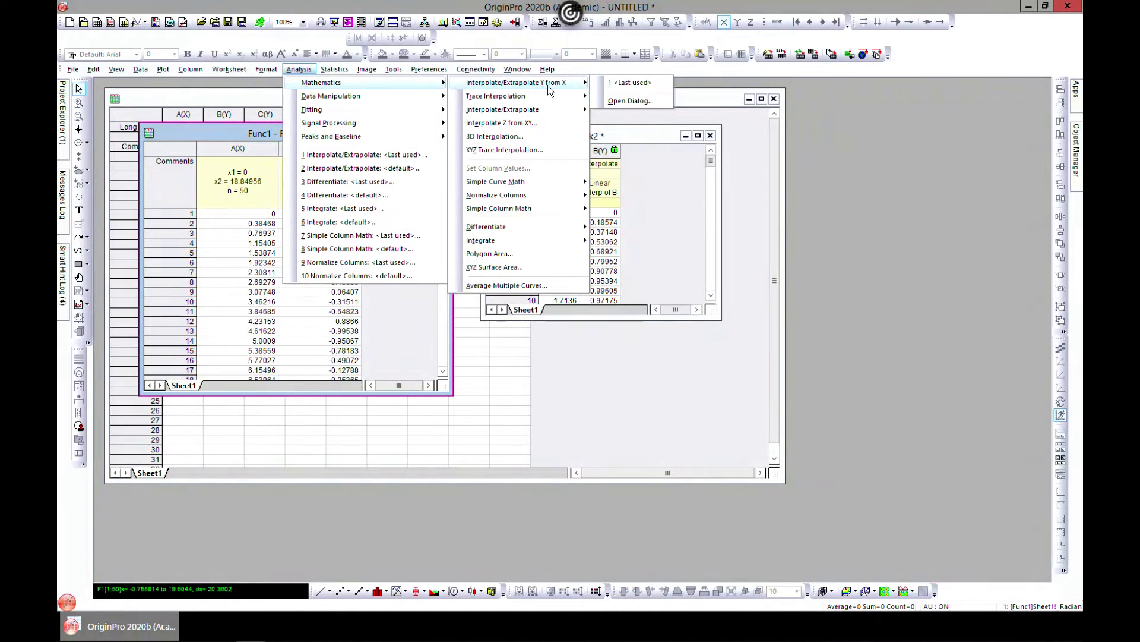
mouse_move(493, 267)
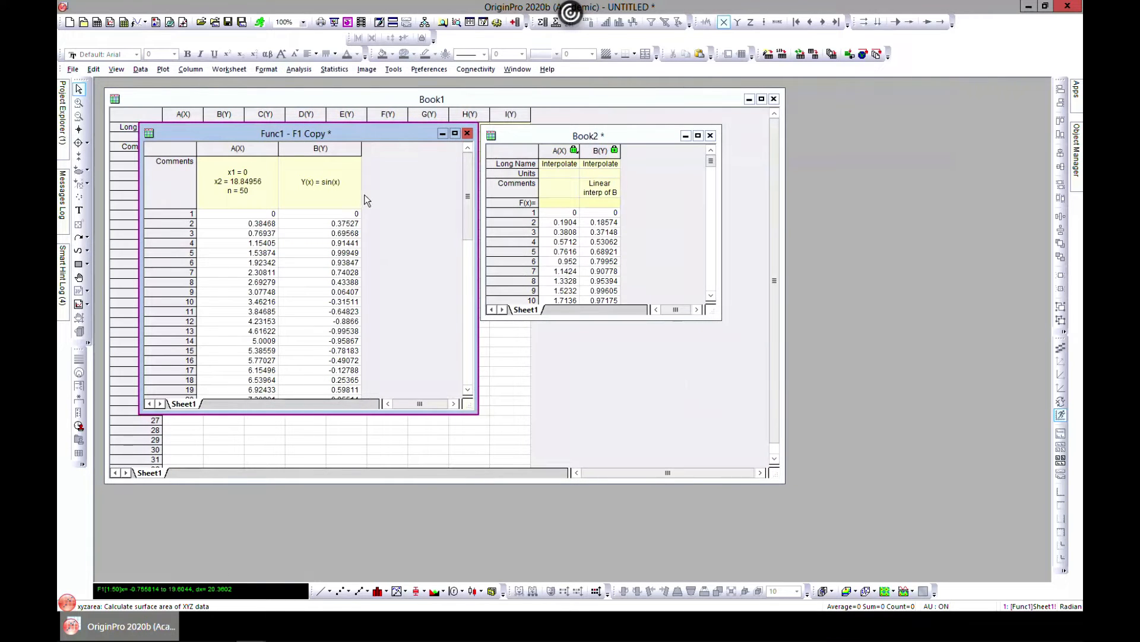
mouse_move(348, 153)
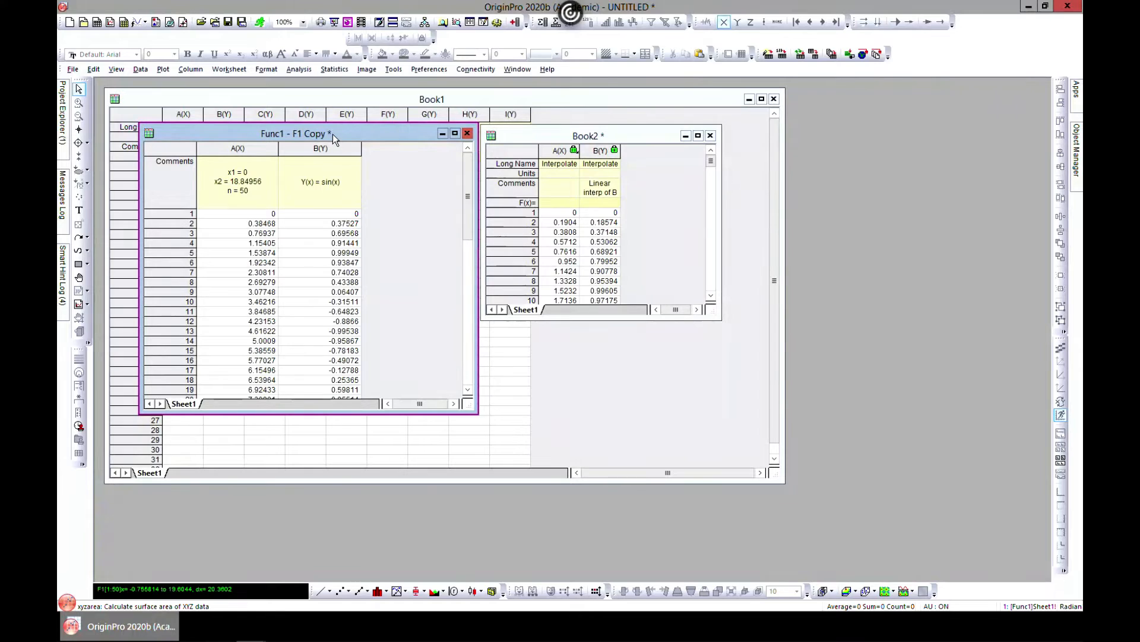
- Add ten columns to the sine worksheet and paste Book2's column B into column C
click(191, 68)
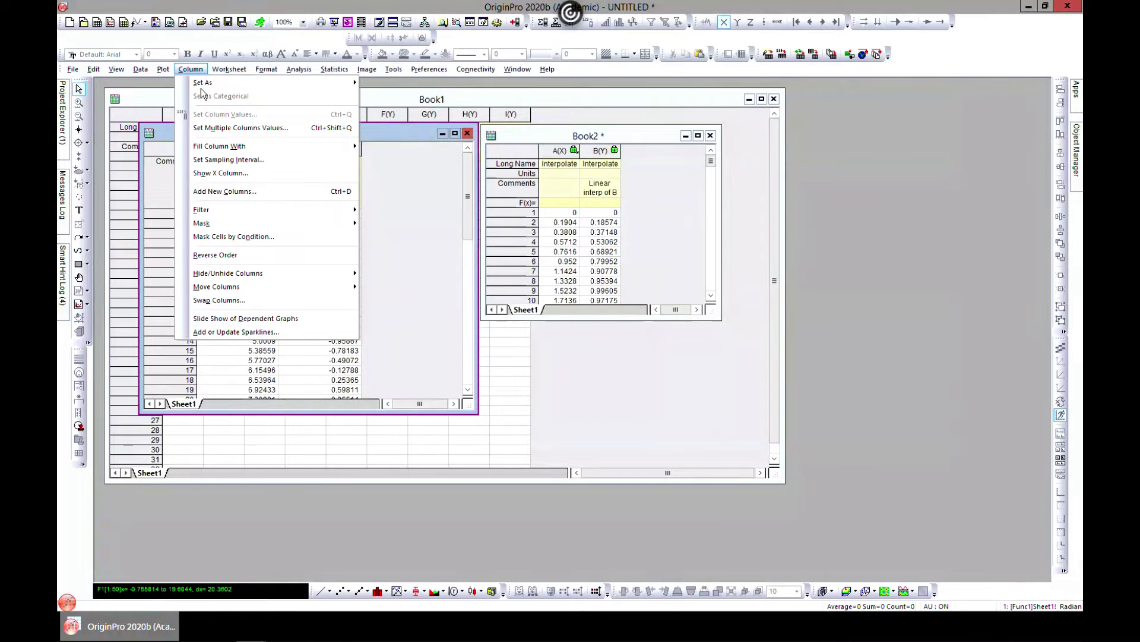
mouse_move(254, 194)
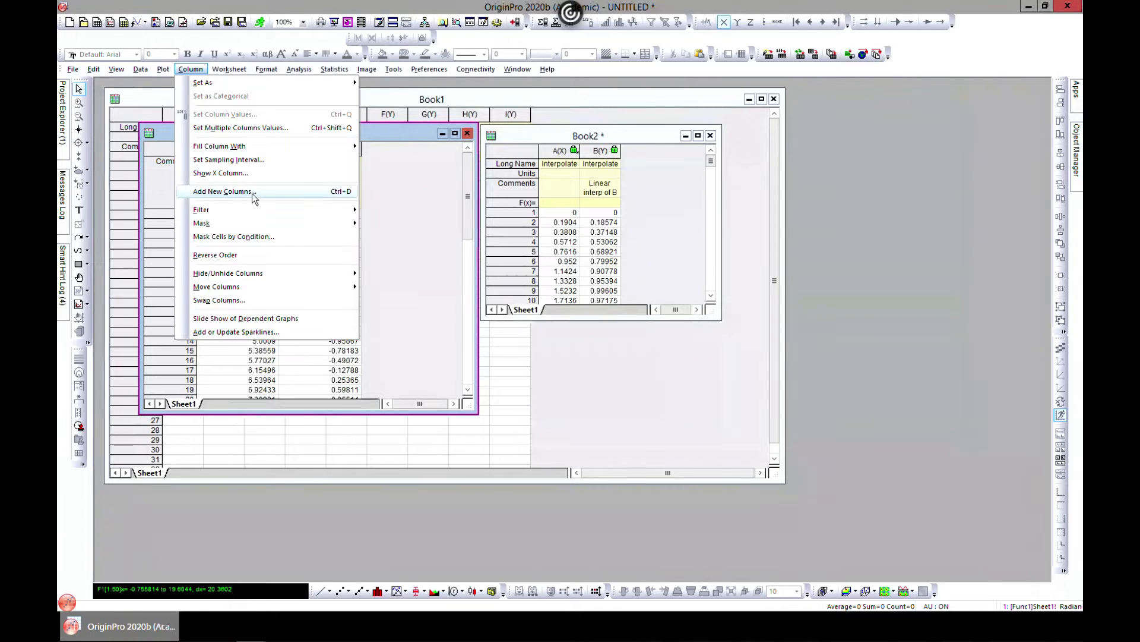
click(223, 190)
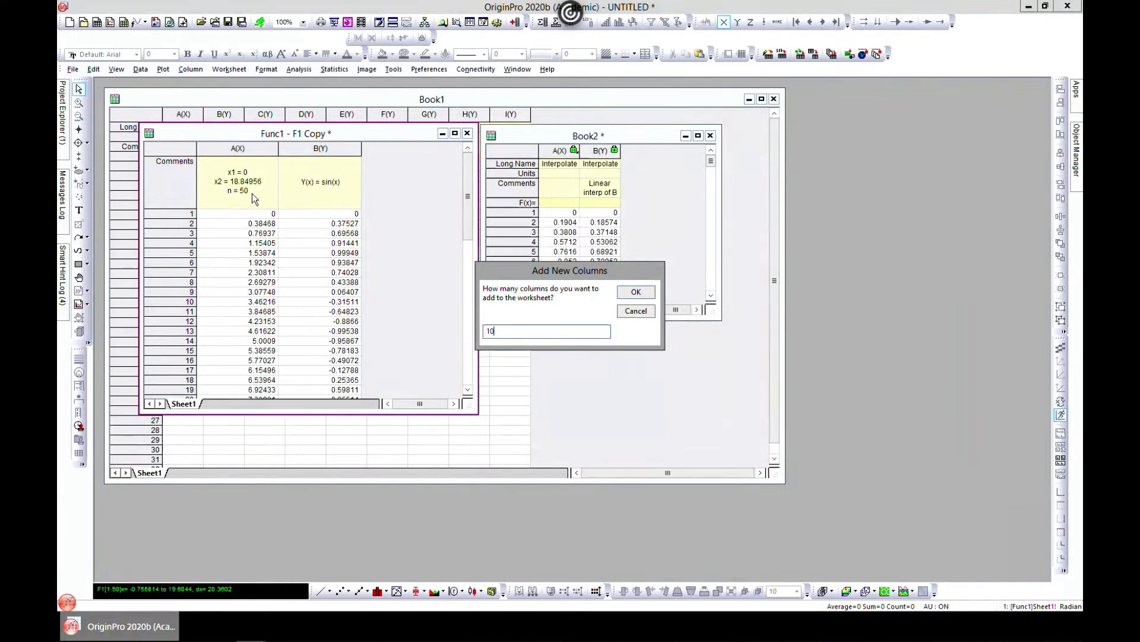
click(634, 291)
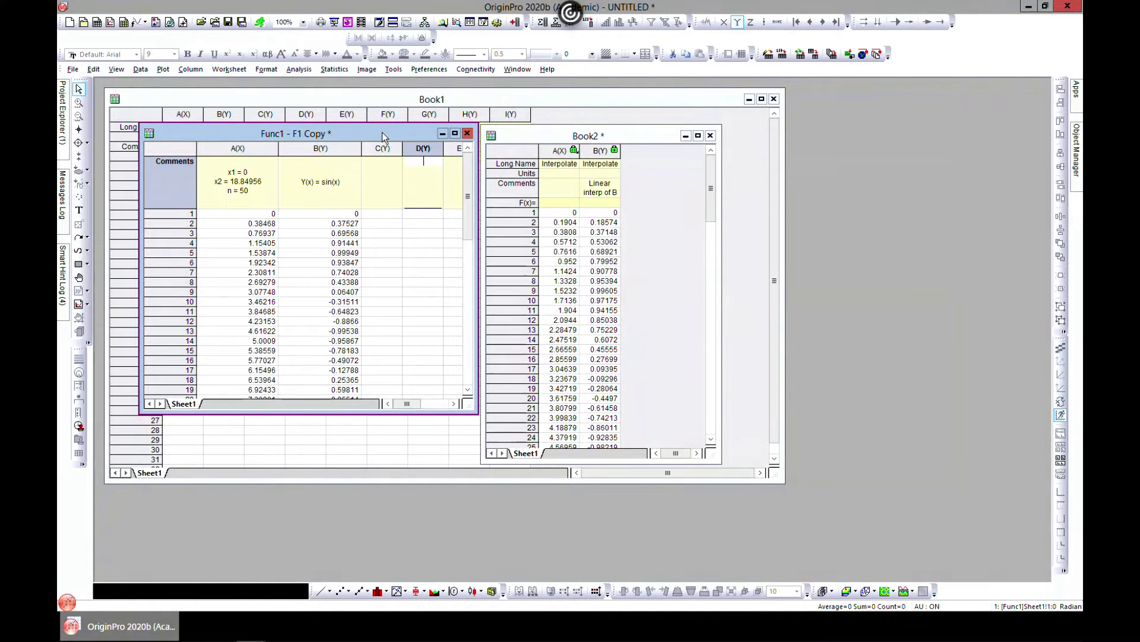
click(600, 150)
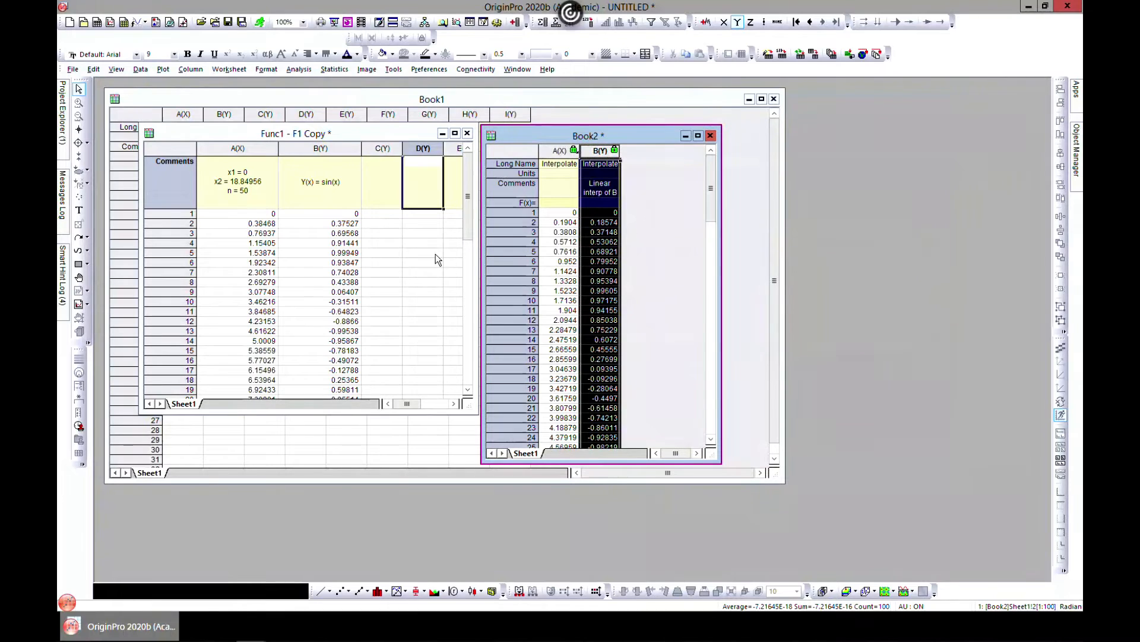
click(382, 214)
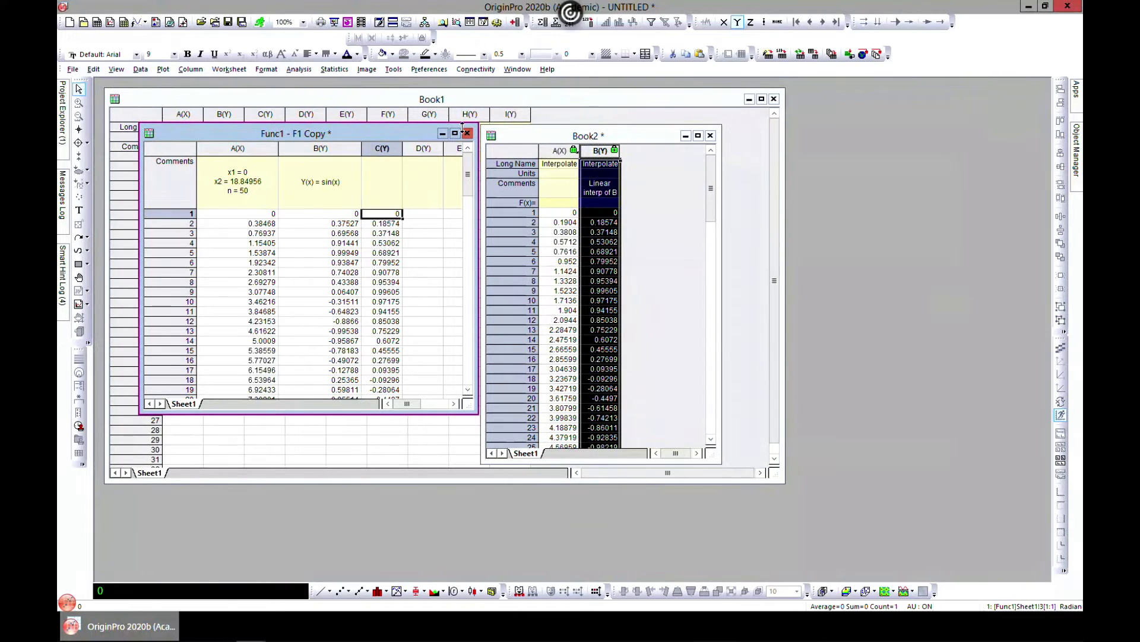
- Maximize the sine worksheet and bring up column C's shortcut menu
click(454, 134)
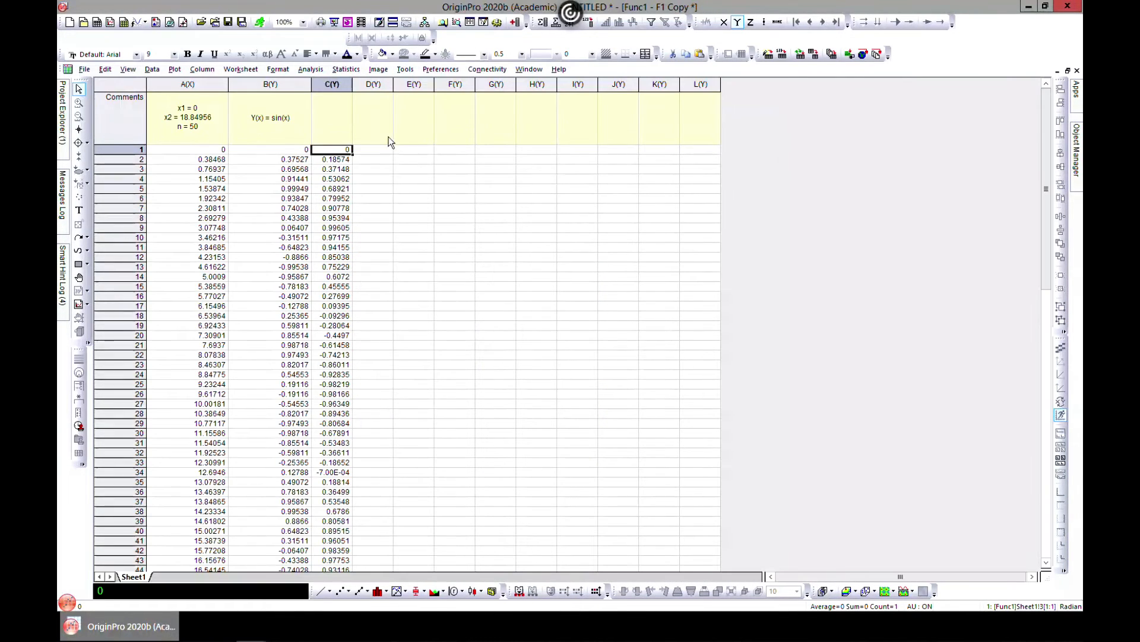
click(331, 84)
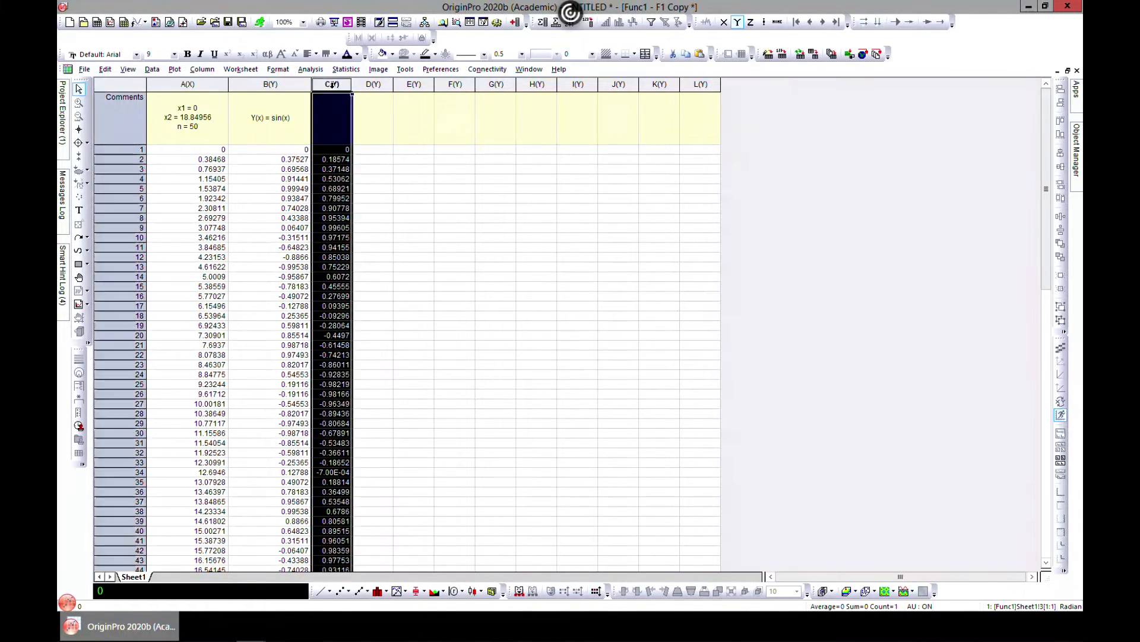
right_click(332, 84)
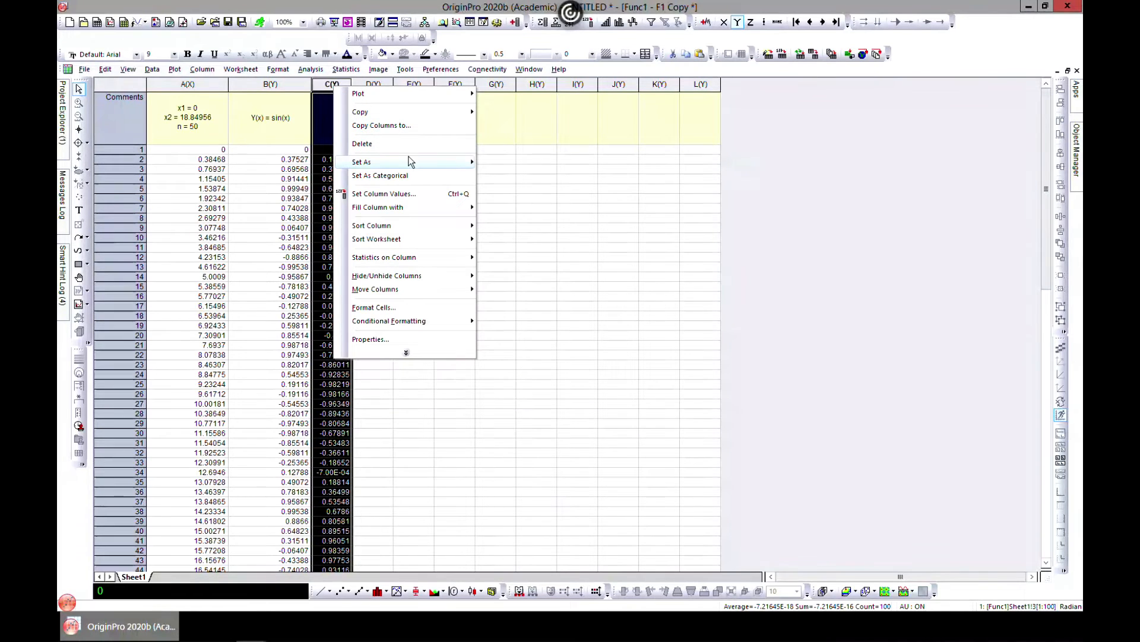
mouse_move(459, 166)
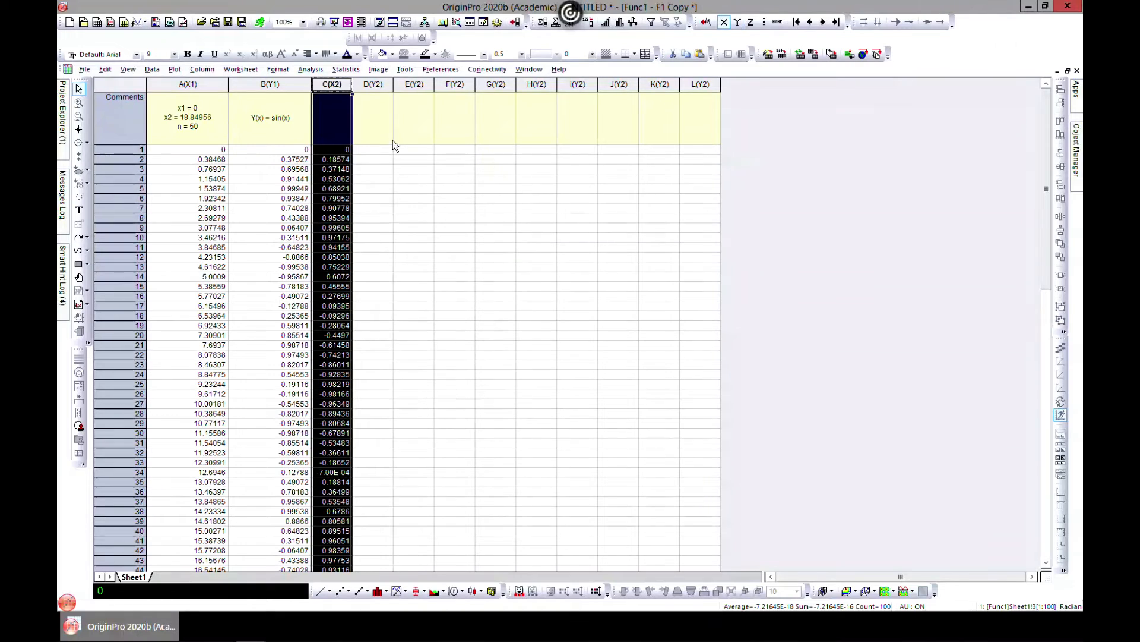
mouse_move(284, 106)
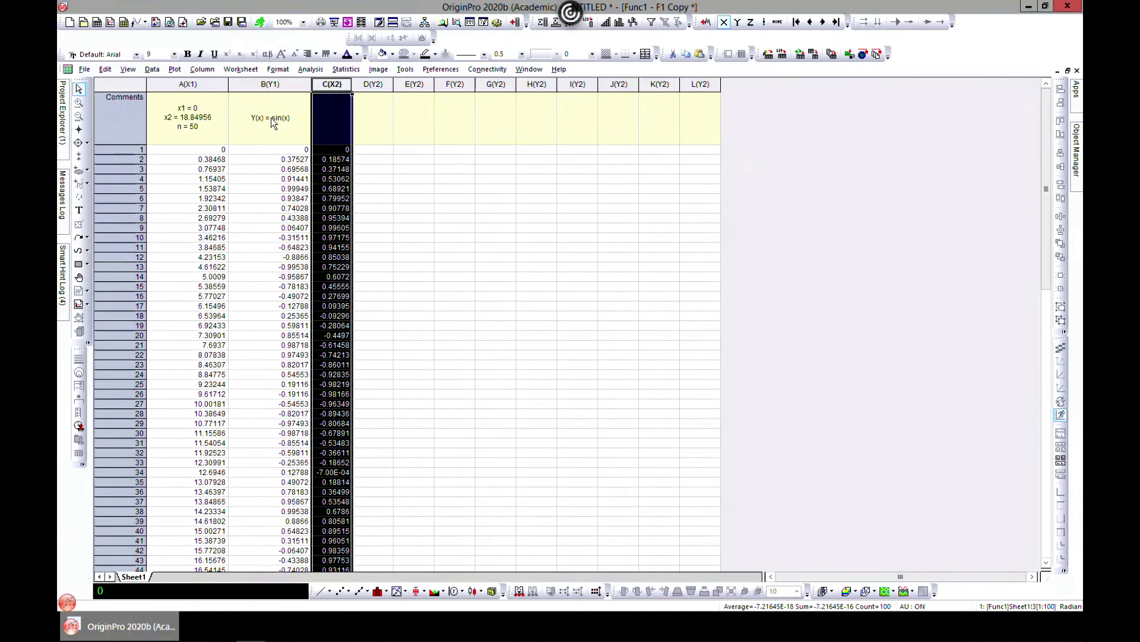
mouse_move(361, 131)
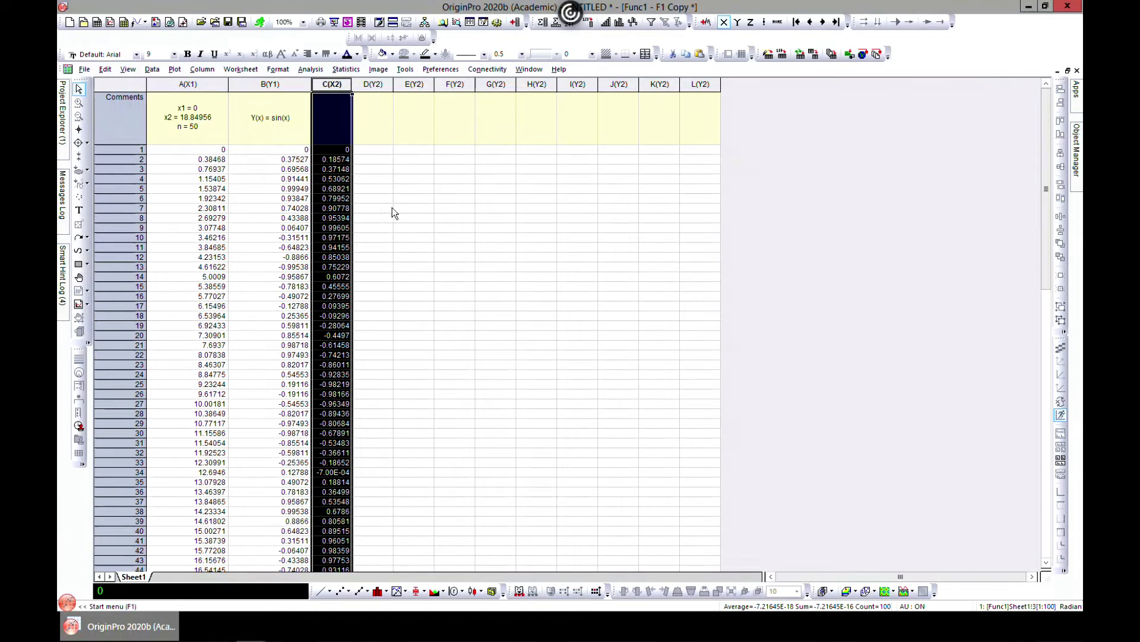
mouse_move(327, 169)
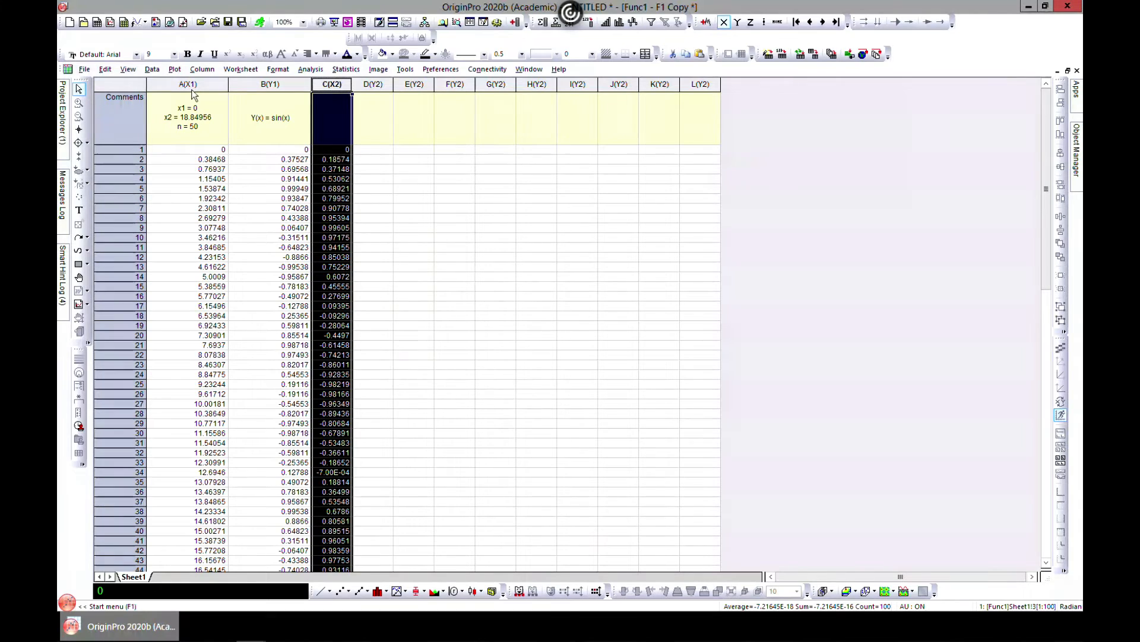
- Select column A and browse the Analysis and Statistics menus
click(188, 83)
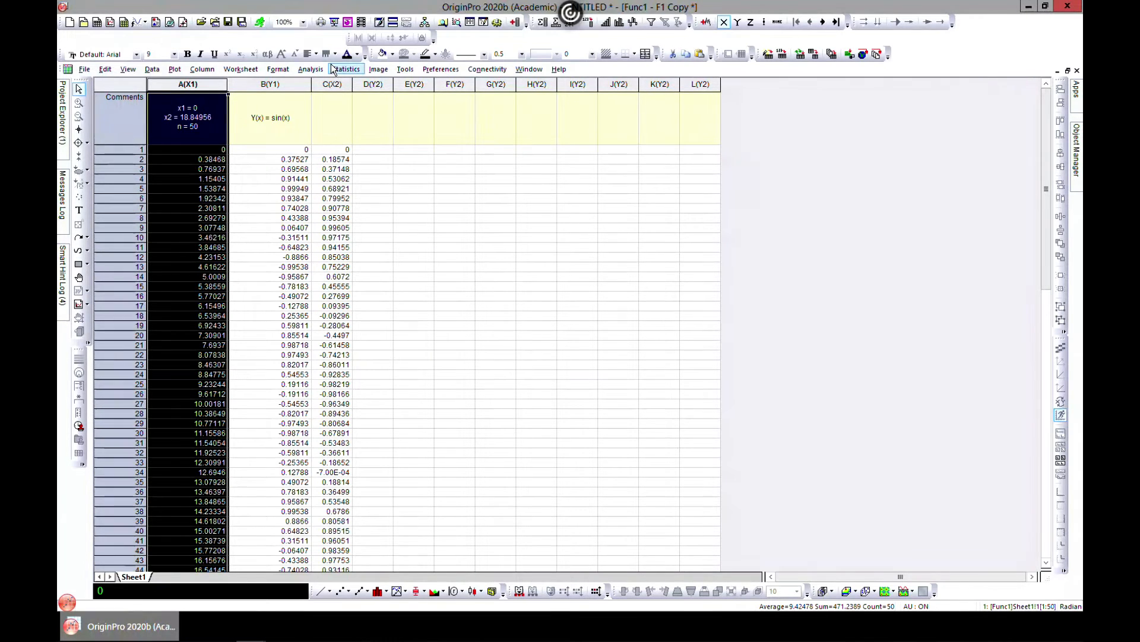
click(311, 69)
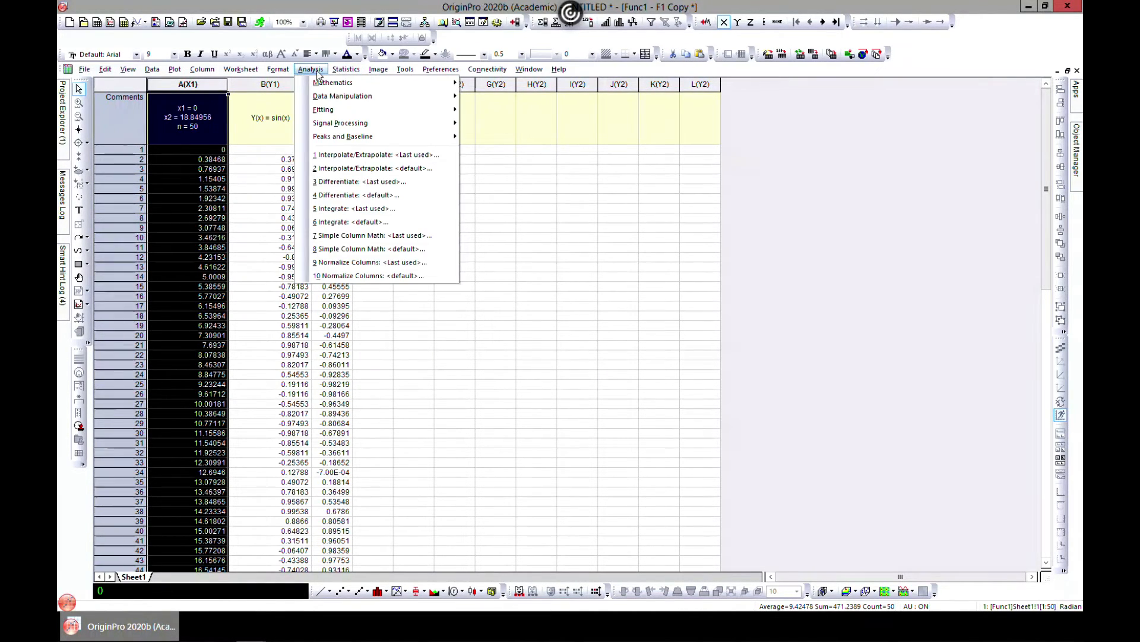
click(346, 68)
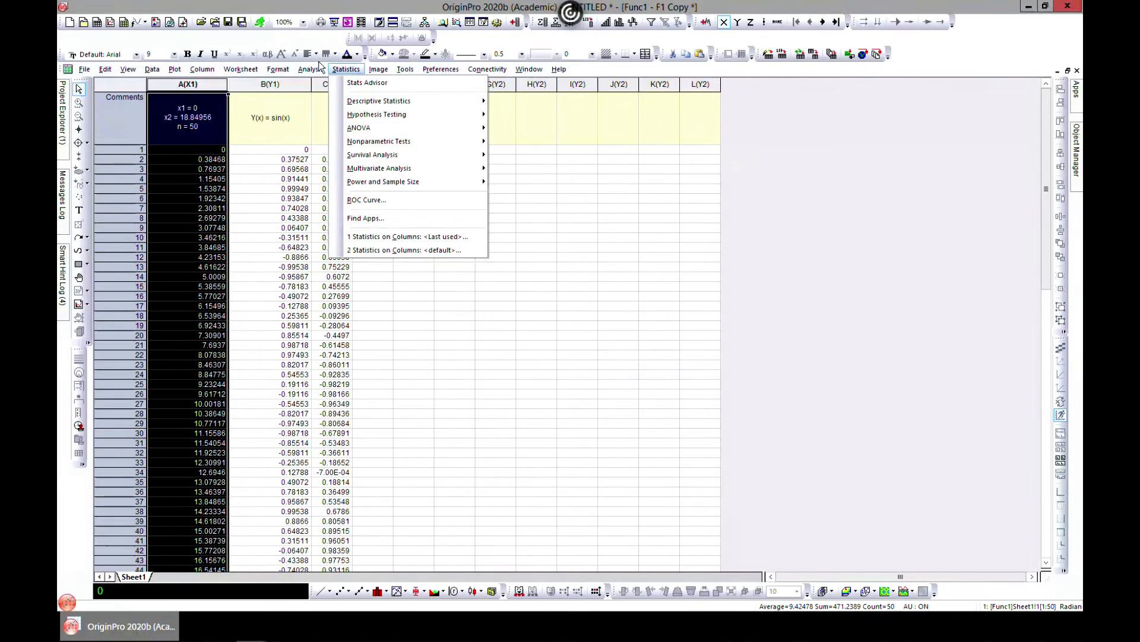
click(310, 68)
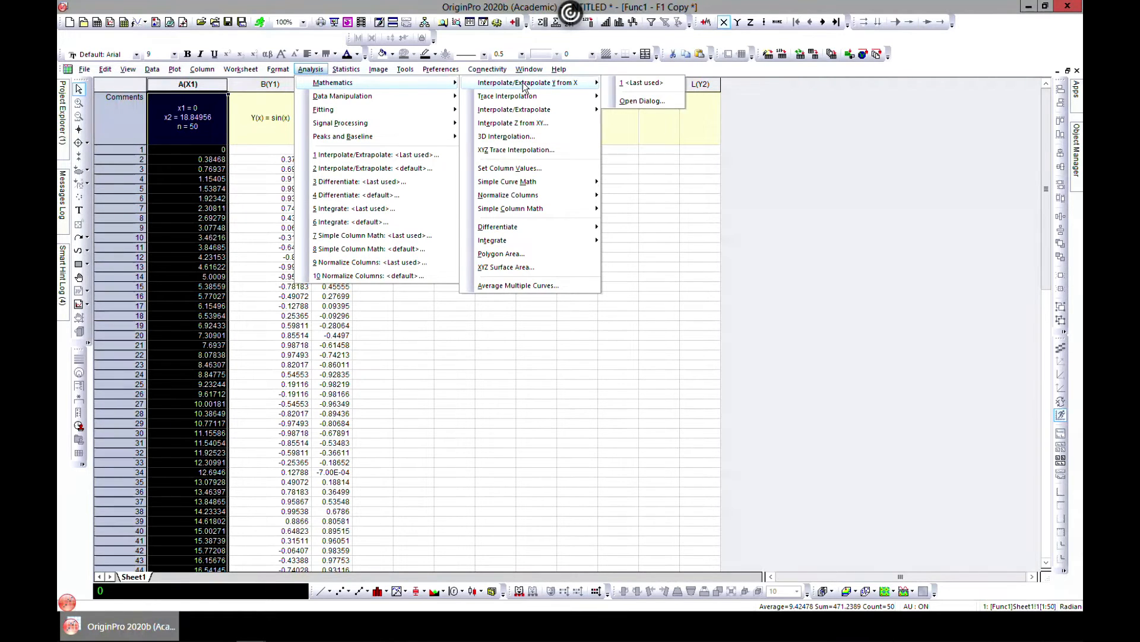
mouse_move(564, 88)
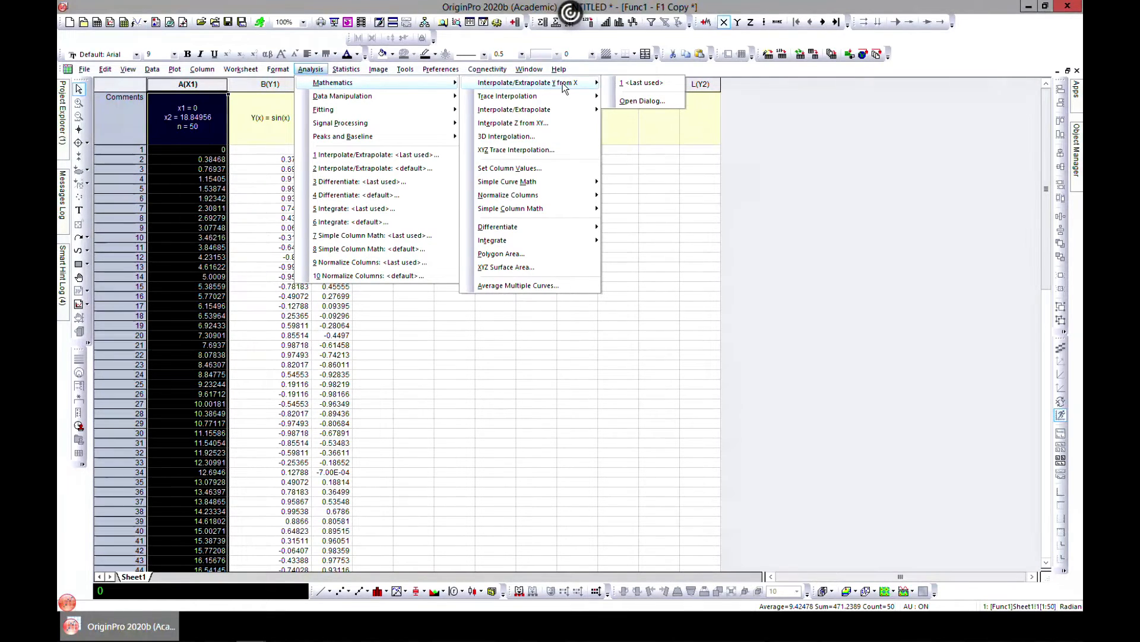
mouse_move(641, 101)
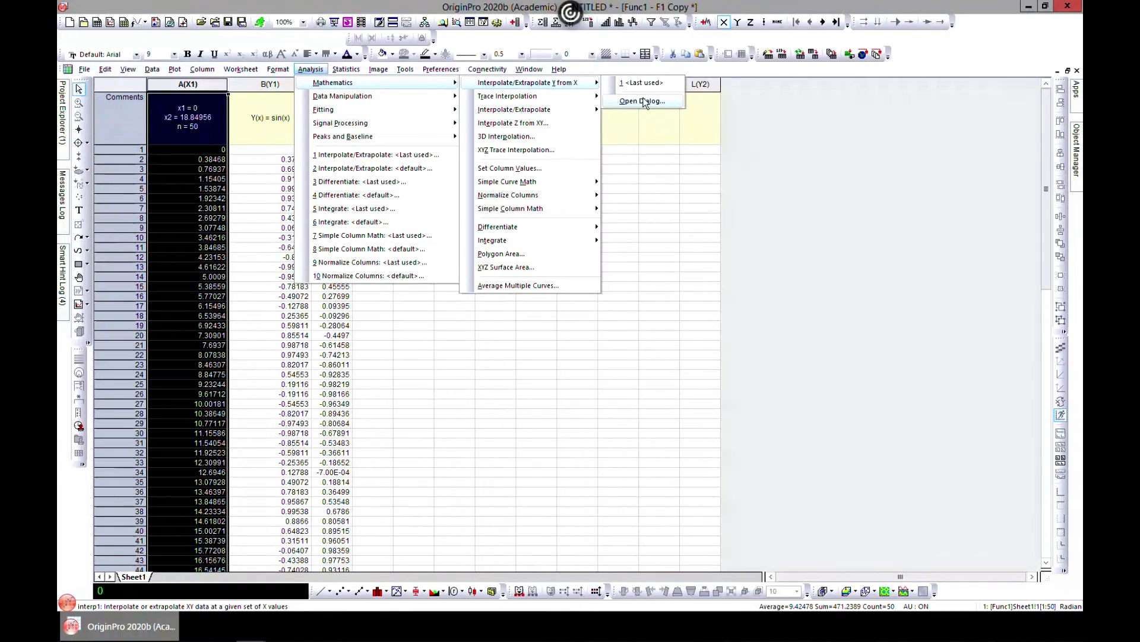
- Interpolate columns A,B at column C's X values by Cubic Spline into column D
click(641, 101)
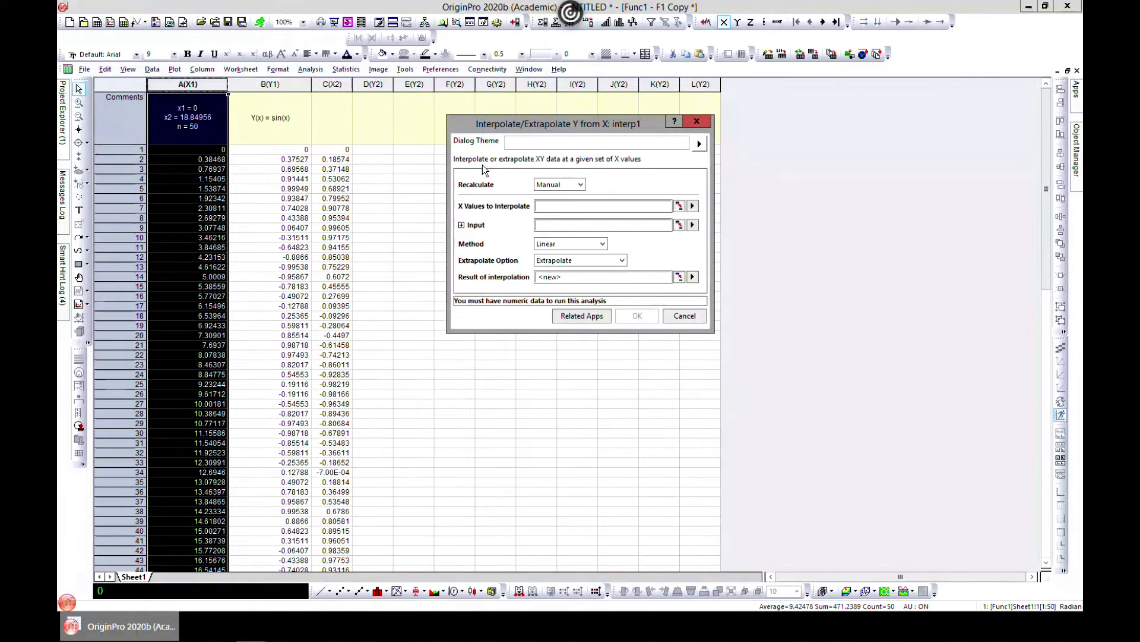
mouse_move(545, 166)
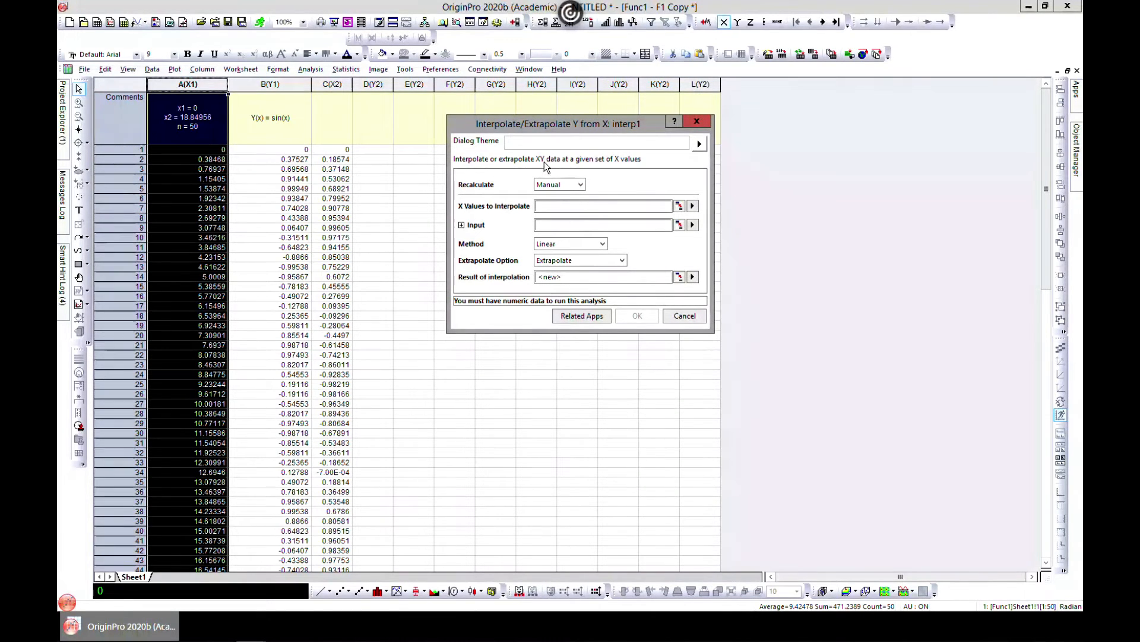
mouse_move(588, 167)
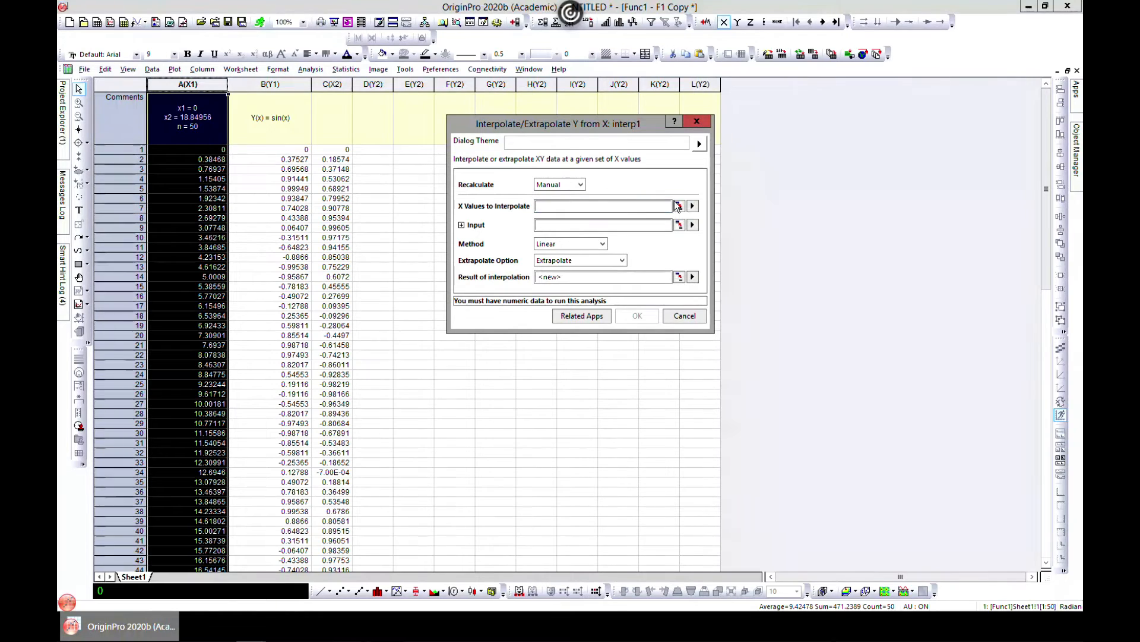
click(691, 206)
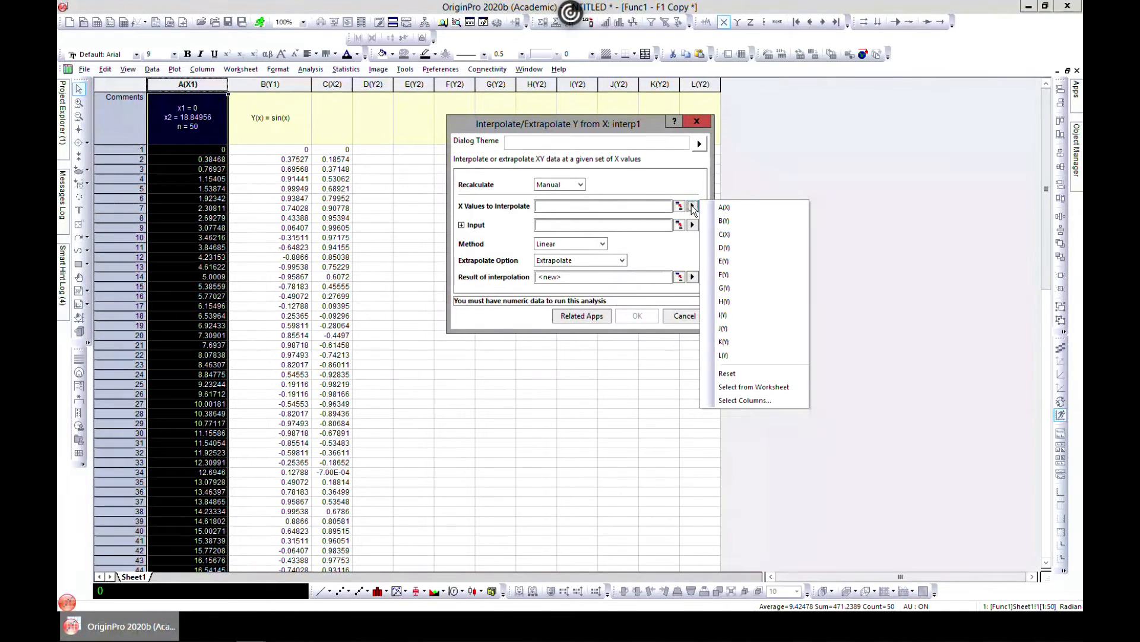
mouse_move(723, 221)
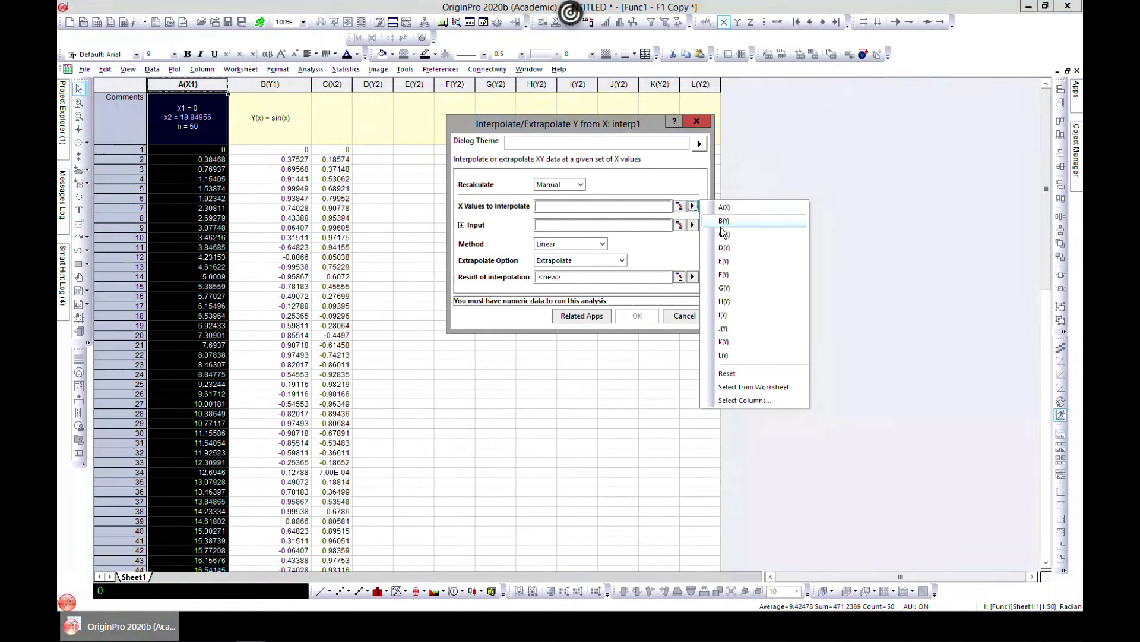
click(723, 231)
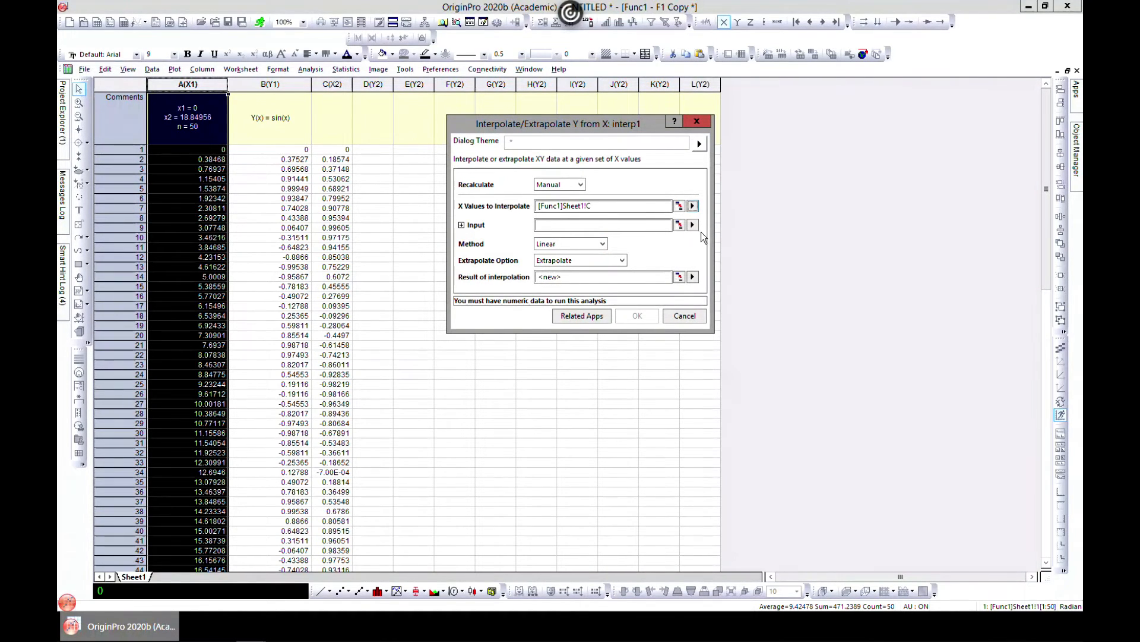
click(692, 225)
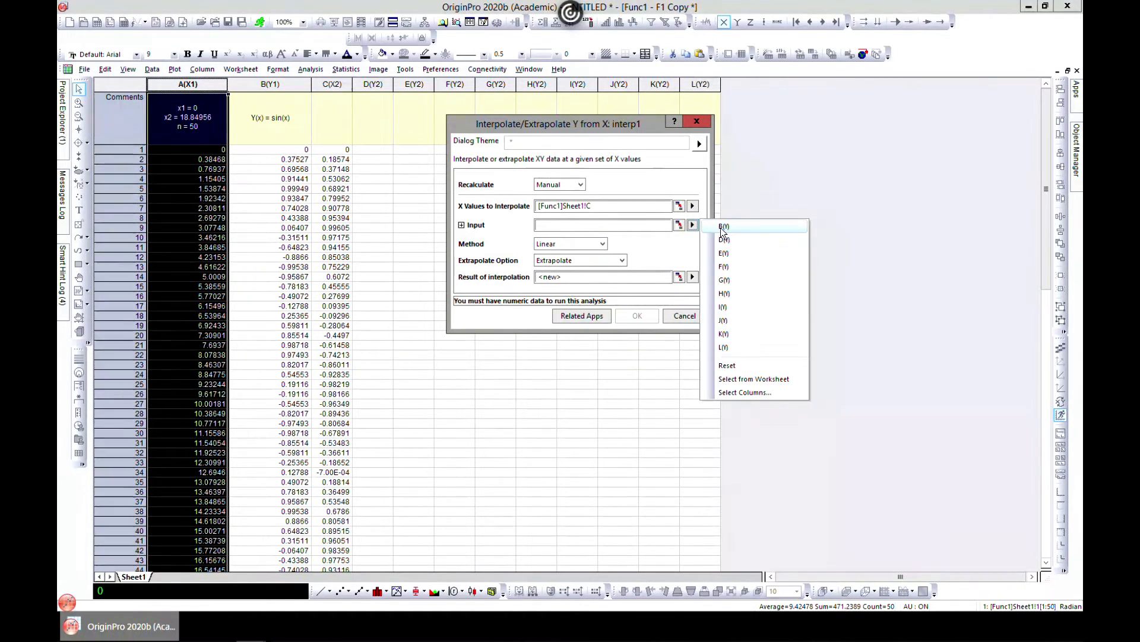
click(725, 226)
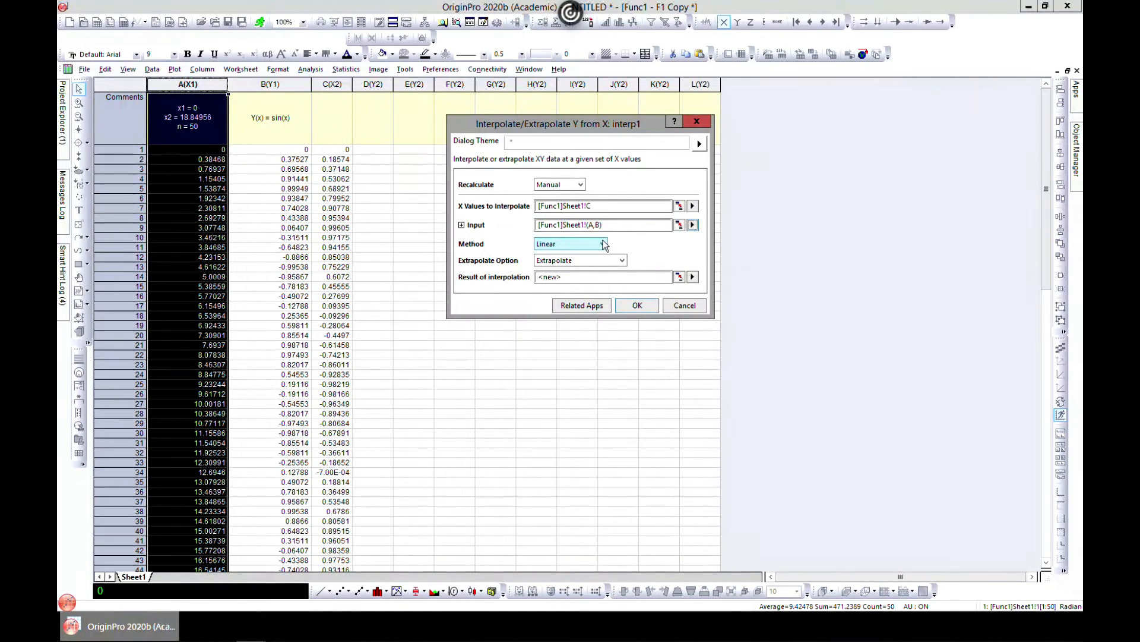
click(603, 243)
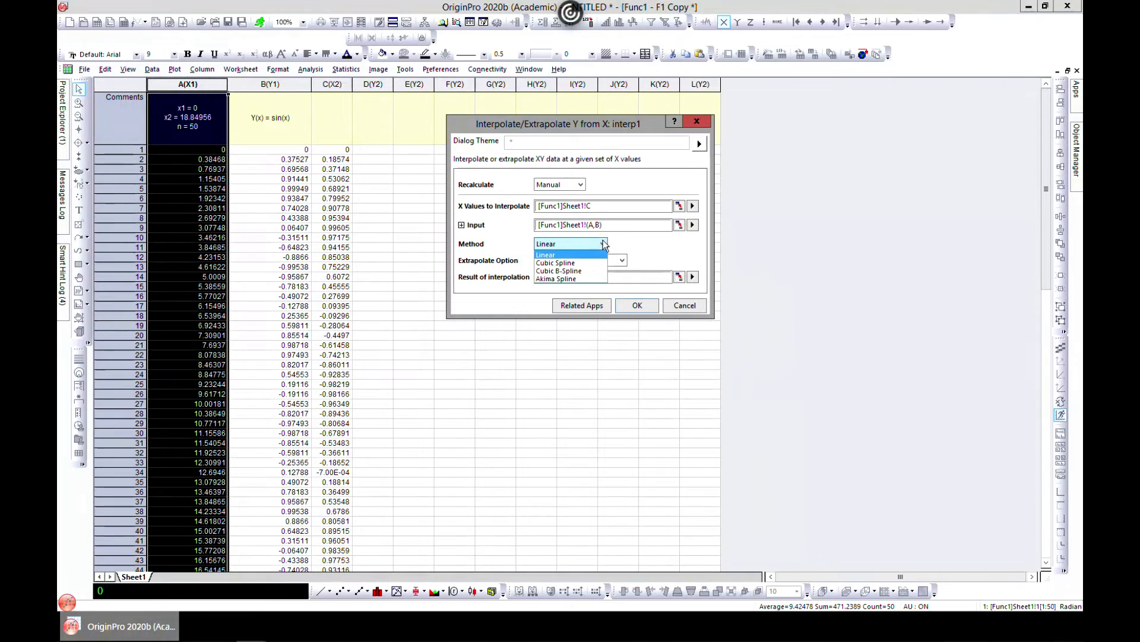
mouse_move(557, 262)
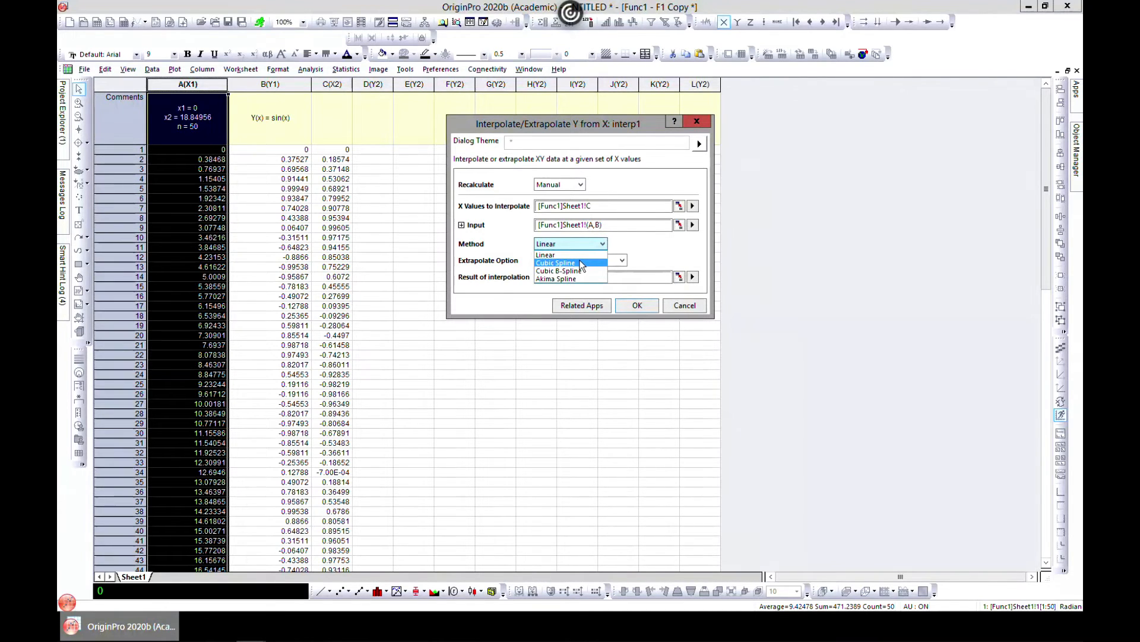
click(556, 262)
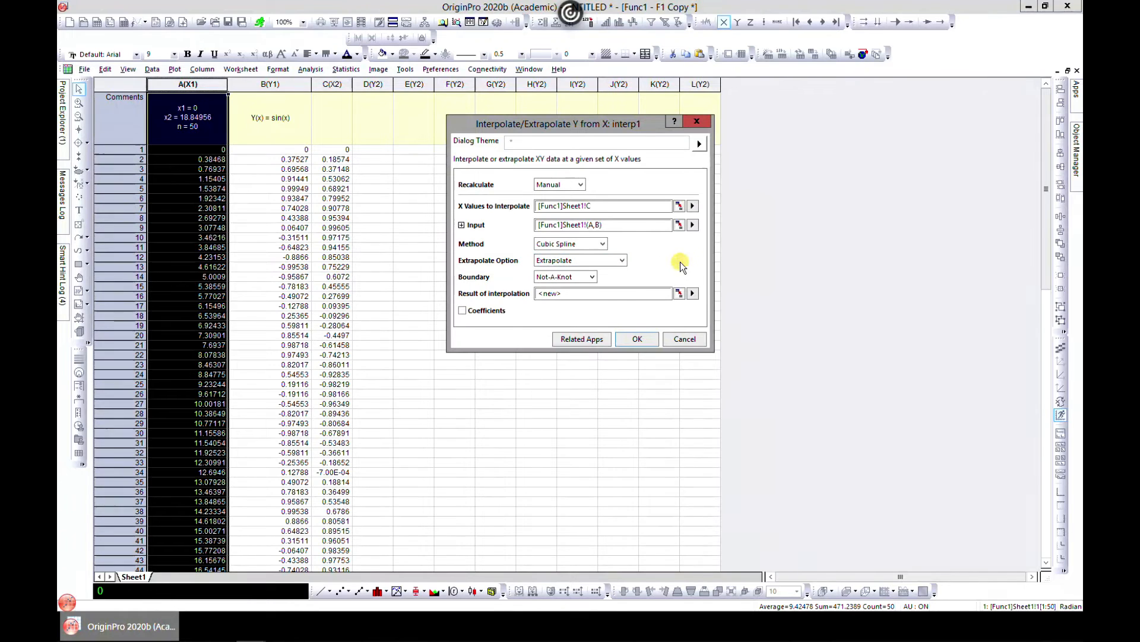
click(692, 293)
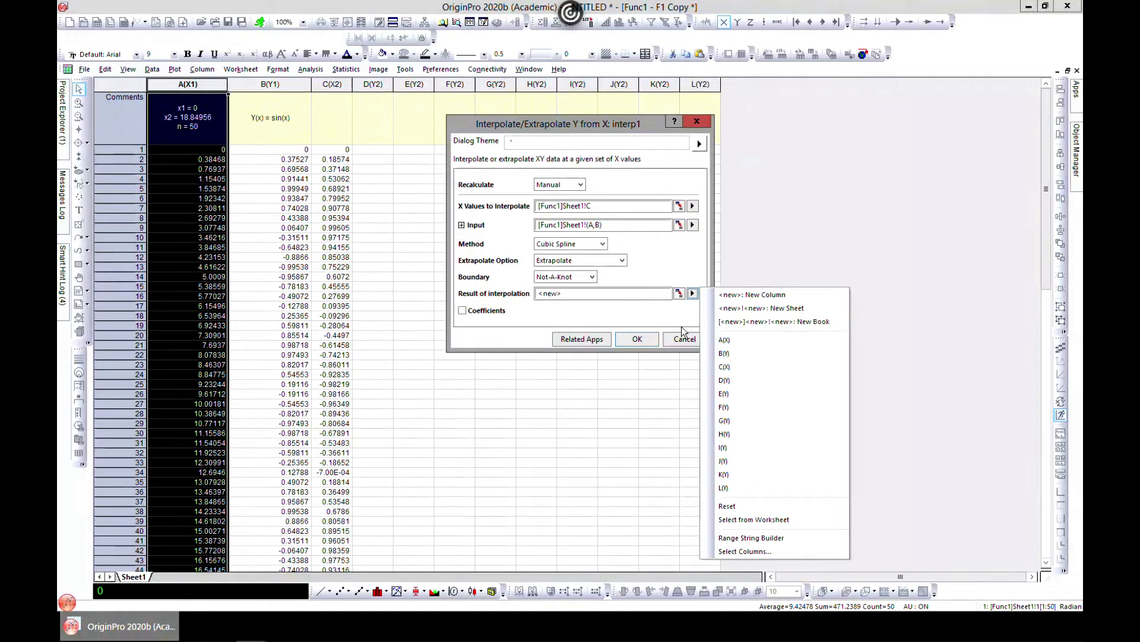
mouse_move(736, 394)
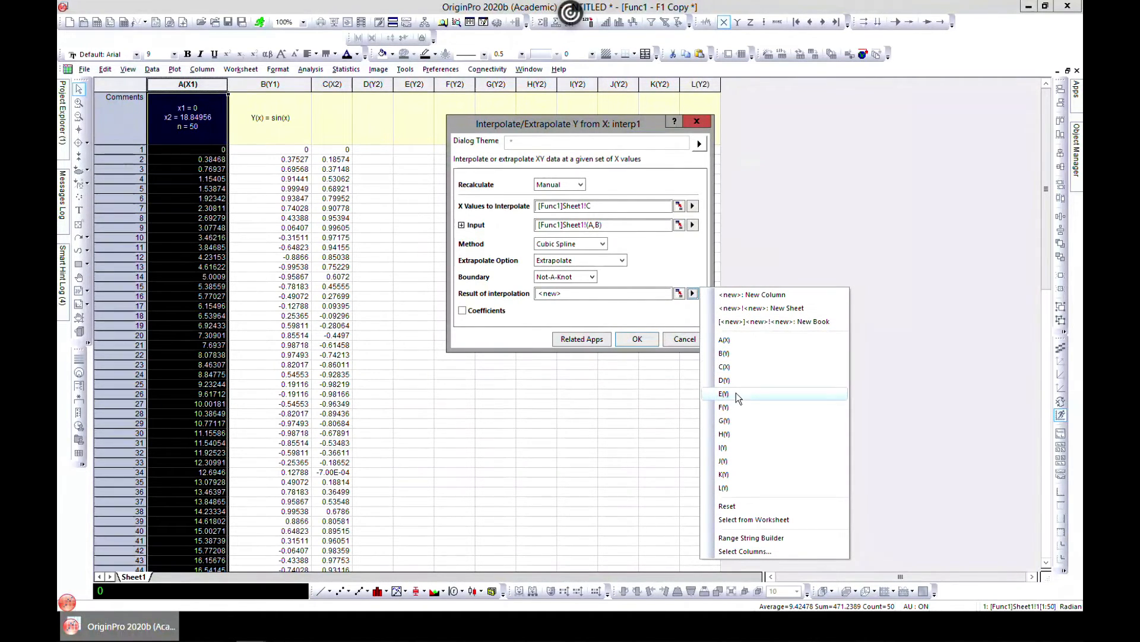
click(724, 380)
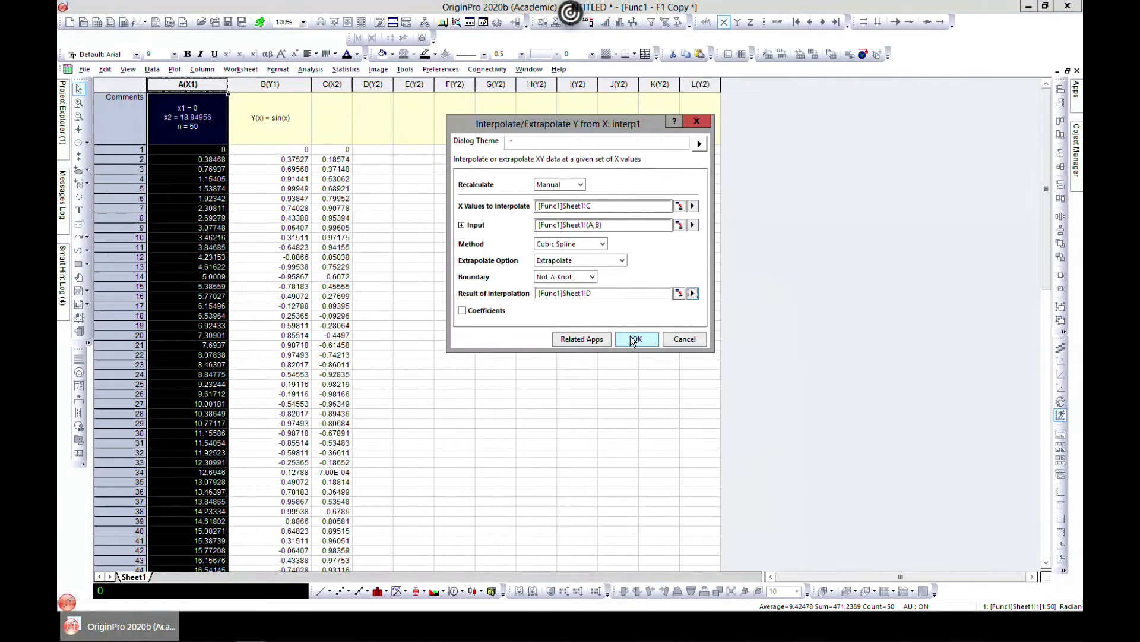
click(635, 340)
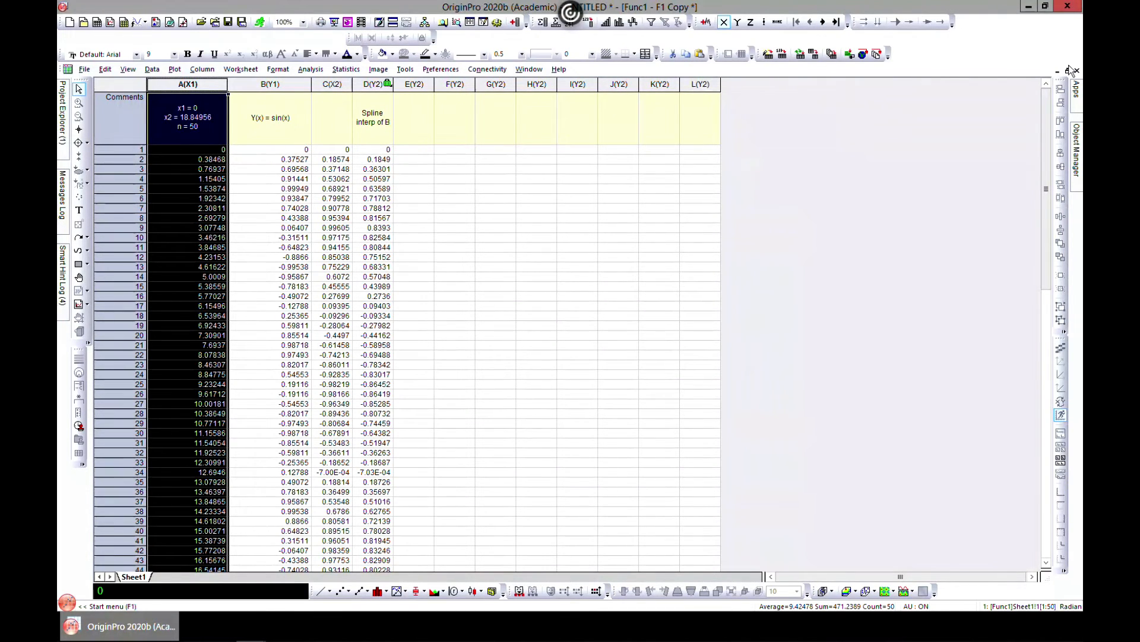
mouse_move(316, 101)
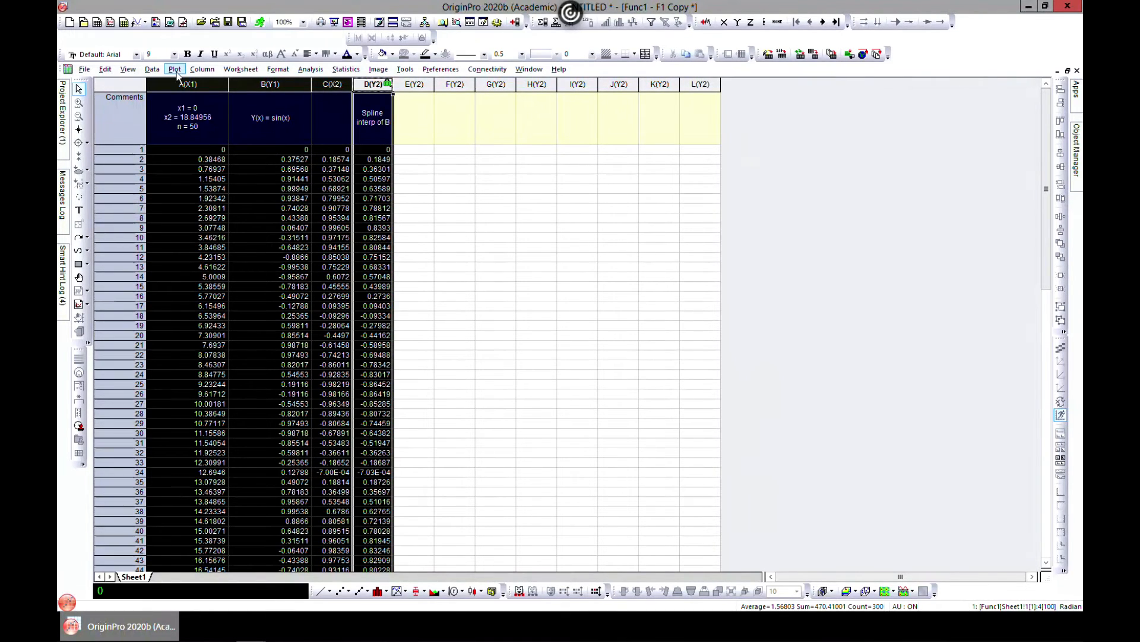
- Plot the selected sine and spline columns as a line graph from the Plot menu
click(175, 69)
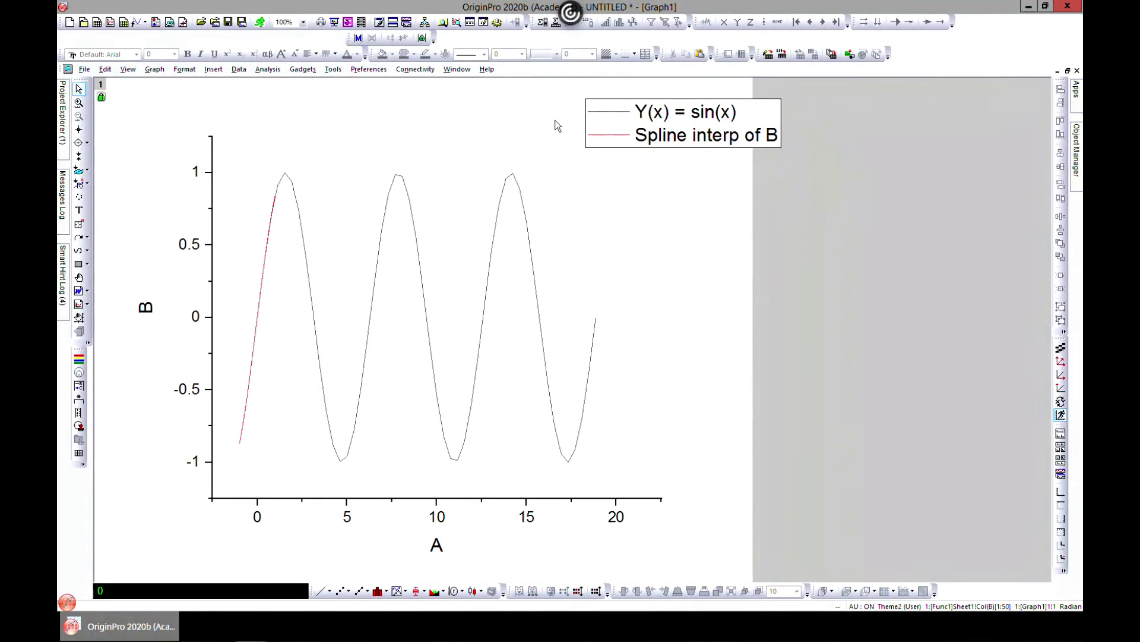
mouse_move(415, 370)
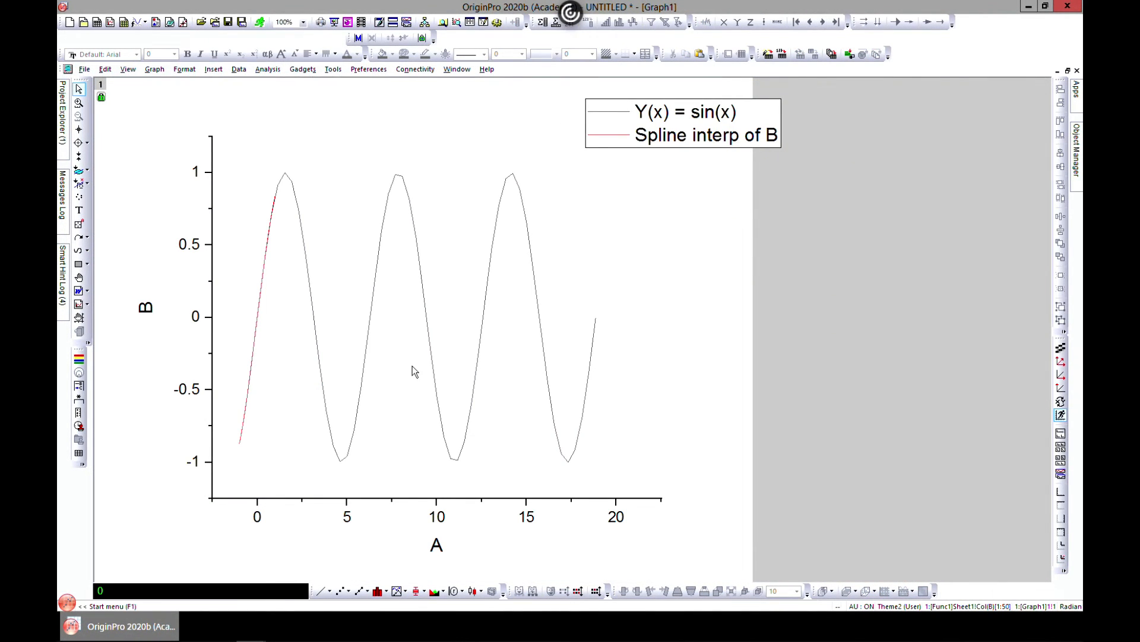
mouse_move(282, 201)
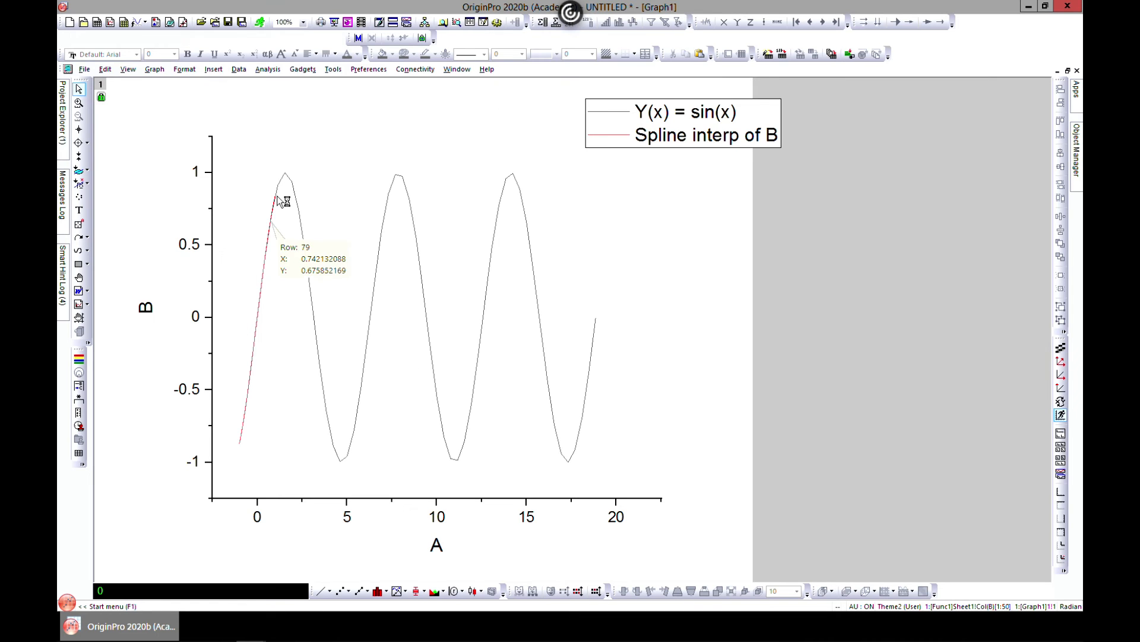
mouse_move(255, 298)
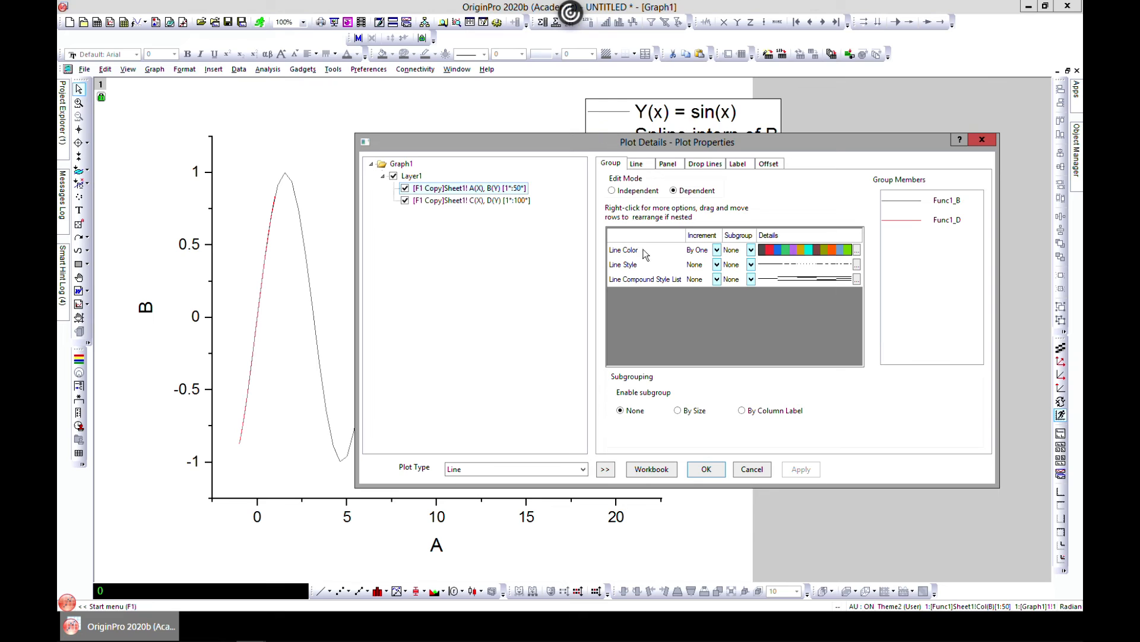
- Switch both plots to scatter with size-12 symbols and restore the graph window
click(583, 468)
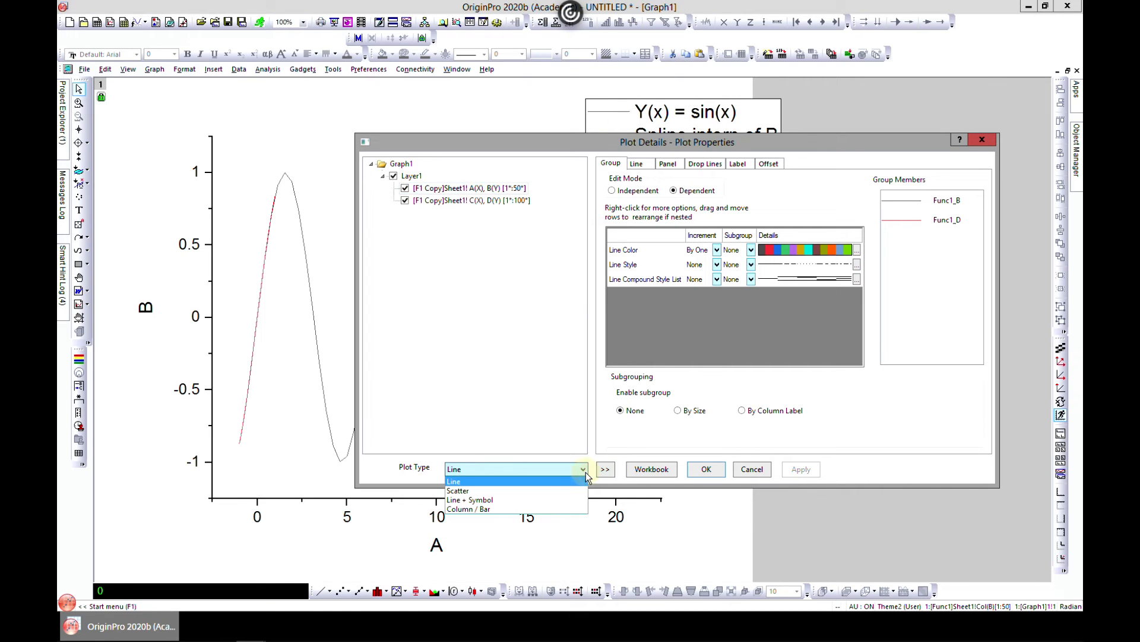
click(457, 490)
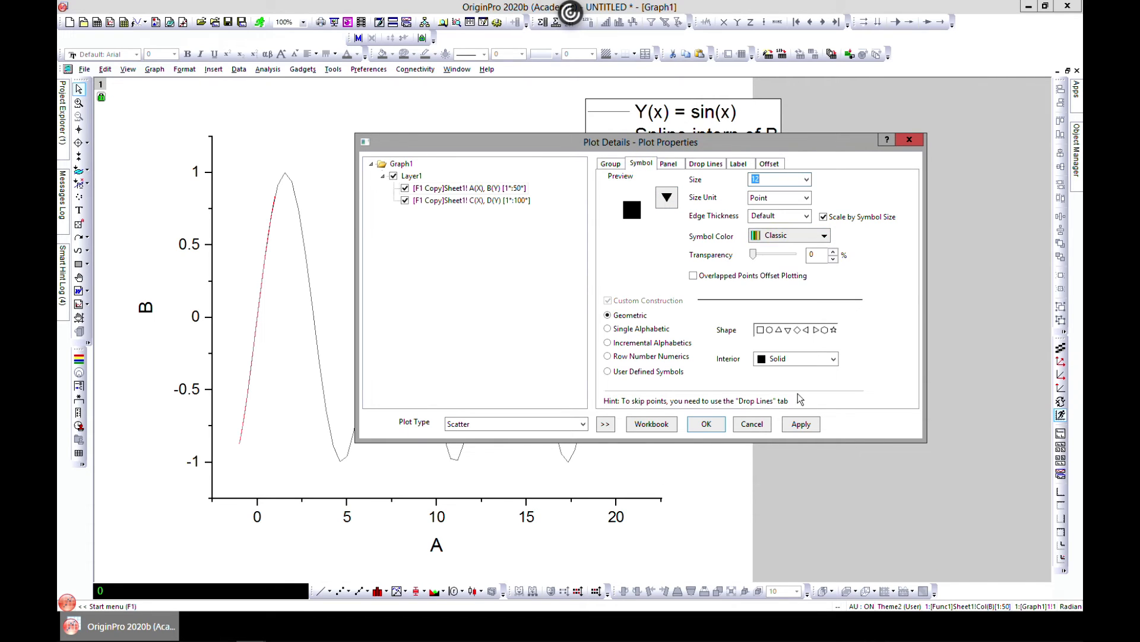
click(800, 424)
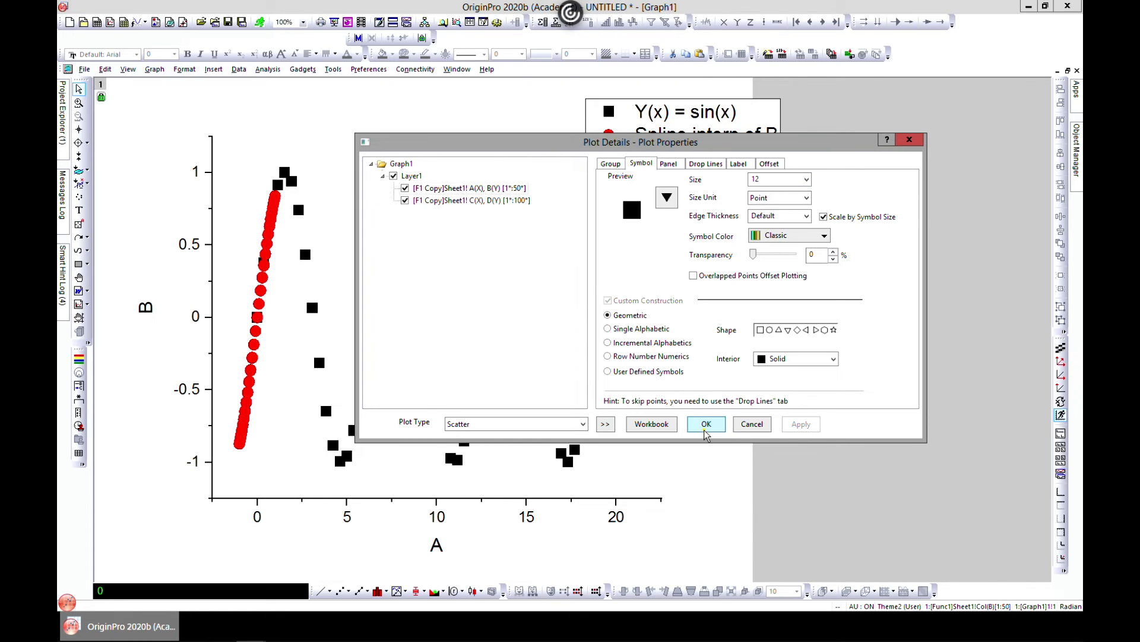
click(705, 424)
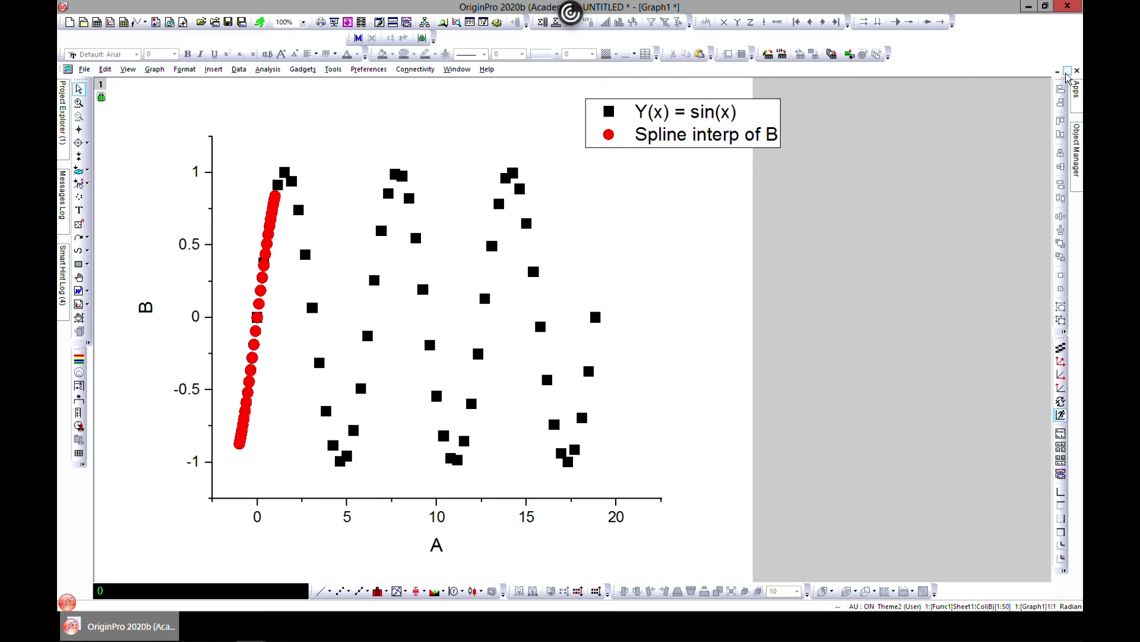
click(1057, 71)
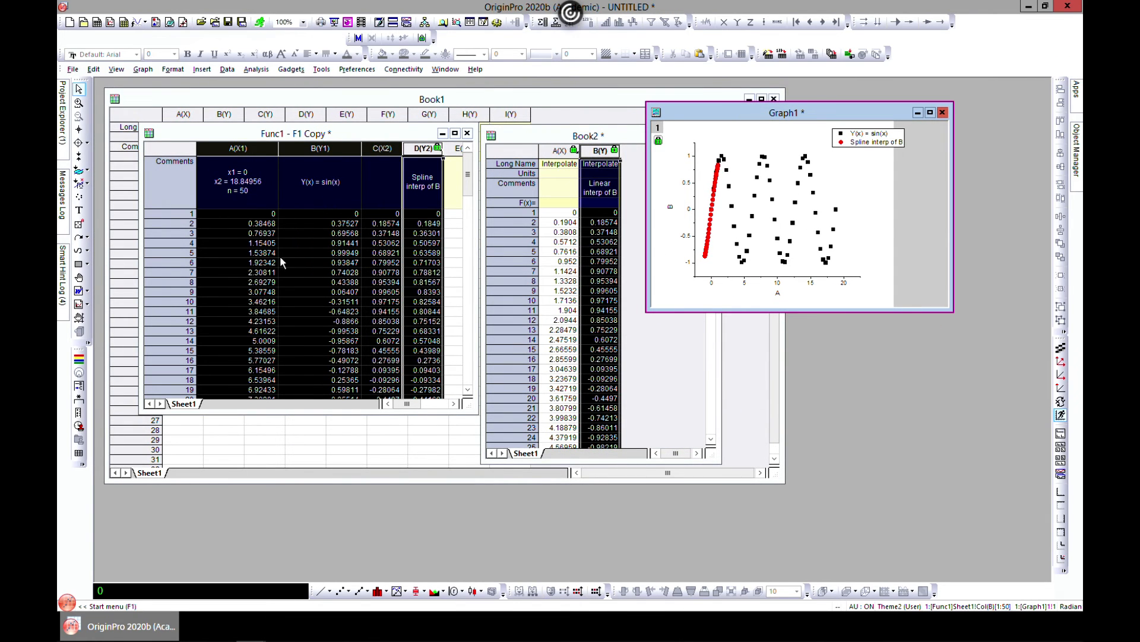
mouse_move(335, 145)
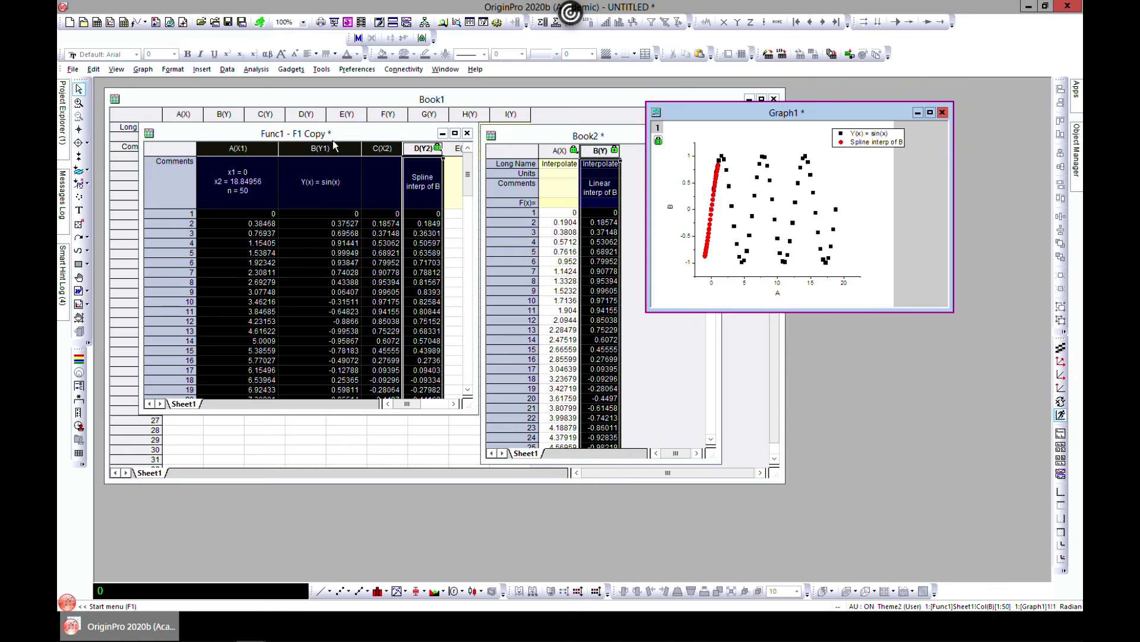
mouse_move(696, 149)
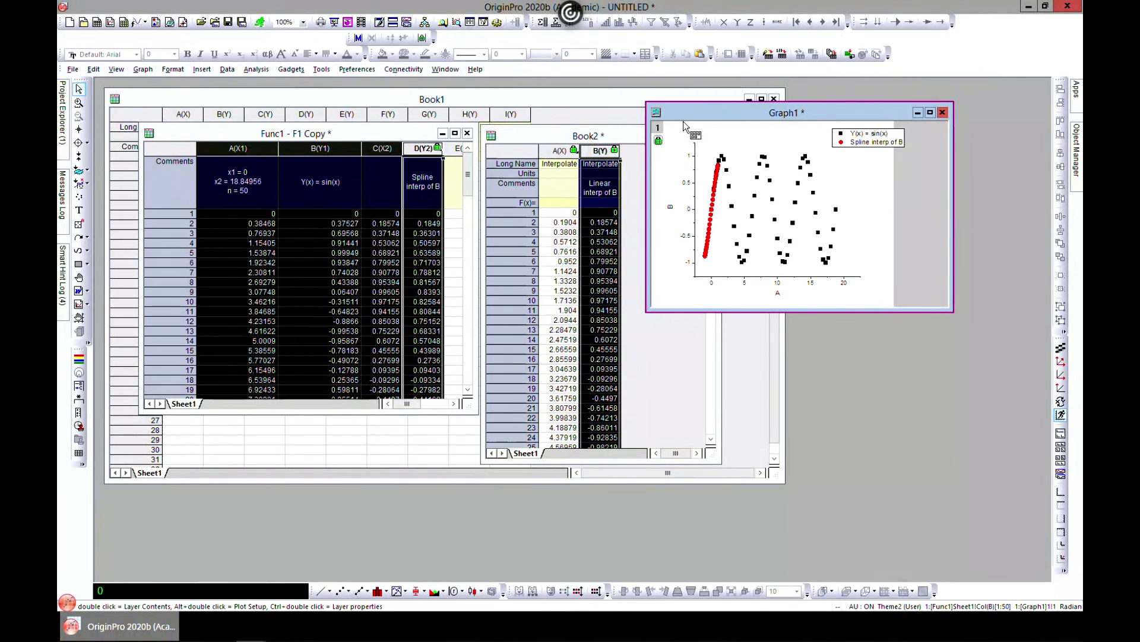
mouse_move(712, 159)
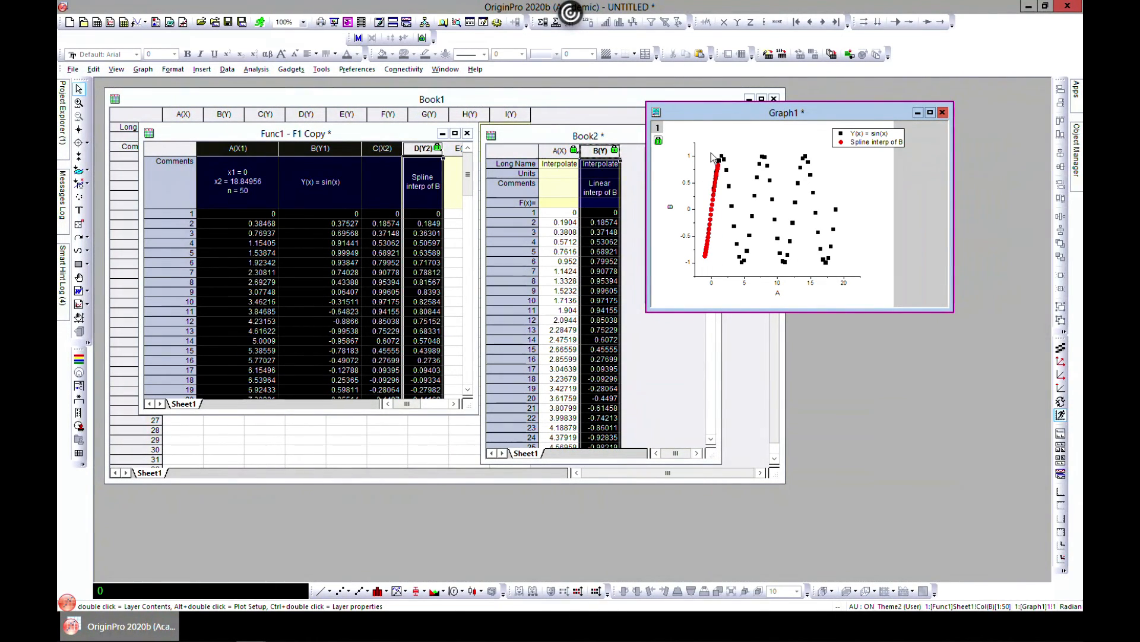
mouse_move(703, 213)
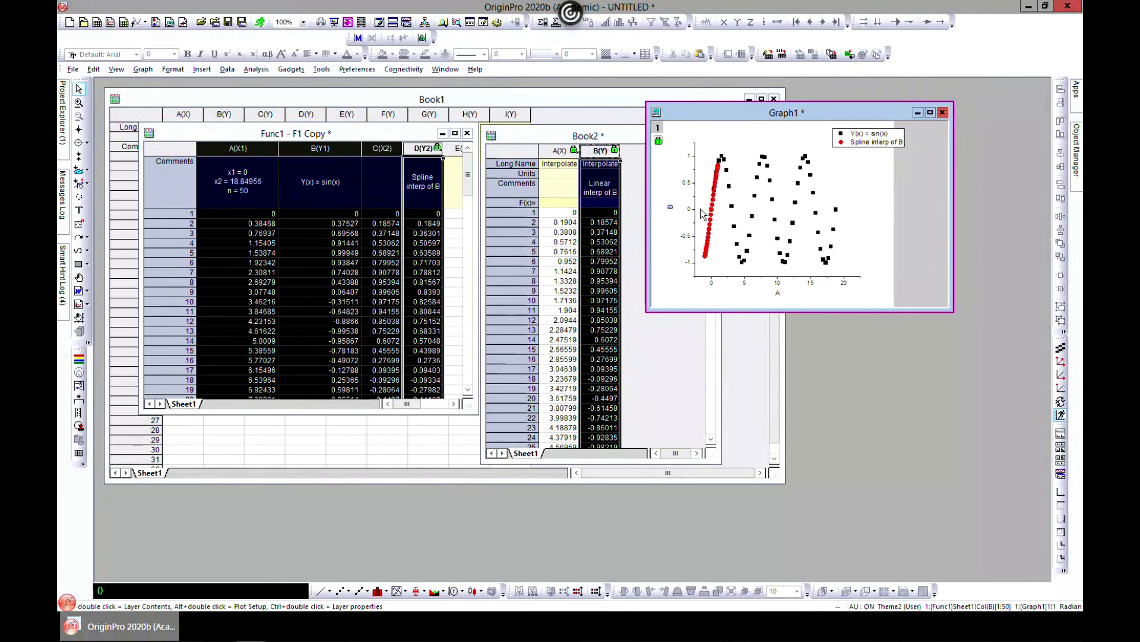
- Show the Analysis menu's statistics, mathematics, fitting and smoothing commands beside the tiled windows
click(256, 68)
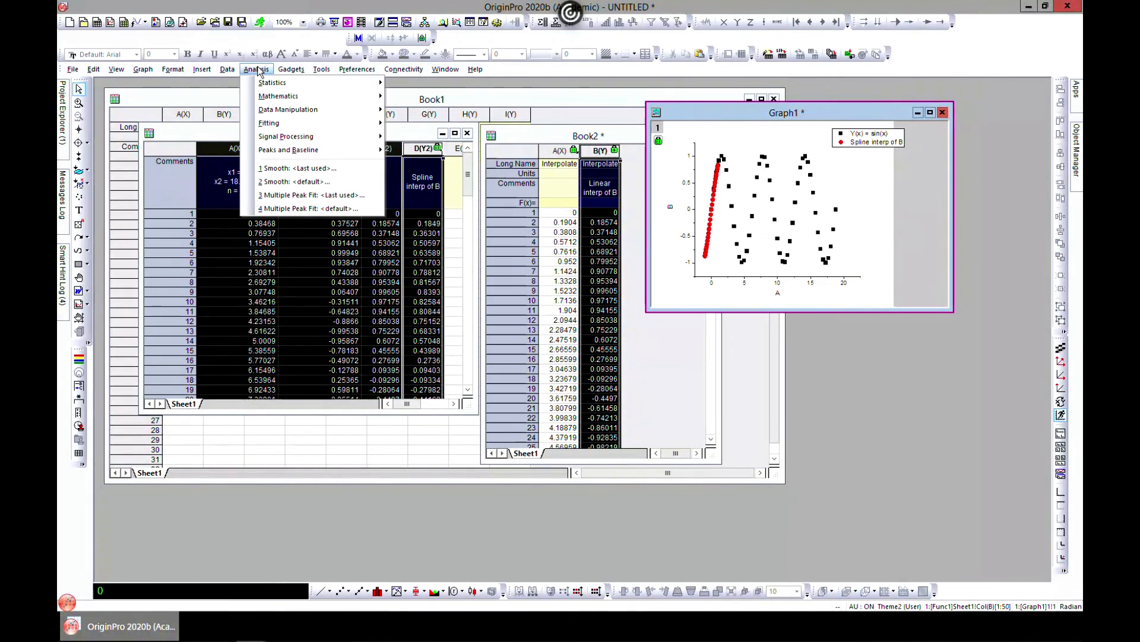
mouse_move(272, 82)
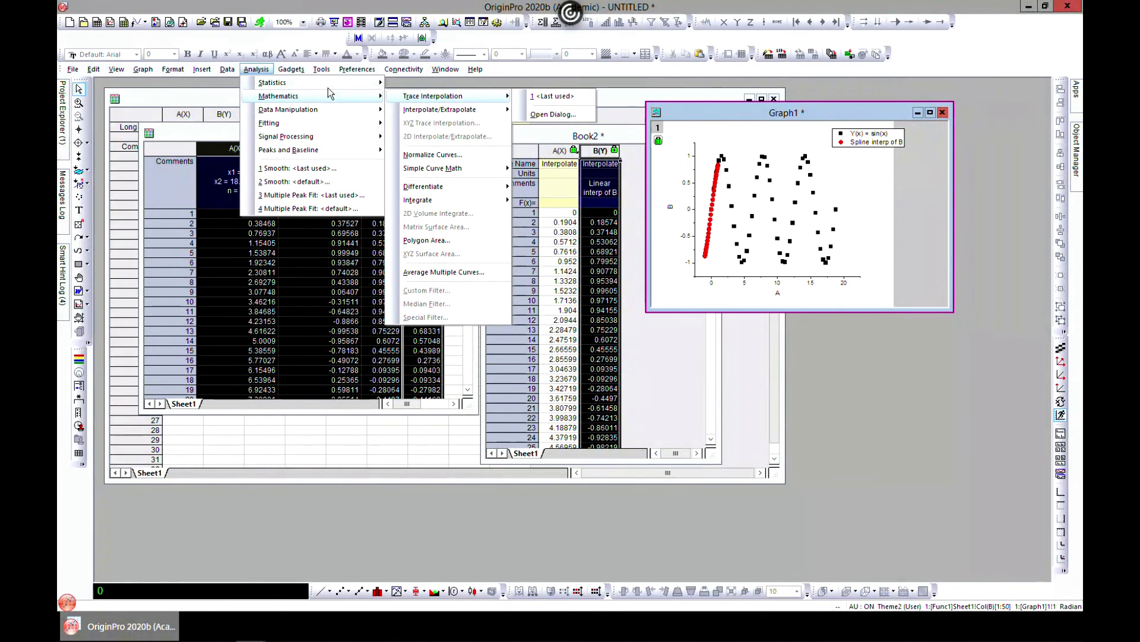
mouse_move(356, 105)
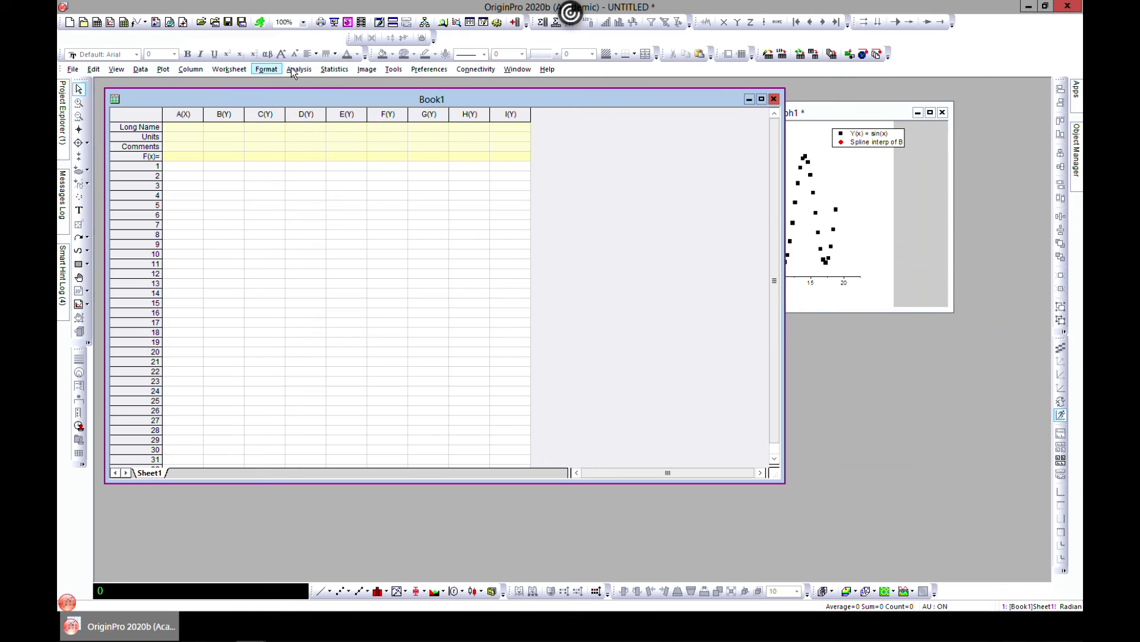
- Browse the Mathematics interpolation tools, then reopen the graph's Analysis menu beside blank Book1
click(298, 68)
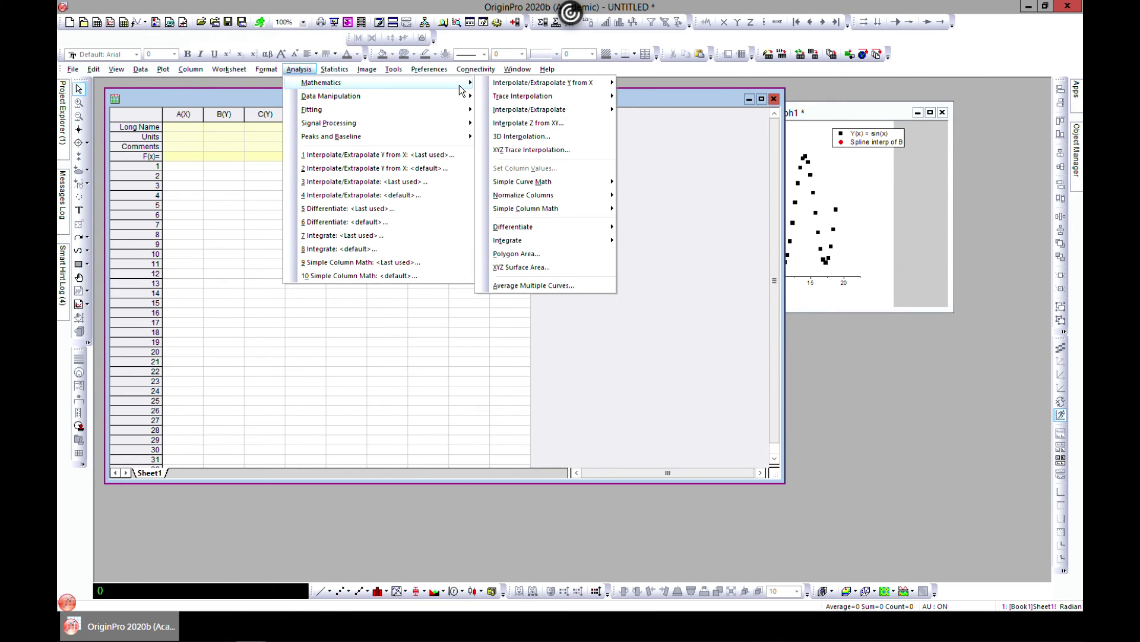
mouse_move(528, 122)
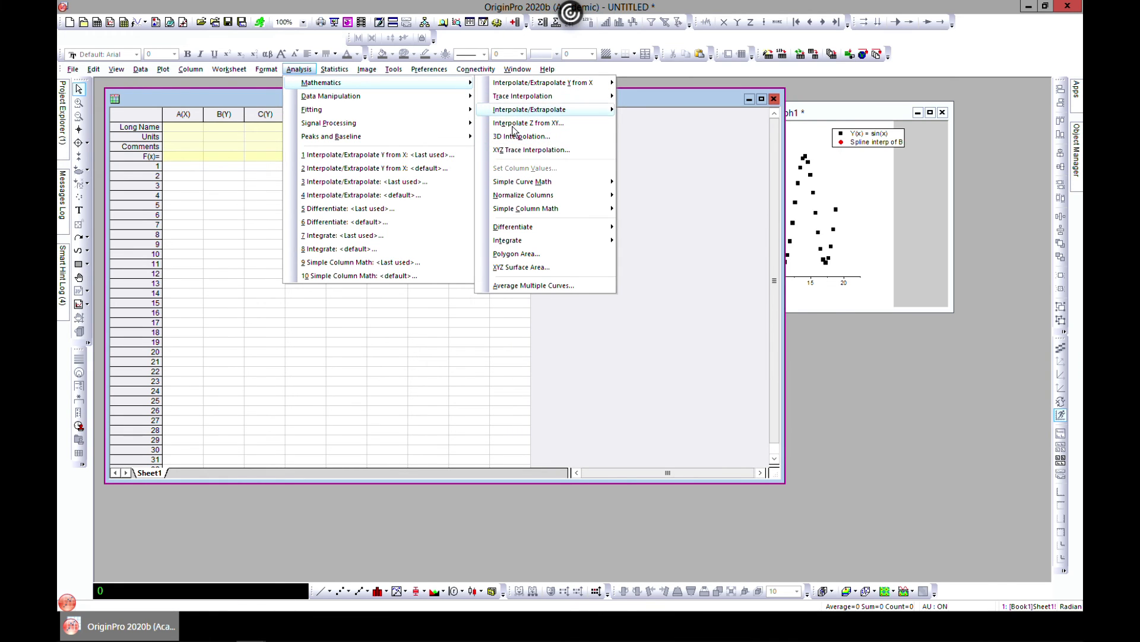
mouse_move(528, 122)
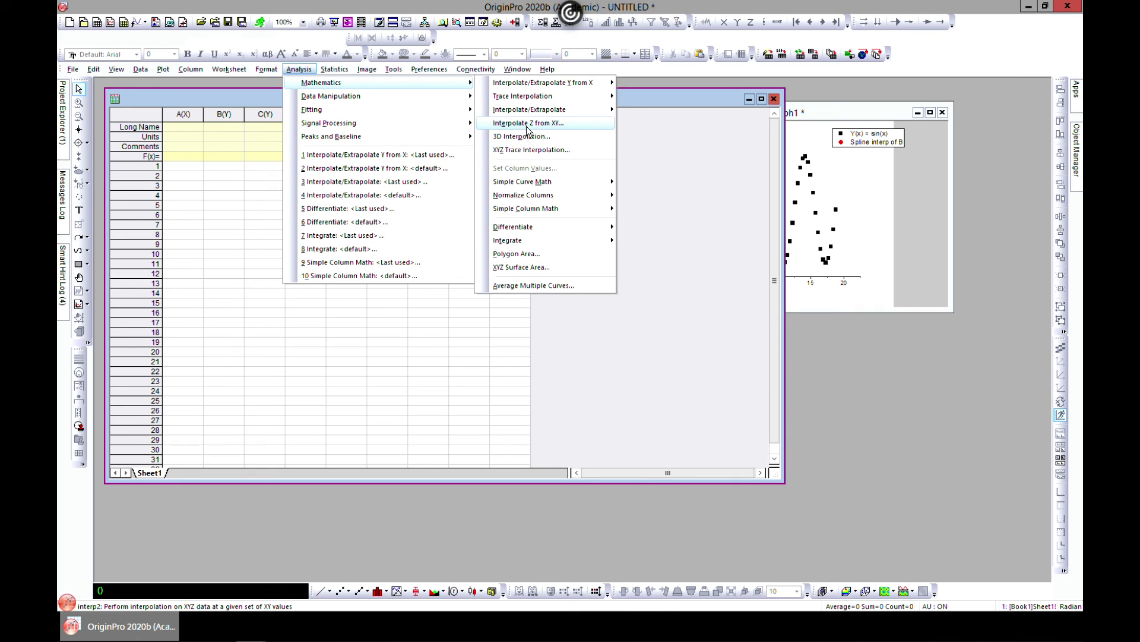
mouse_move(551, 123)
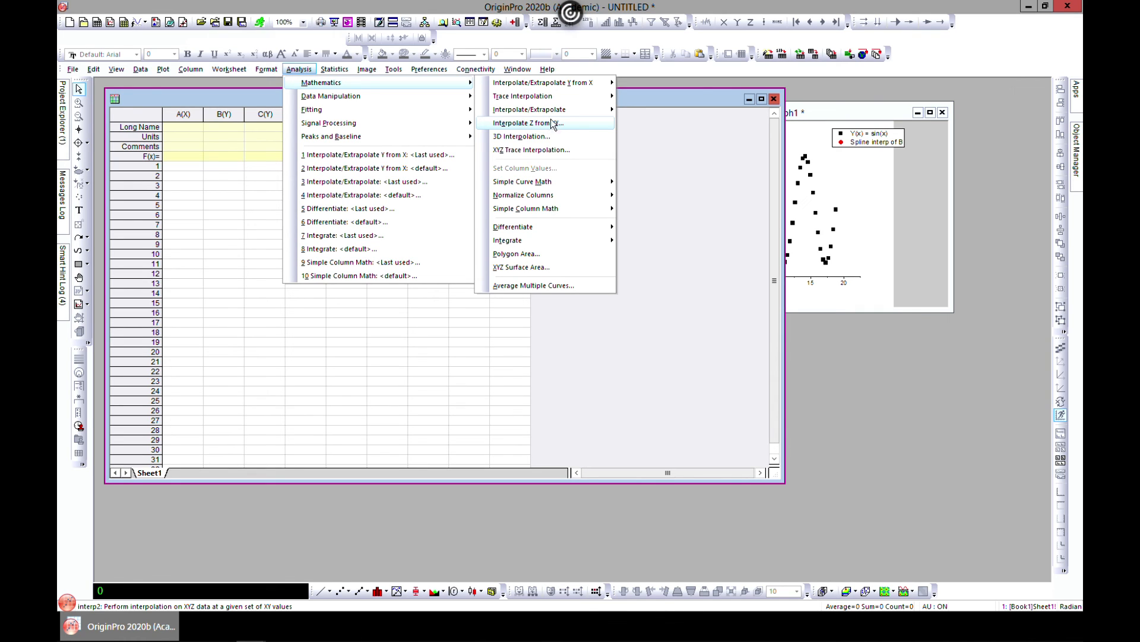
mouse_move(529, 109)
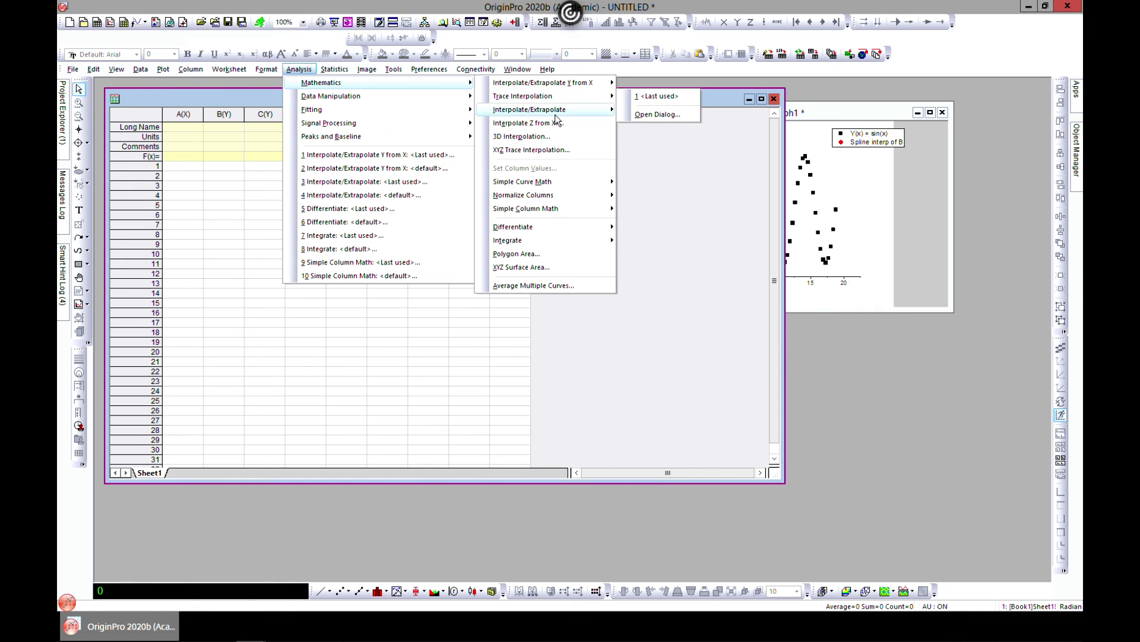
mouse_move(528, 122)
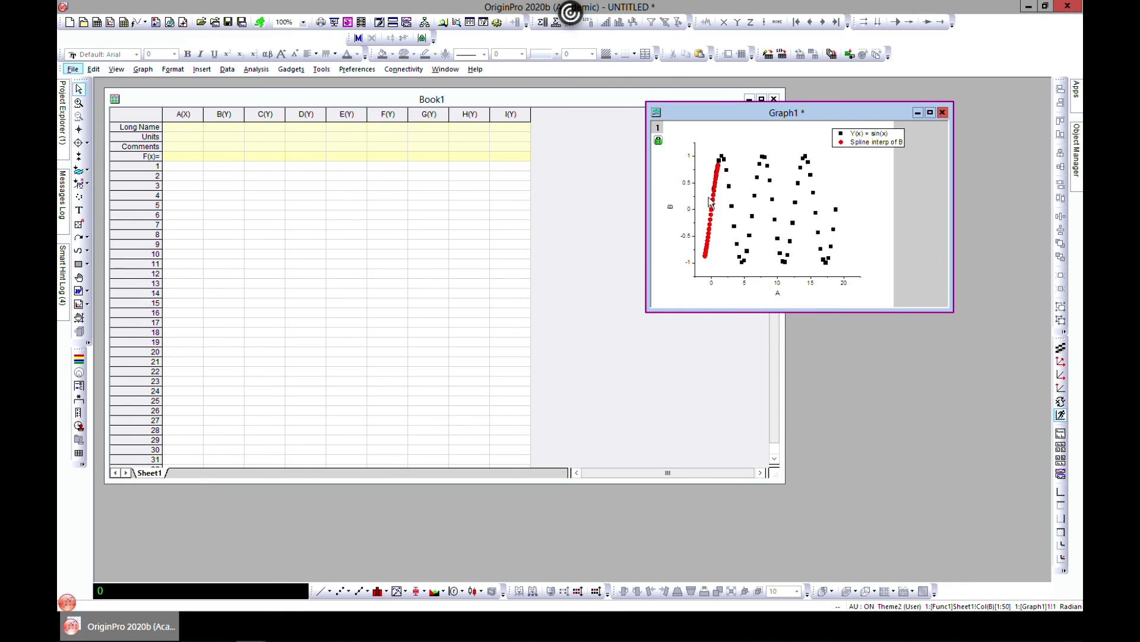
mouse_move(762, 148)
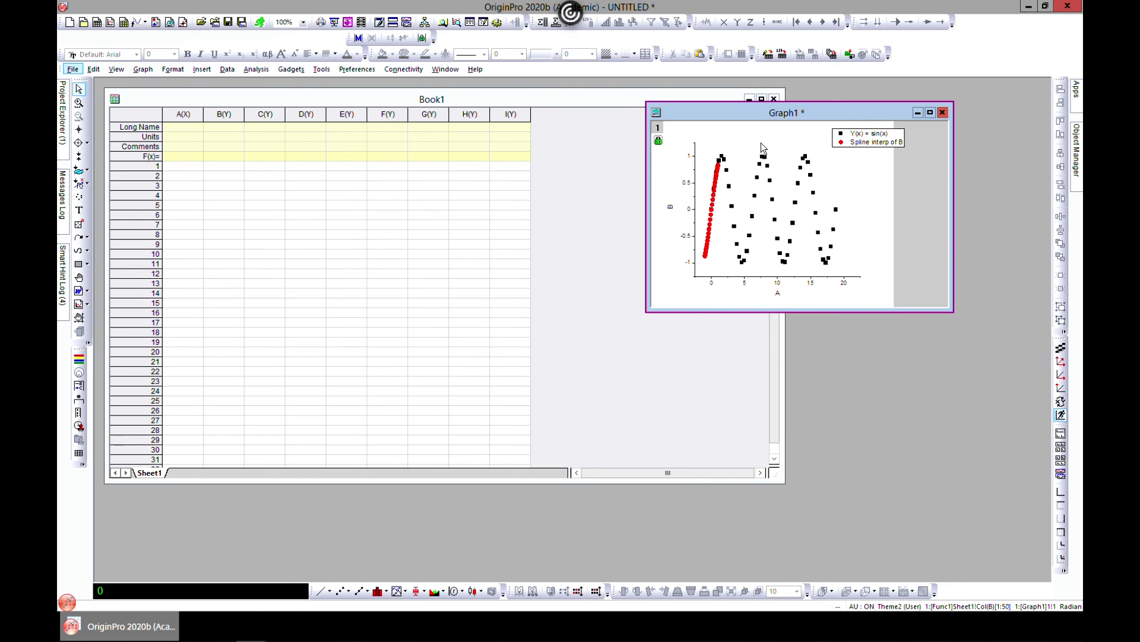
mouse_move(713, 159)
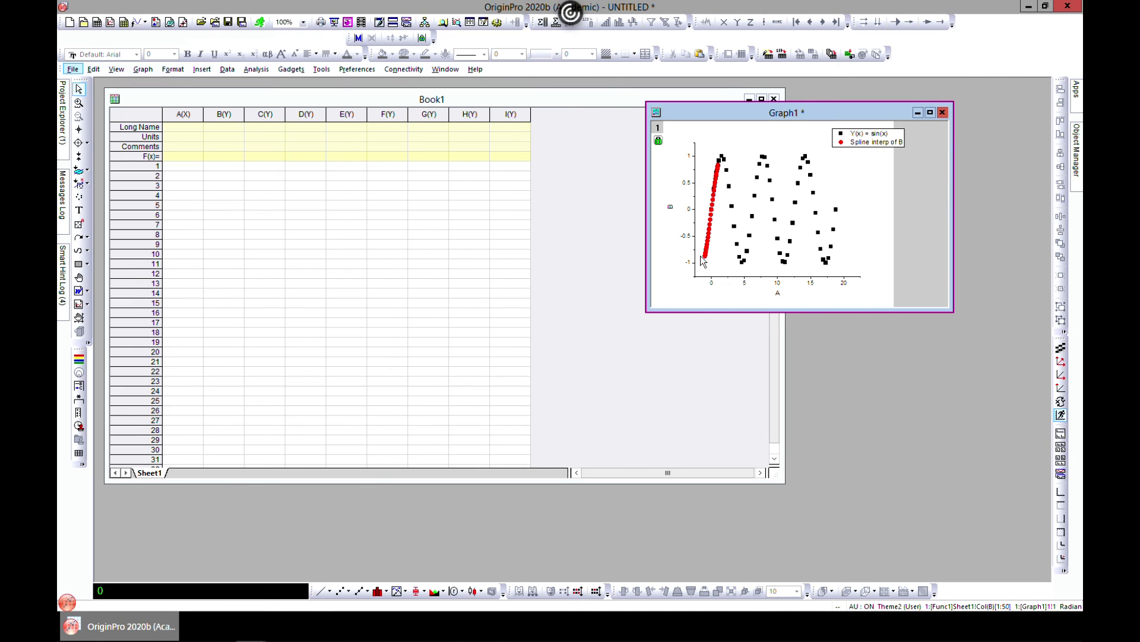
mouse_move(844, 154)
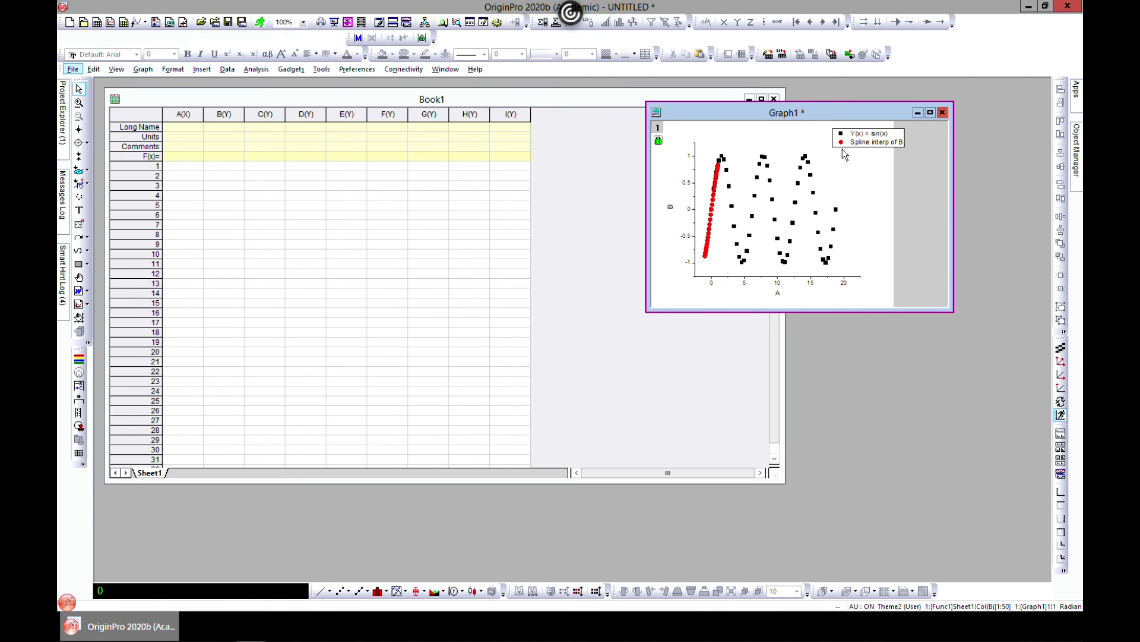
mouse_move(676, 215)
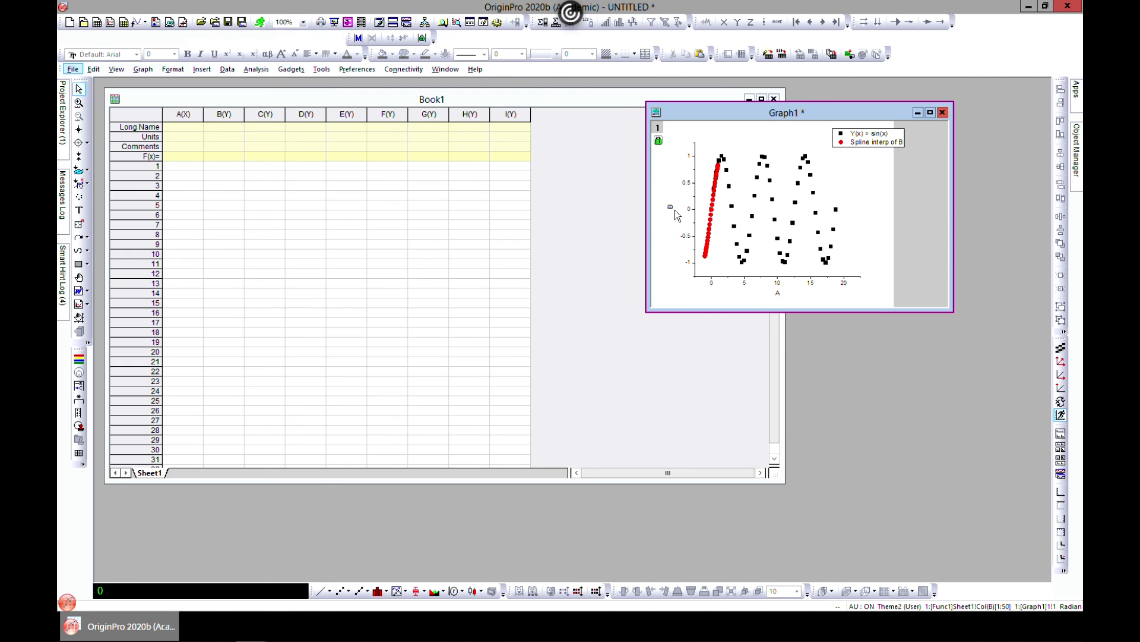
mouse_move(438, 489)
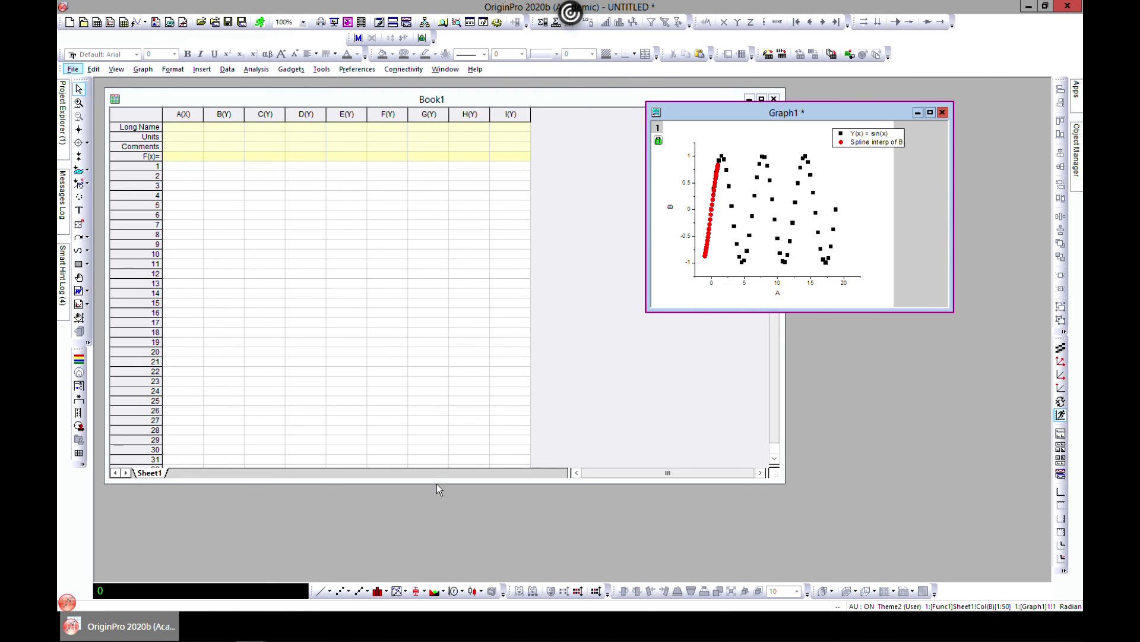
click(256, 68)
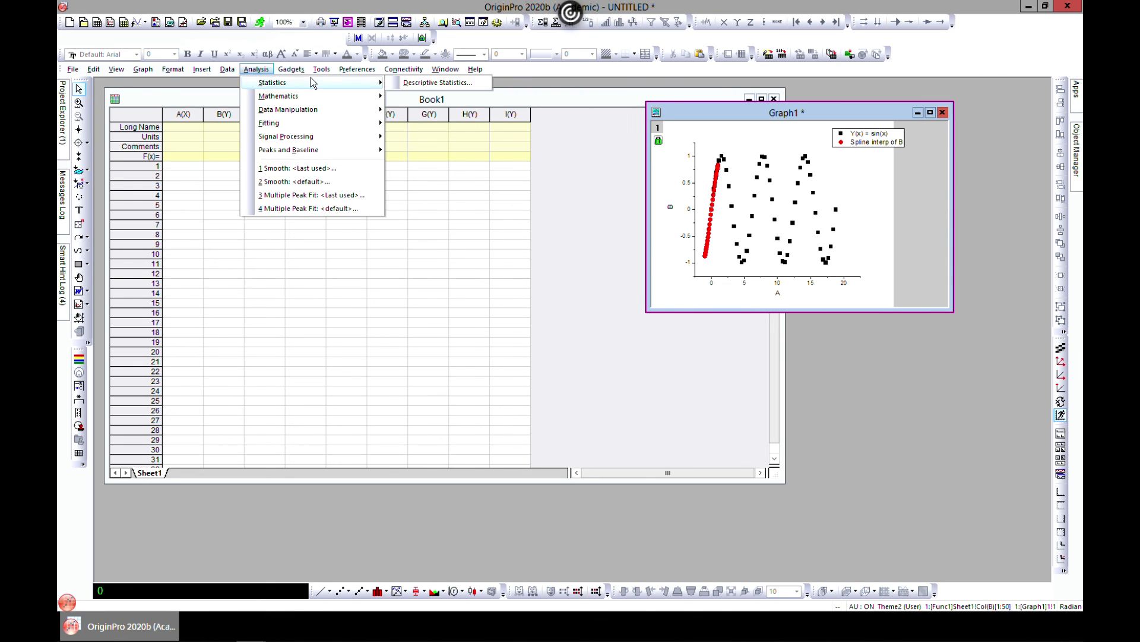
mouse_move(278, 95)
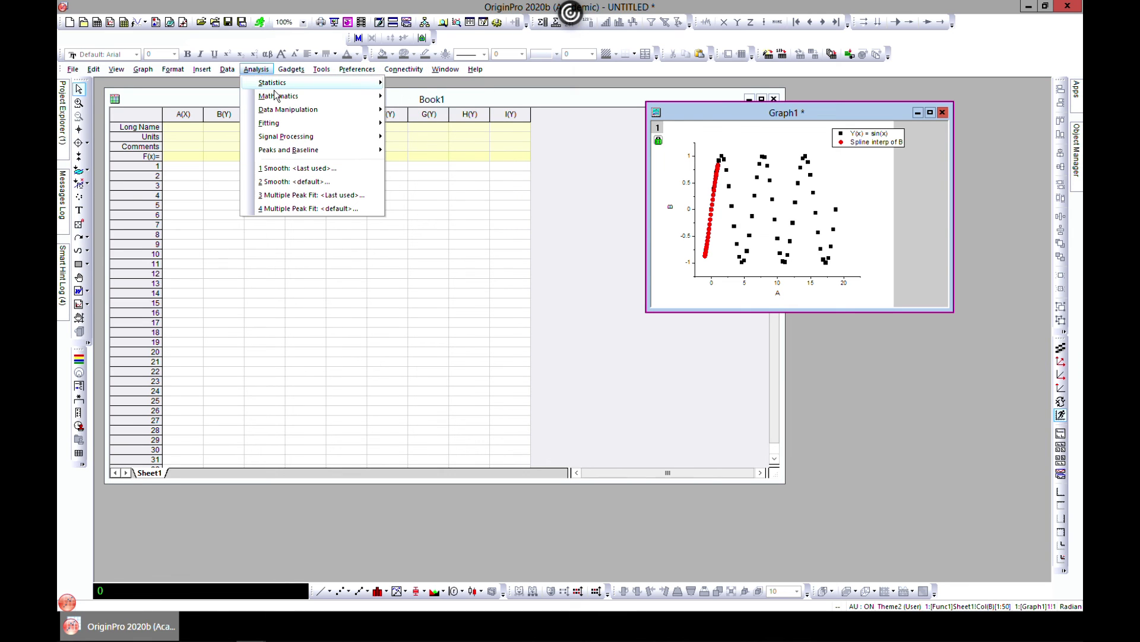